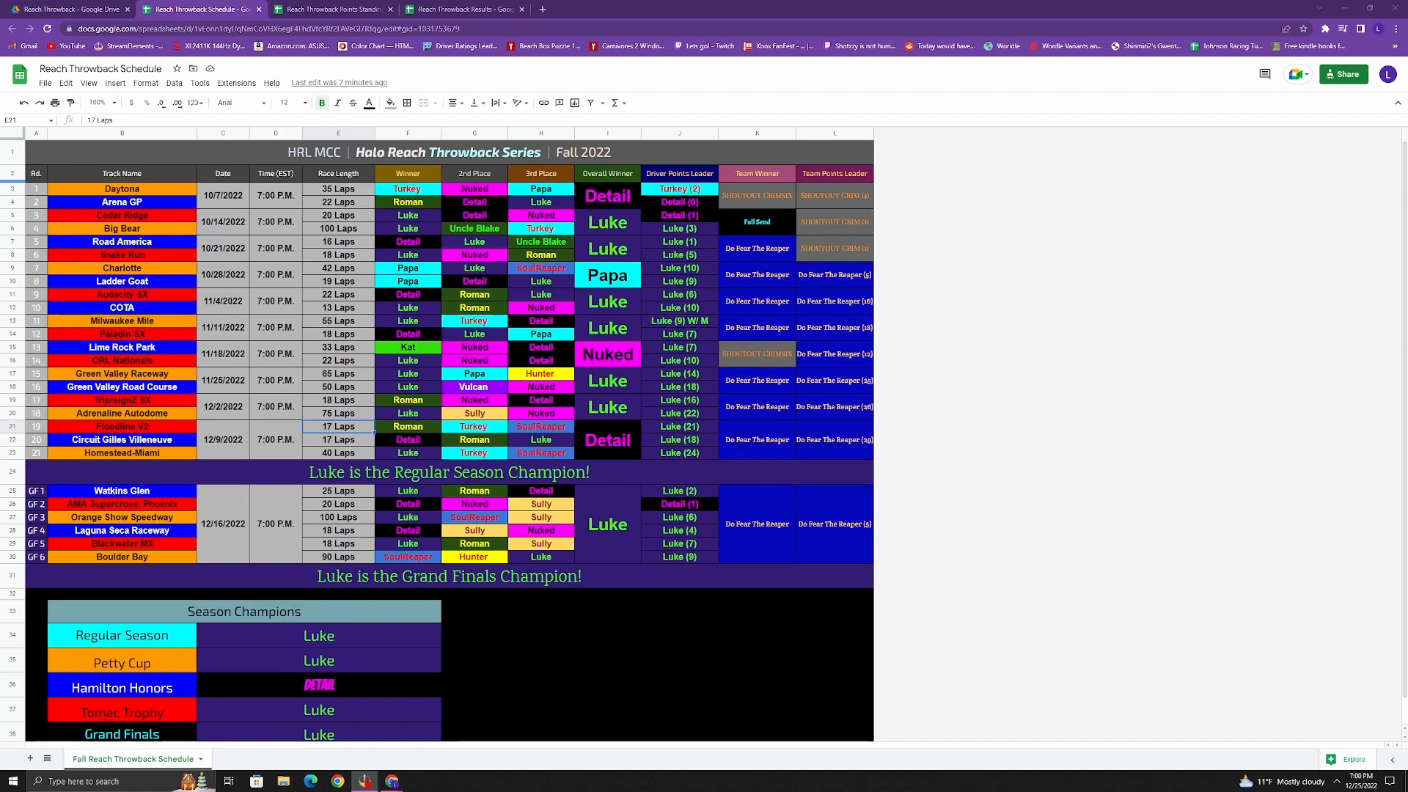
pyautogui.moveTo(419, 193)
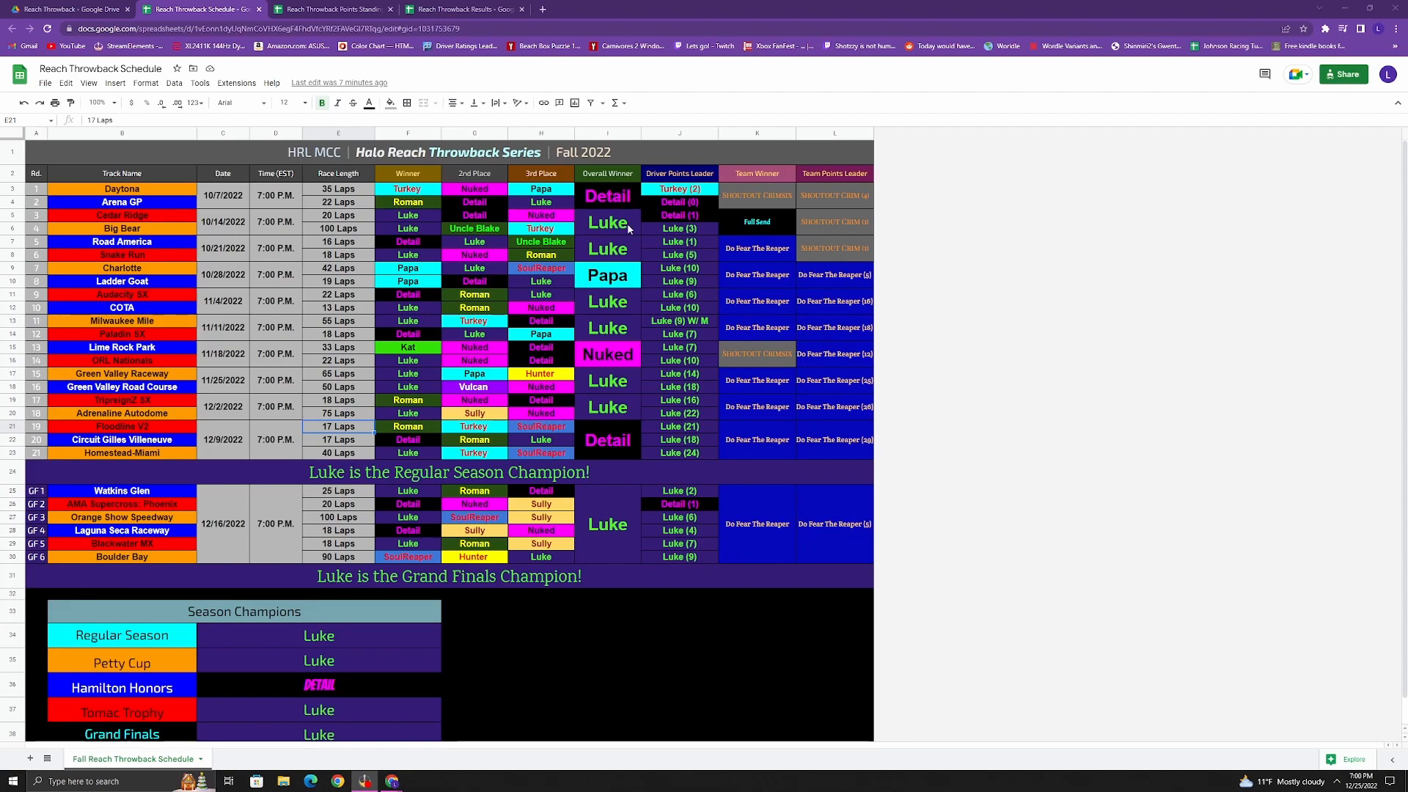
pyautogui.moveTo(618, 305)
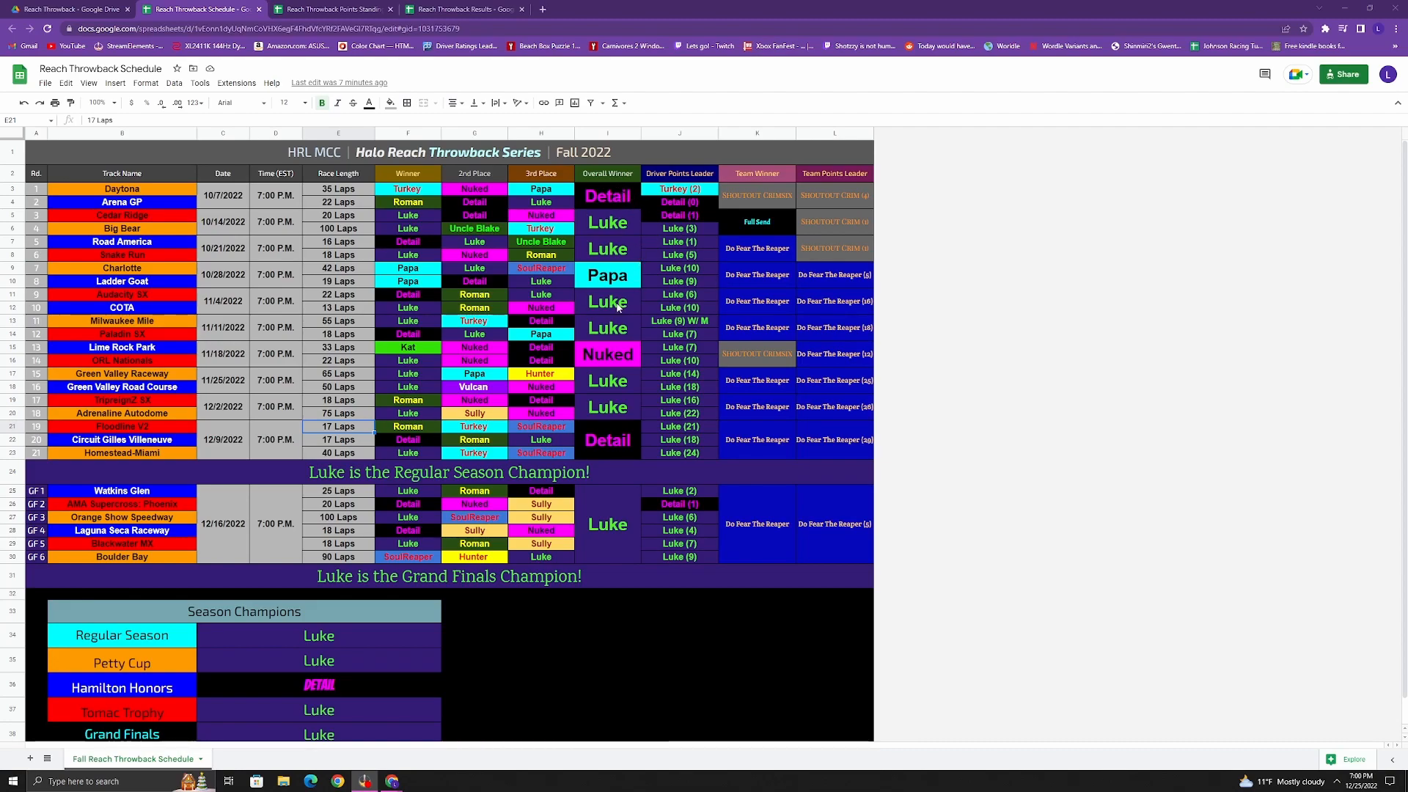
pyautogui.moveTo(603, 306)
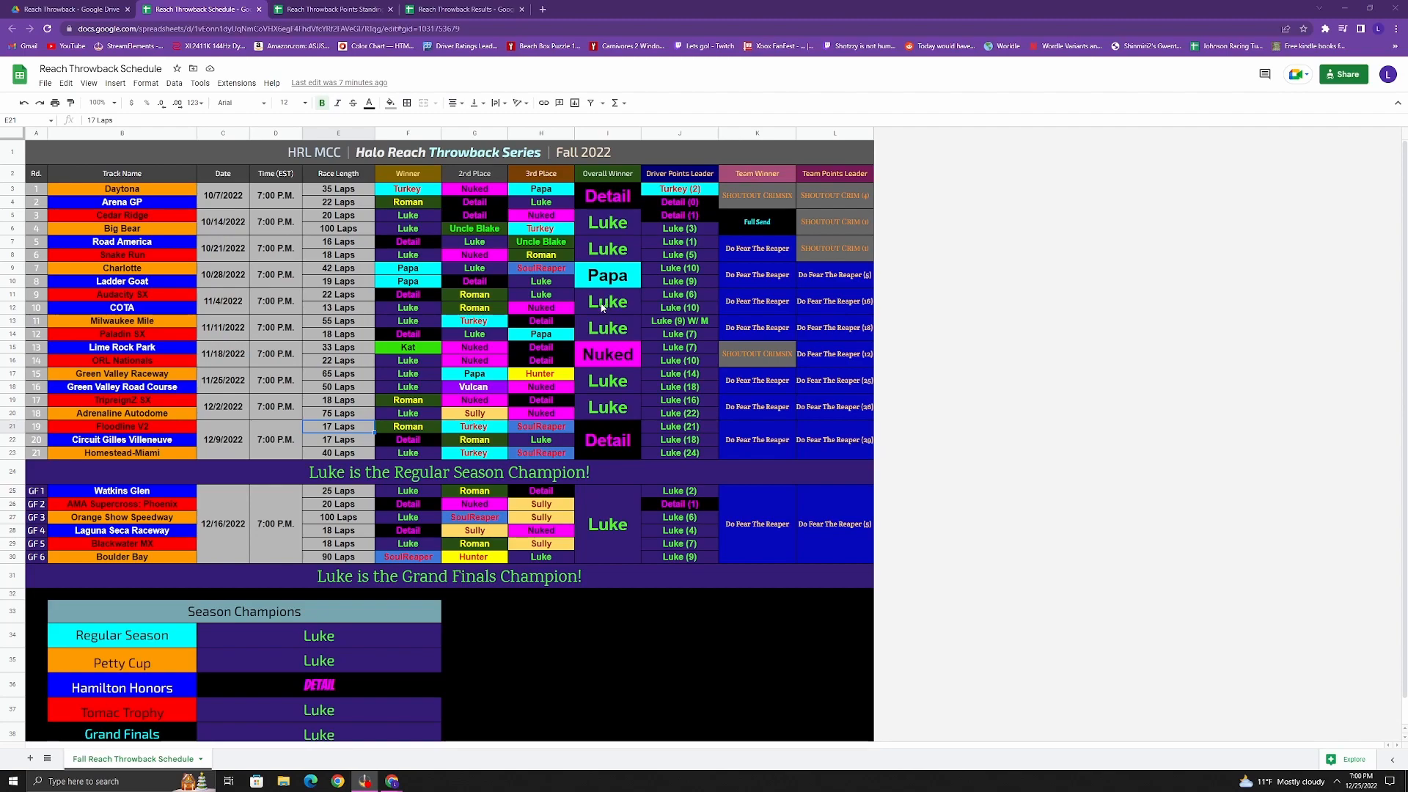
pyautogui.moveTo(566, 349)
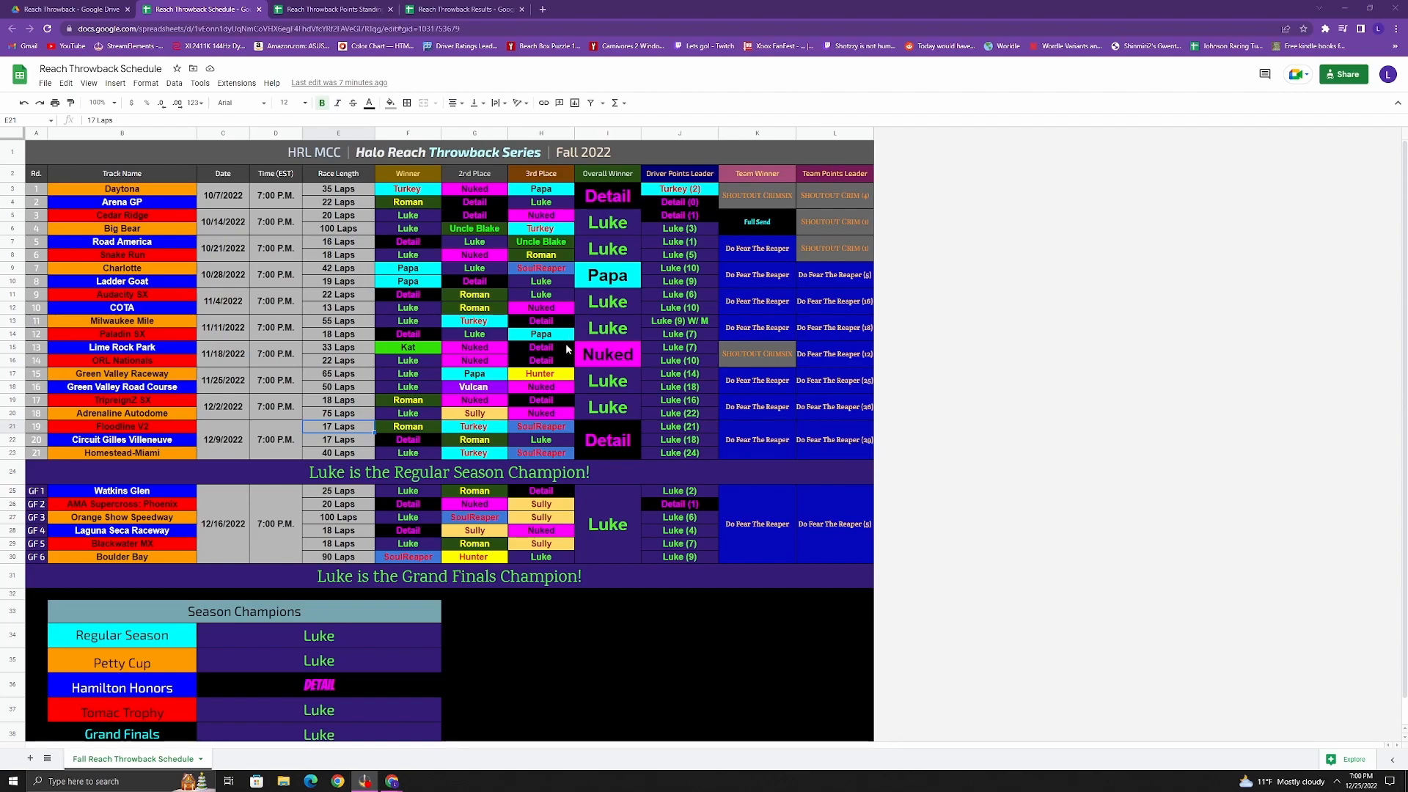
pyautogui.moveTo(566, 347)
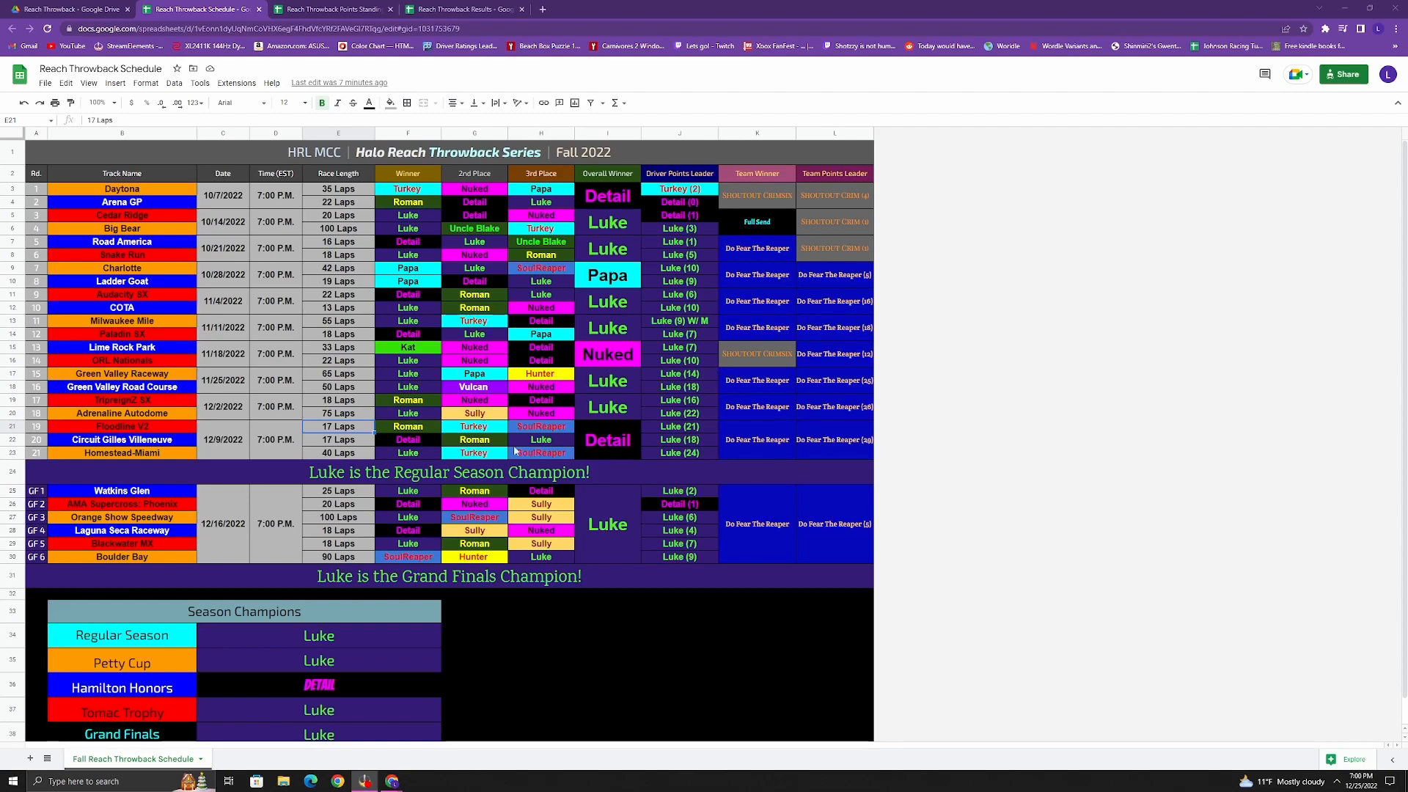
pyautogui.moveTo(516, 374)
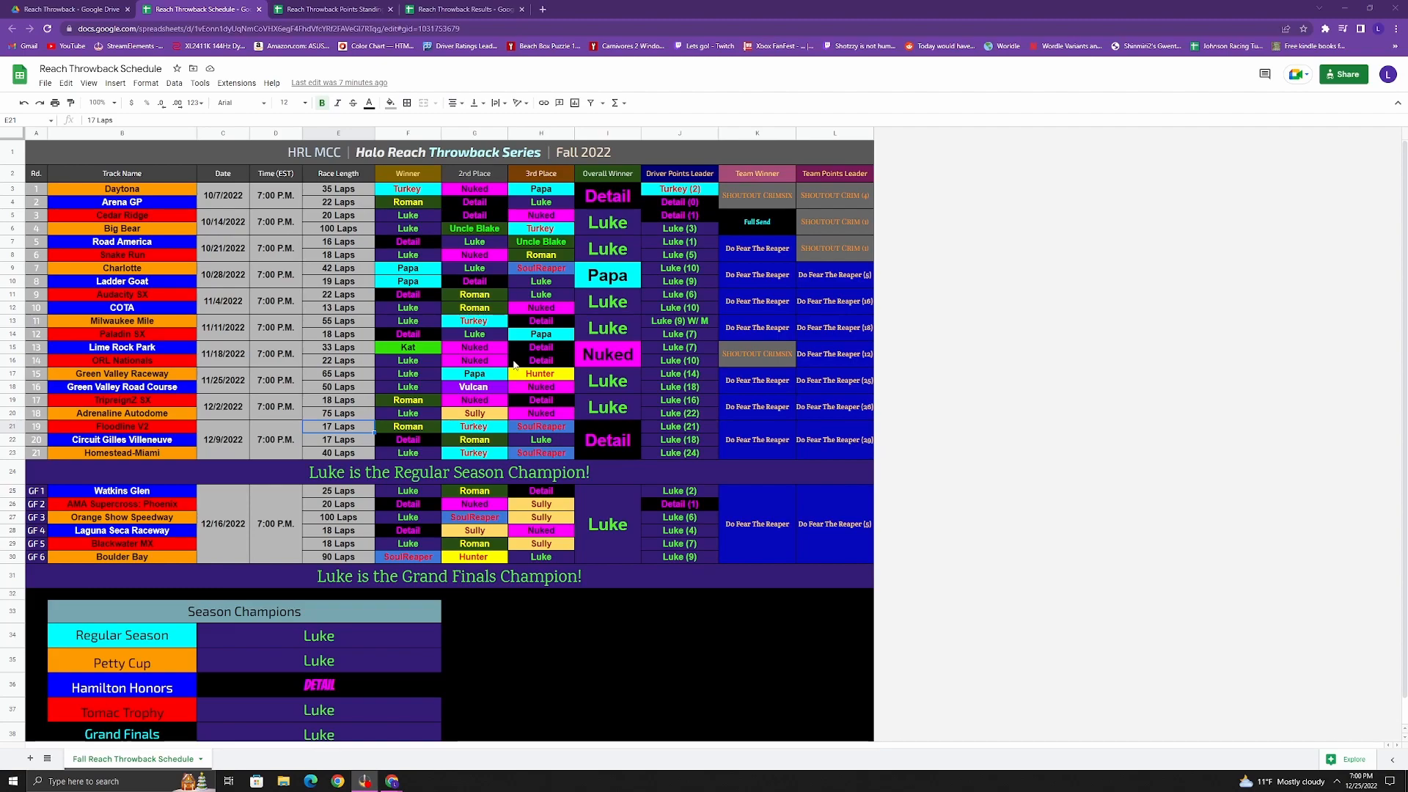
pyautogui.moveTo(525, 339)
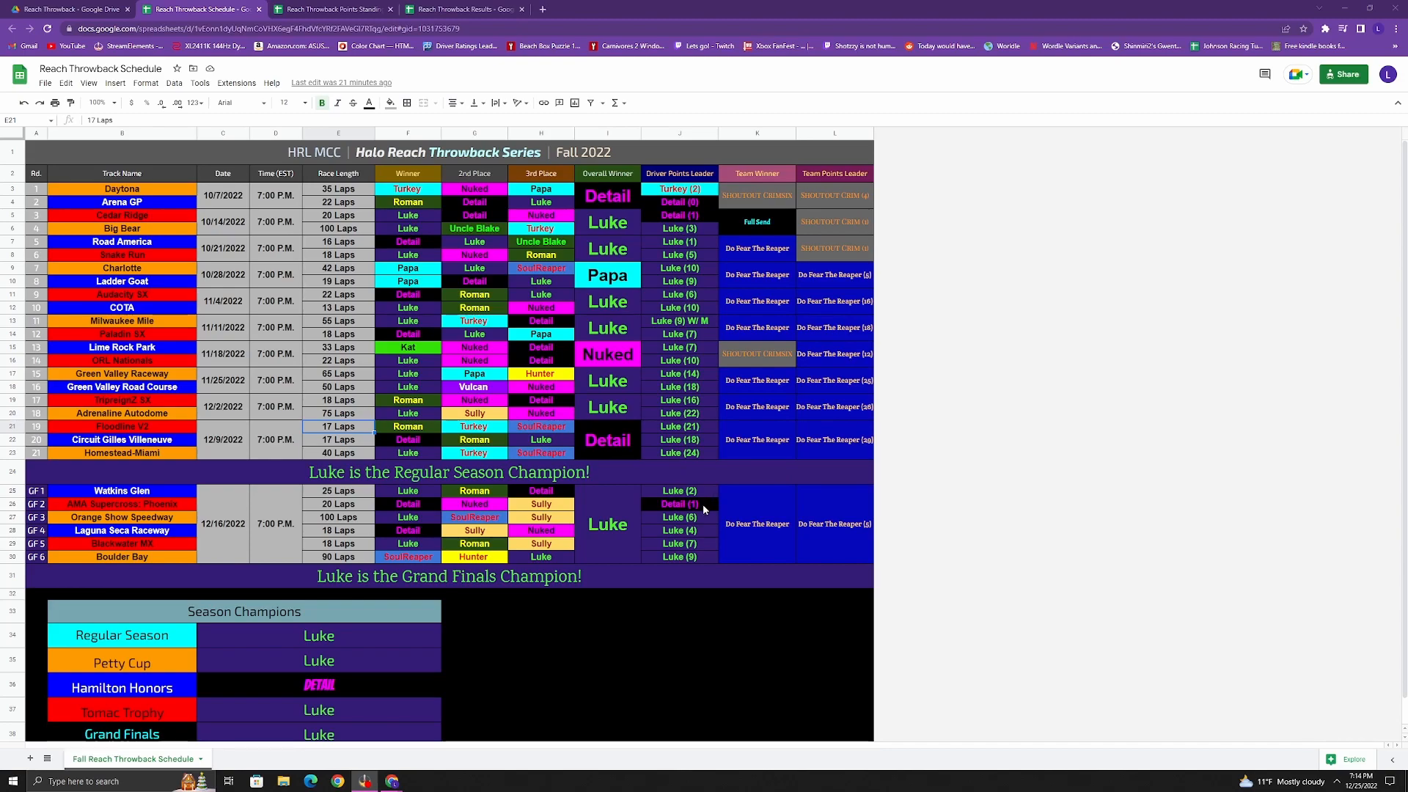
pyautogui.moveTo(716, 515)
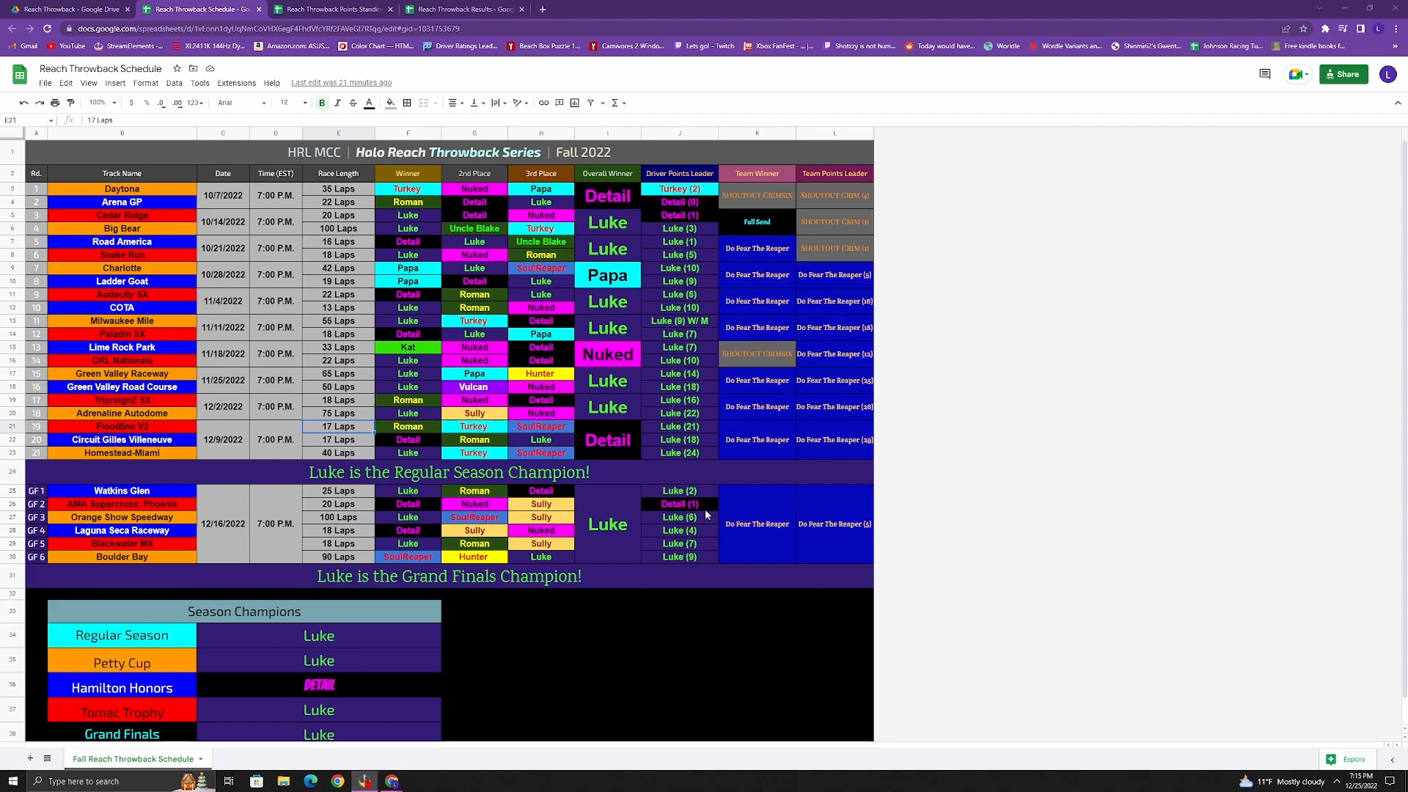
pyautogui.moveTo(703, 514)
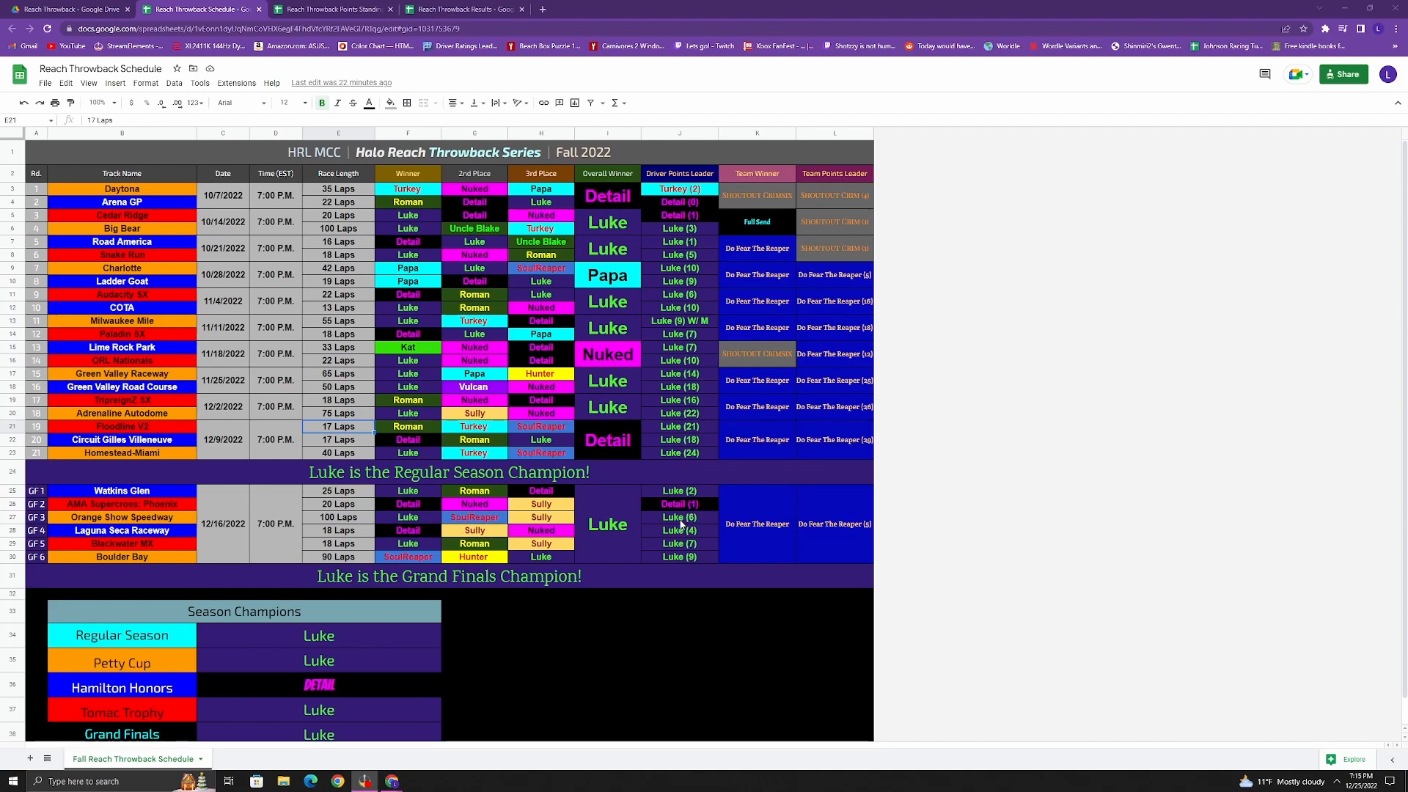
pyautogui.moveTo(703, 531)
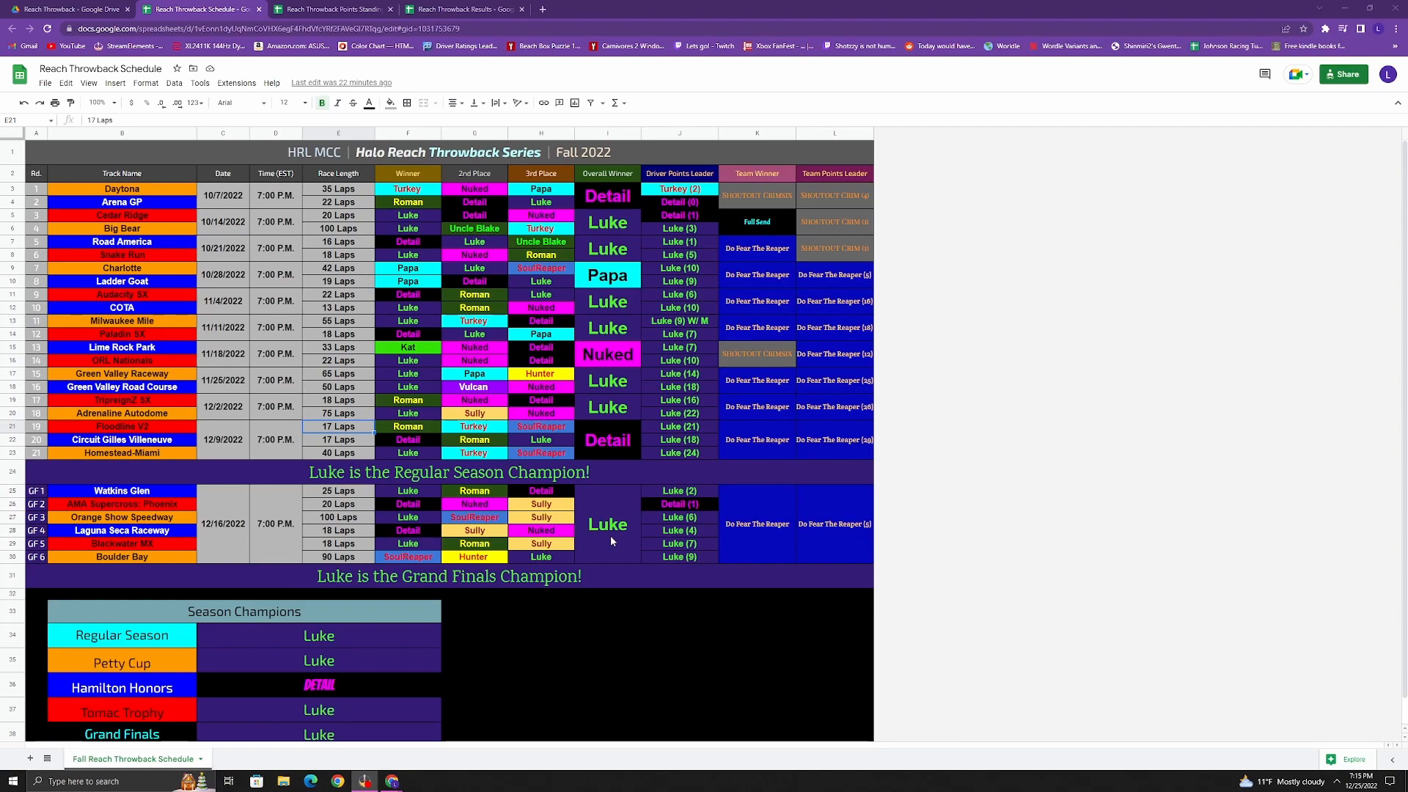
pyautogui.moveTo(434, 564)
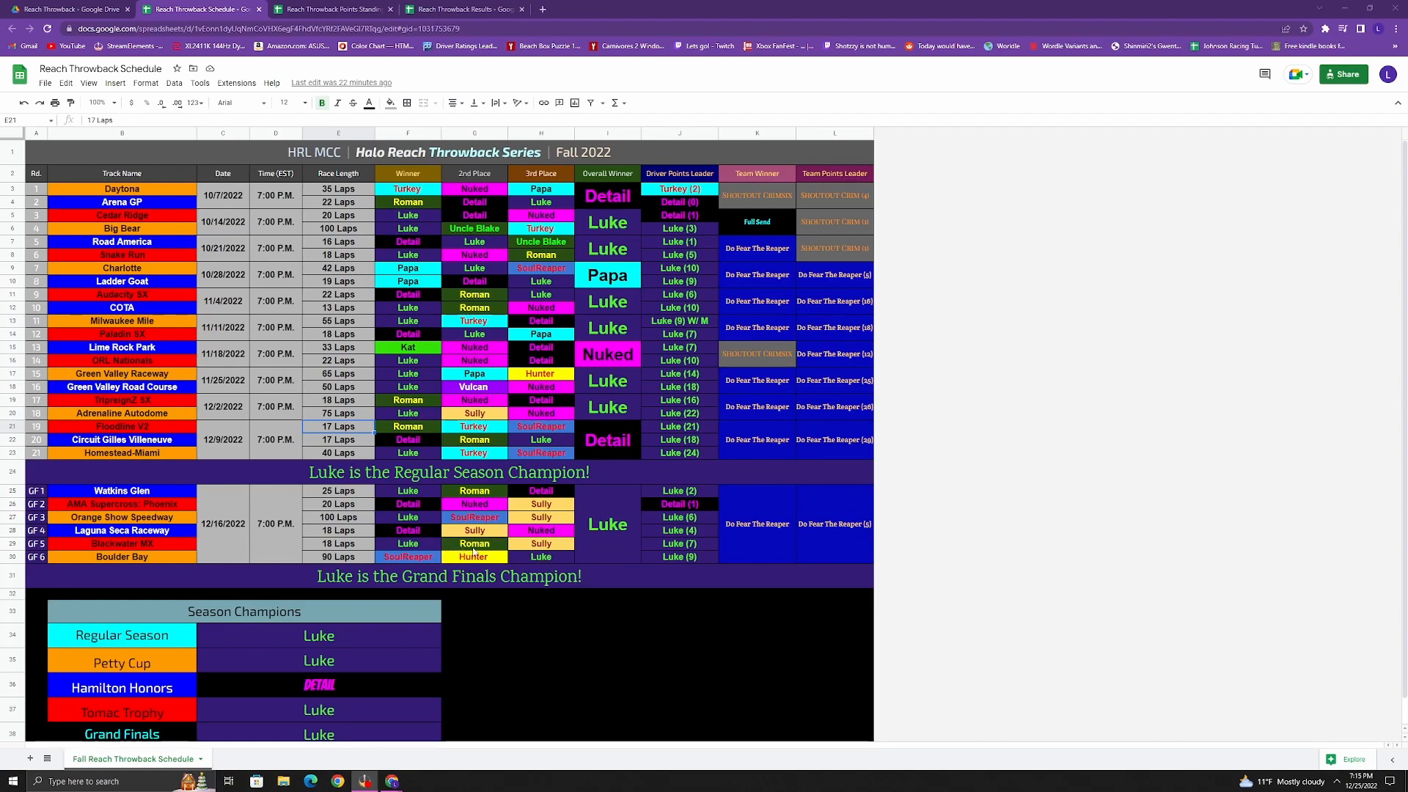
pyautogui.moveTo(554, 558)
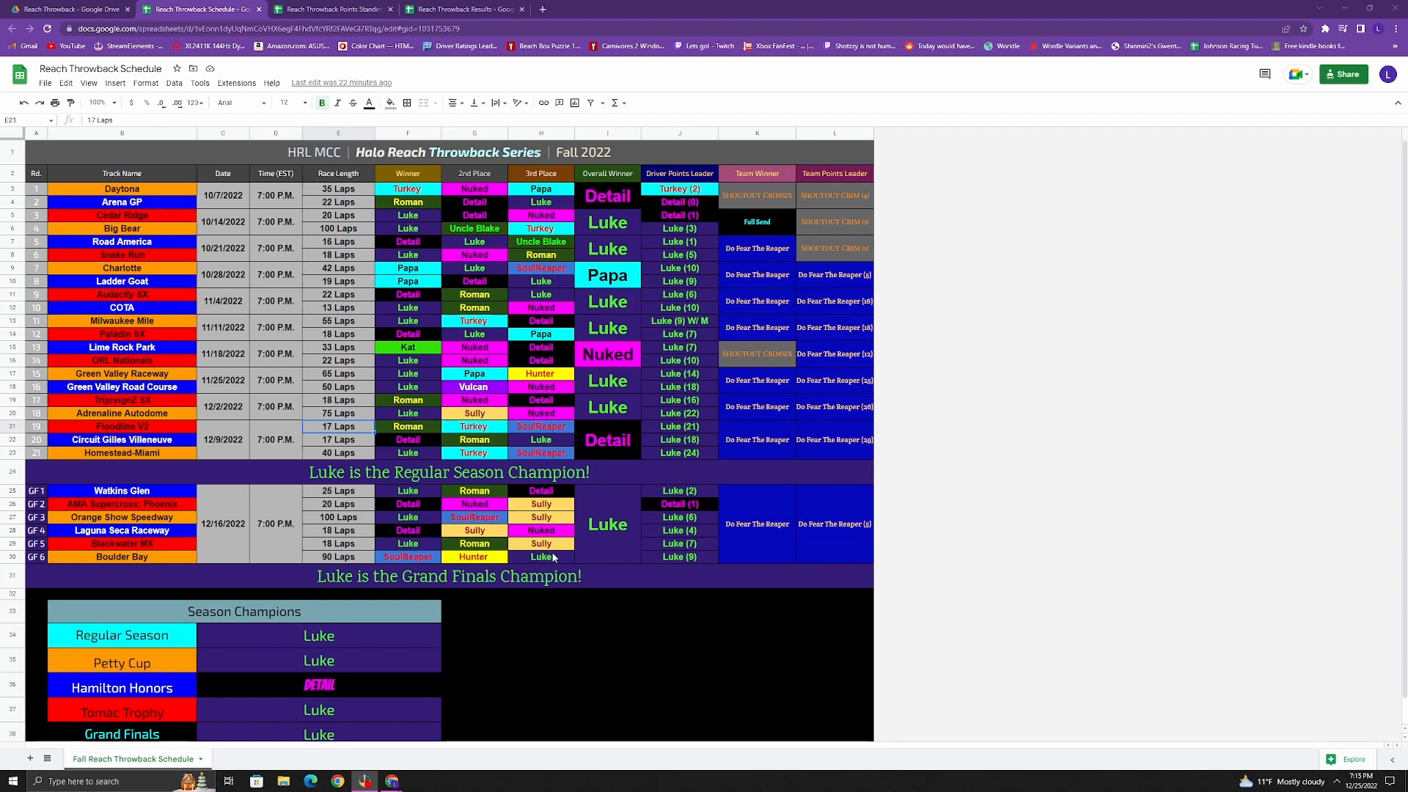
pyautogui.moveTo(654, 486)
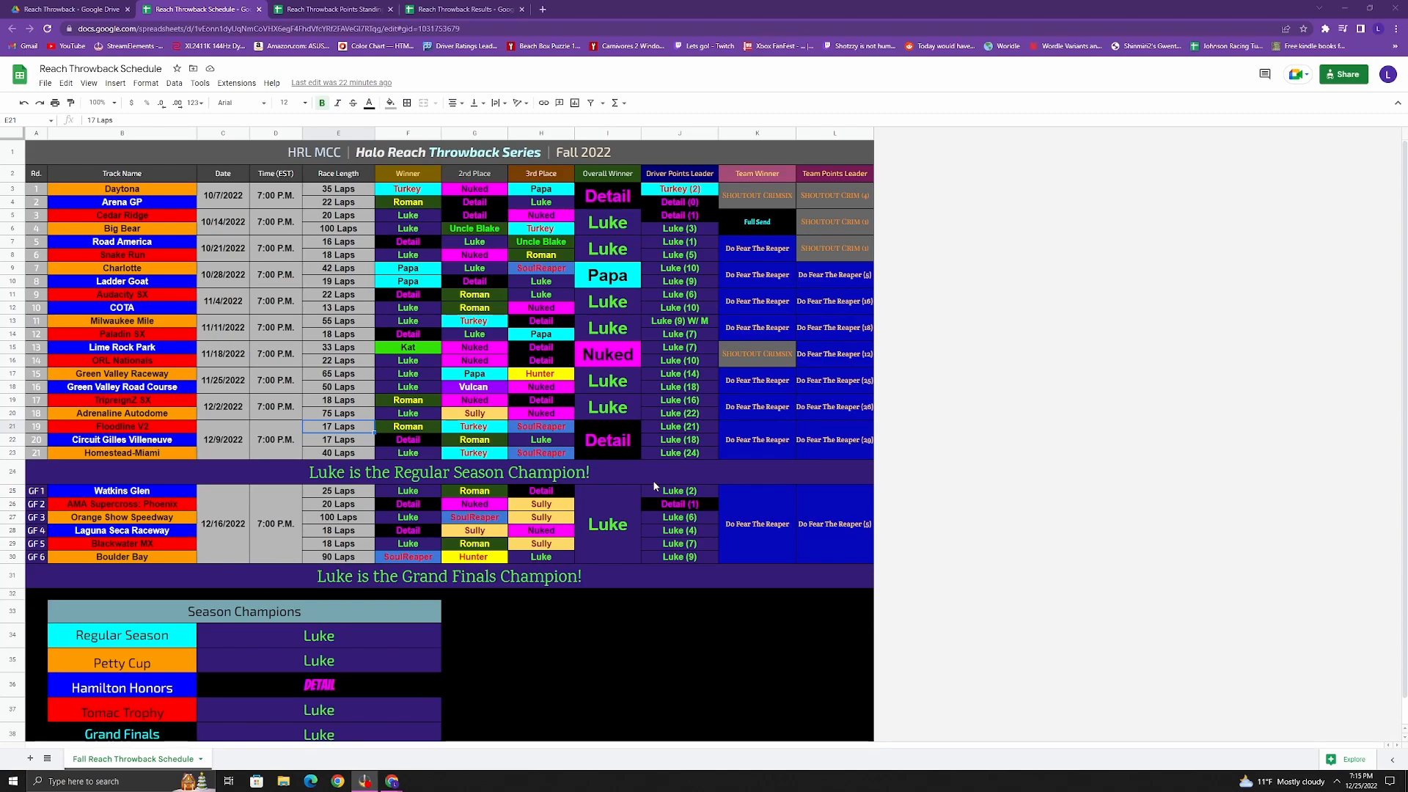
pyautogui.moveTo(562, 568)
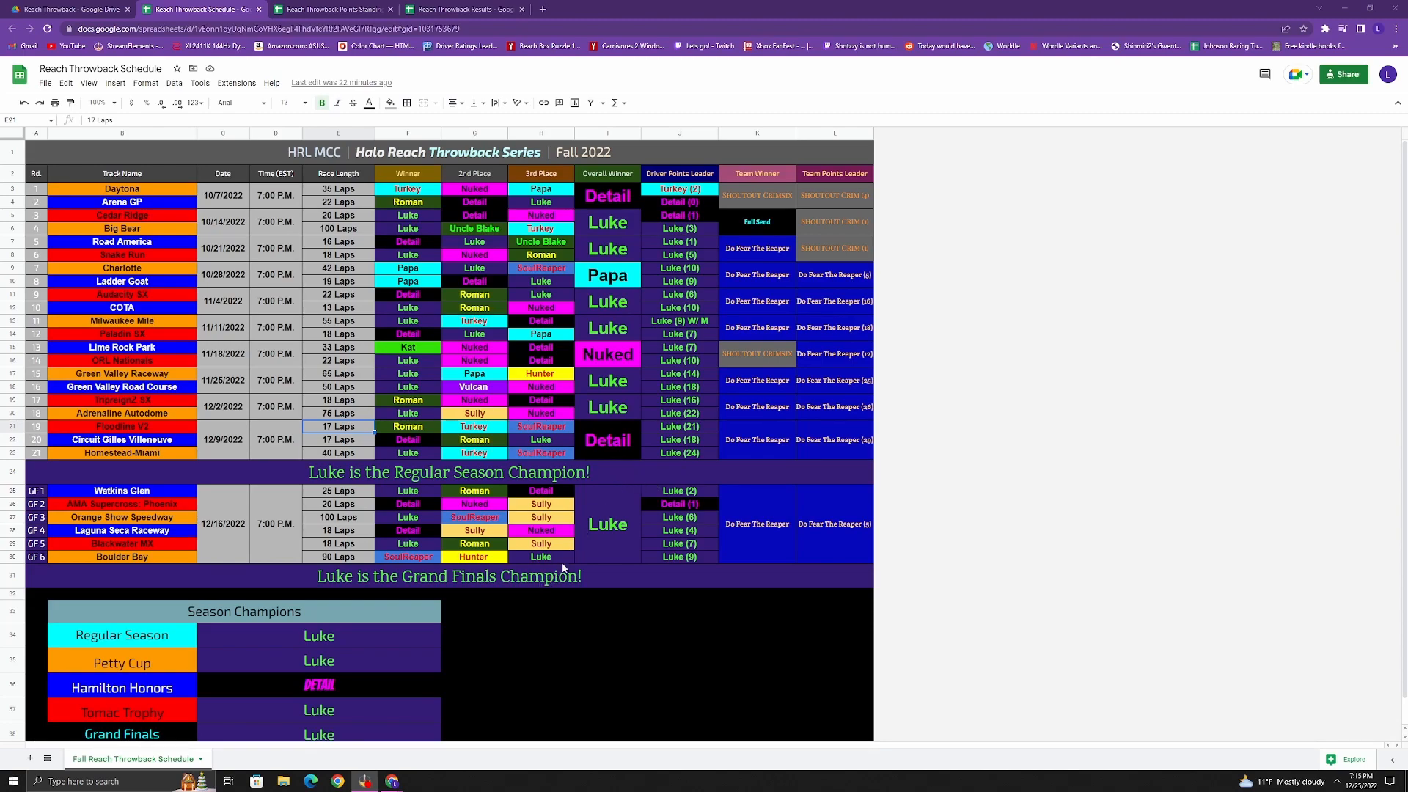
pyautogui.moveTo(597, 563)
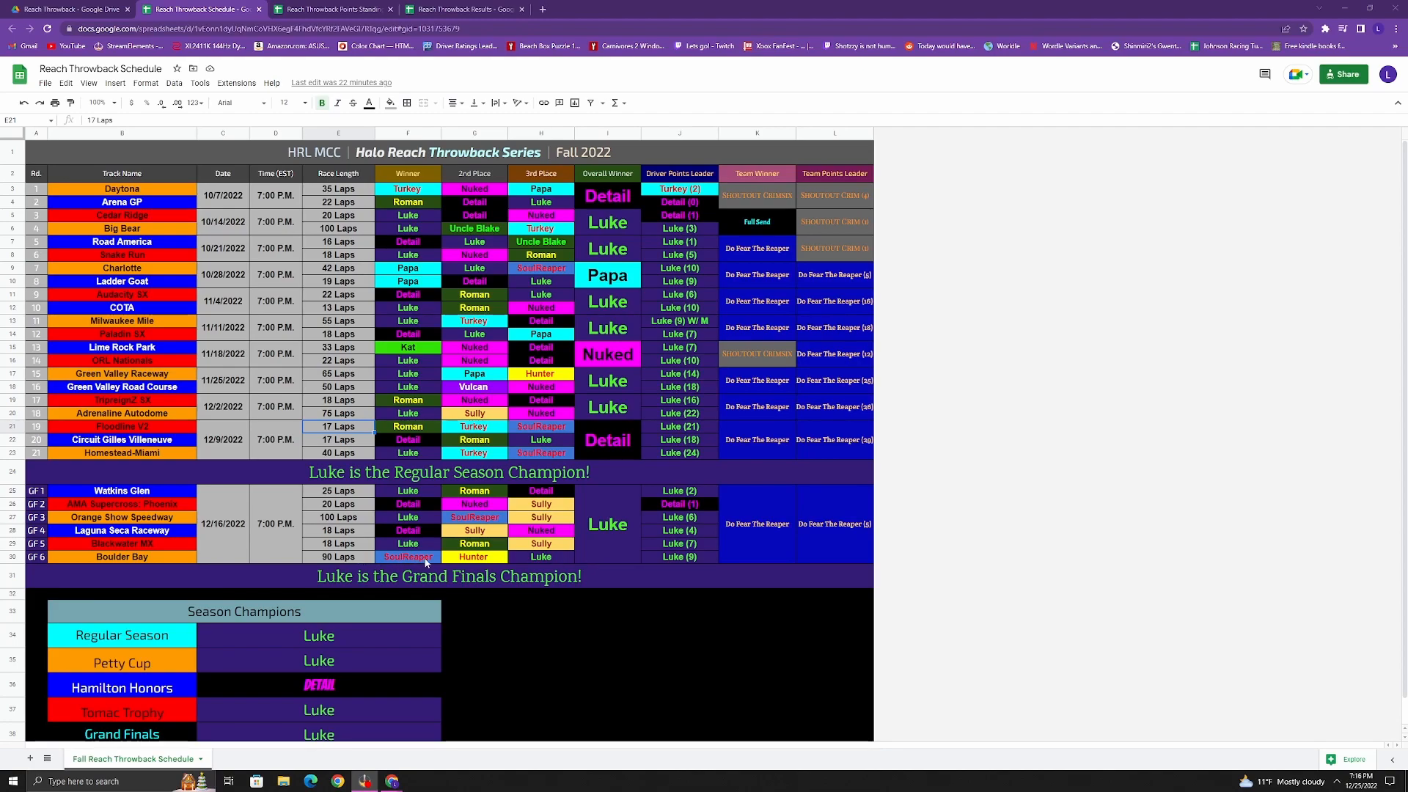
pyautogui.moveTo(527, 597)
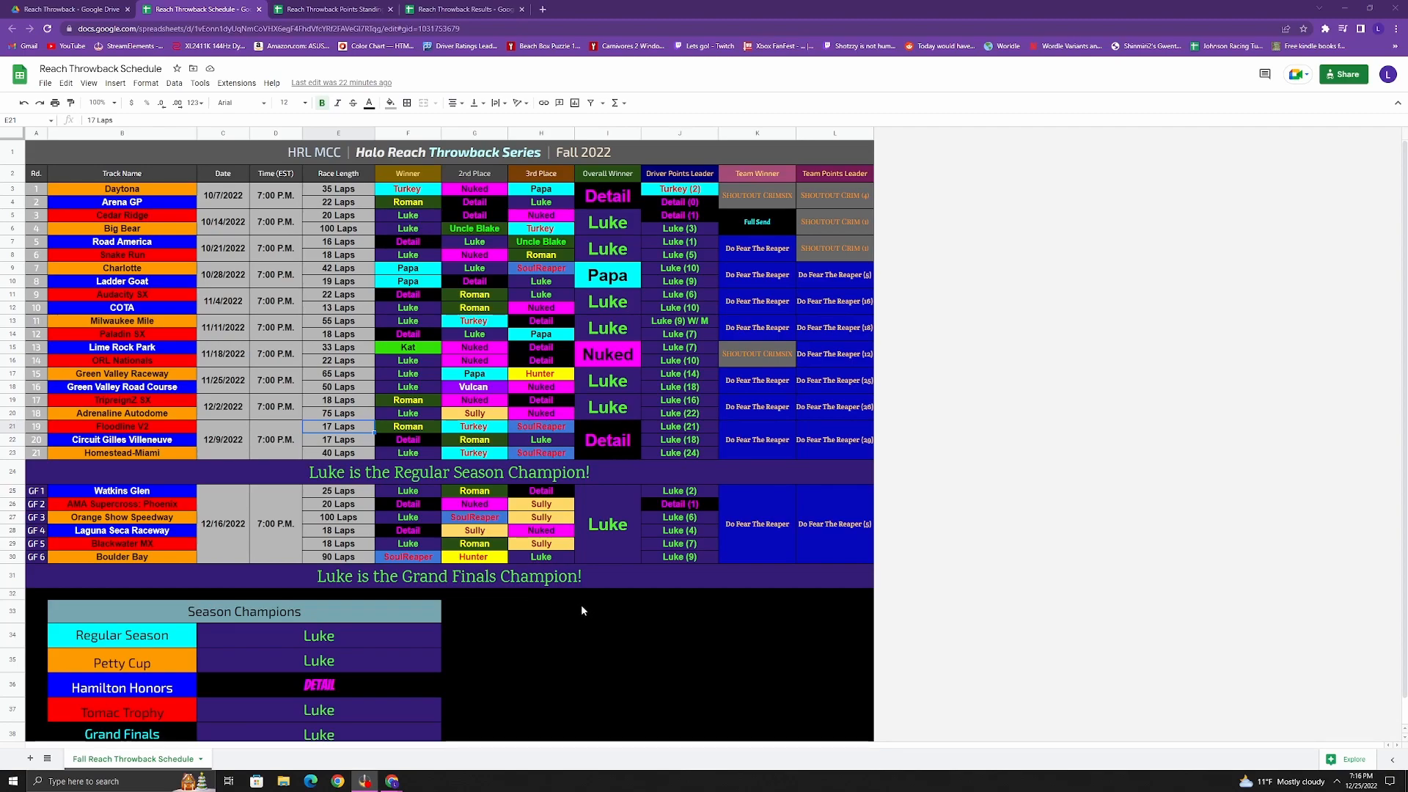
pyautogui.moveTo(448, 661)
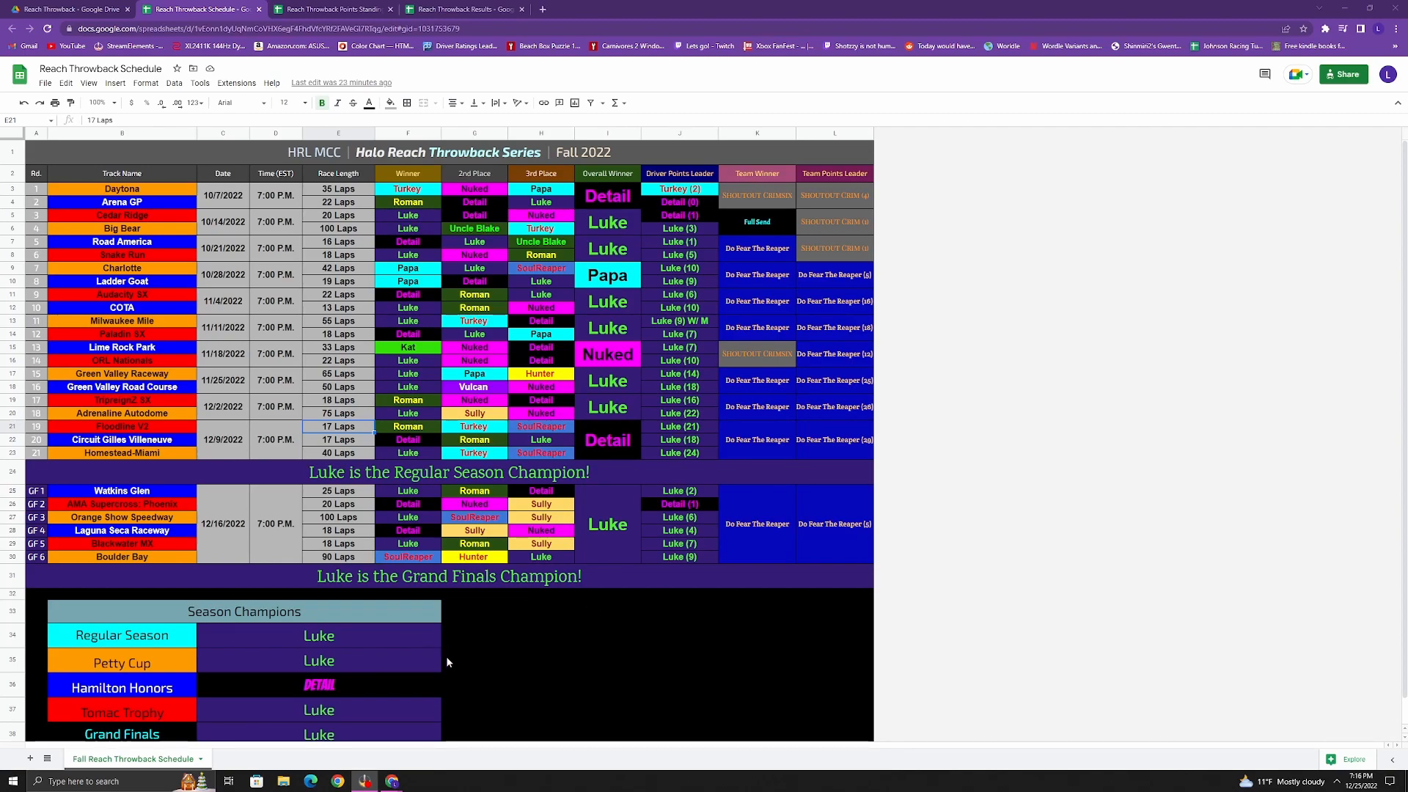
pyautogui.moveTo(449, 435)
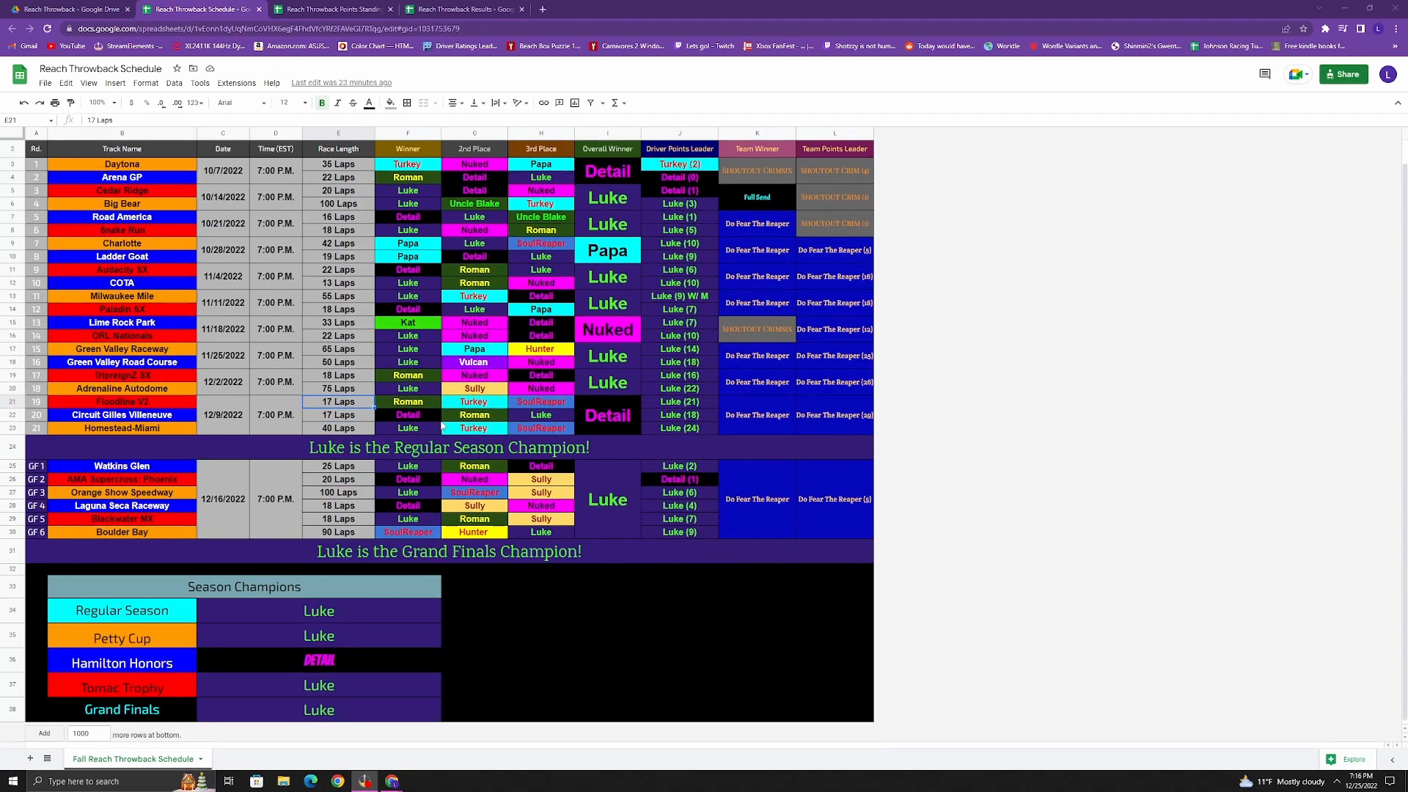
pyautogui.moveTo(458, 457)
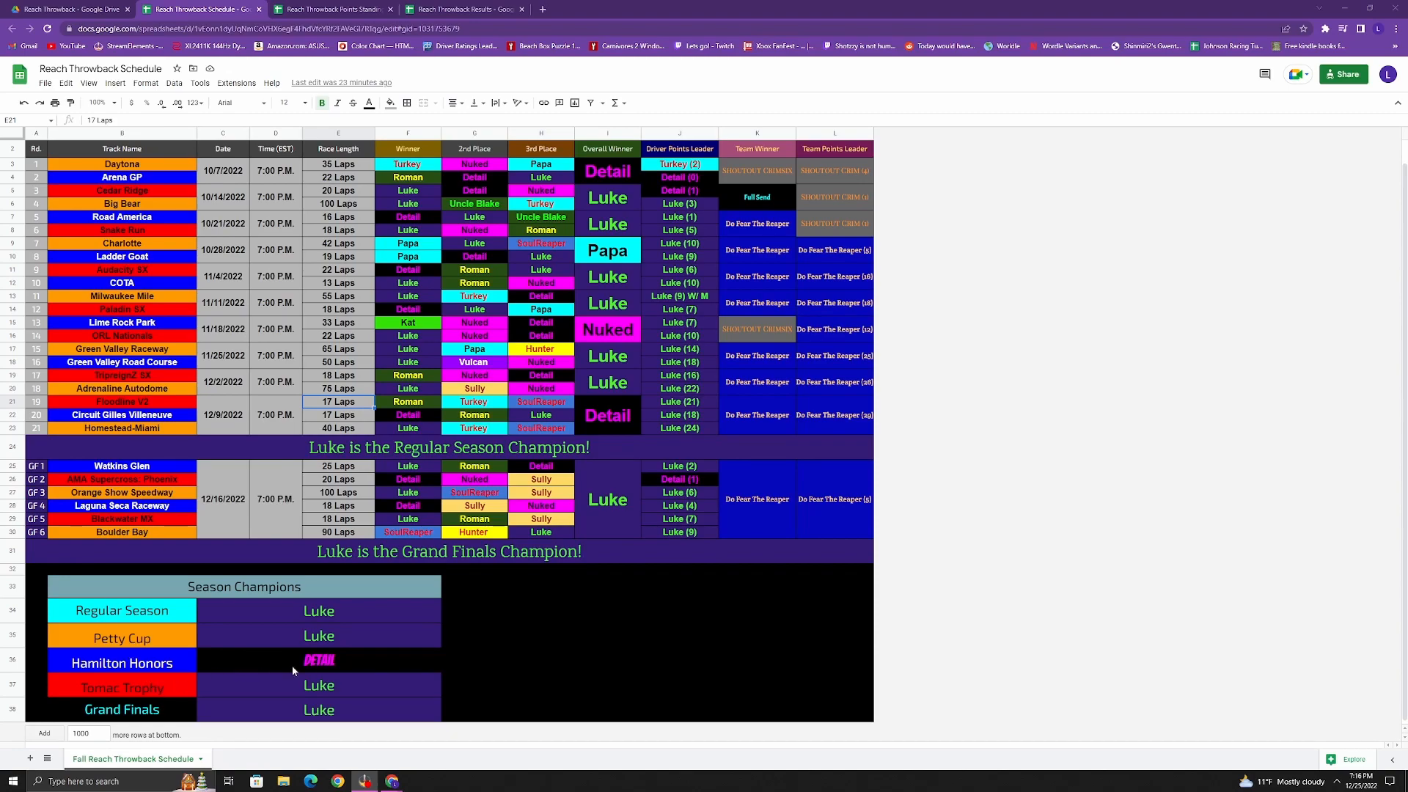
pyautogui.moveTo(179, 670)
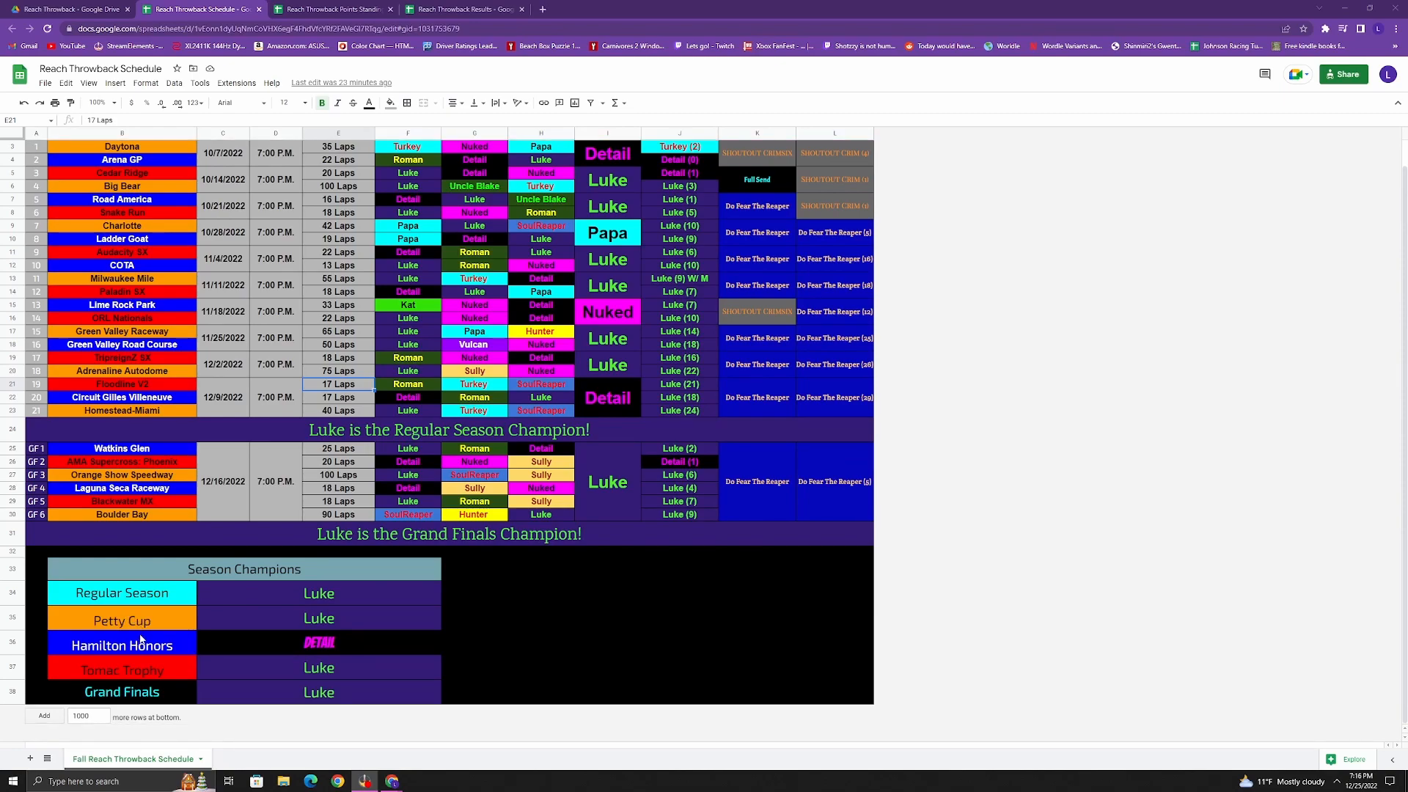
pyautogui.moveTo(316, 690)
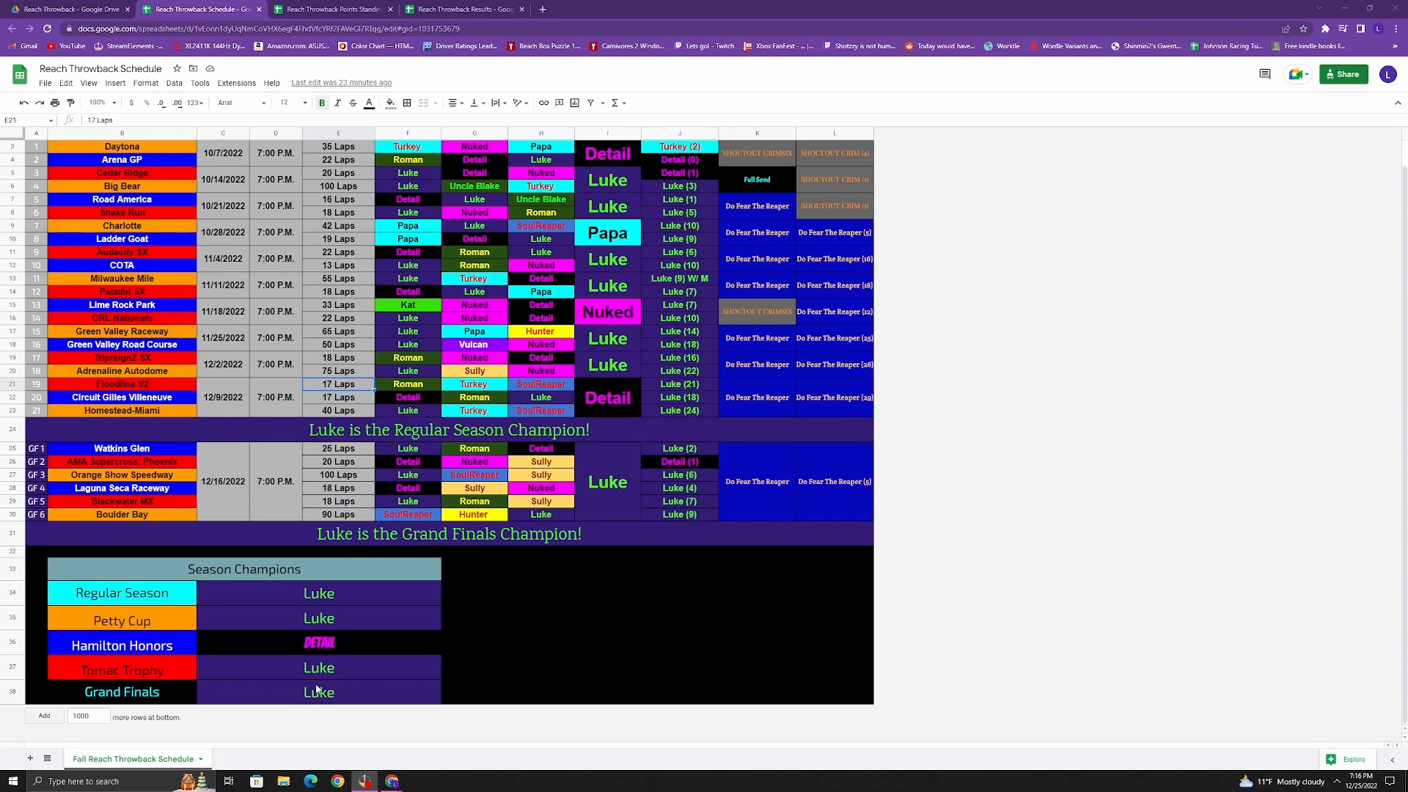
pyautogui.moveTo(247, 639)
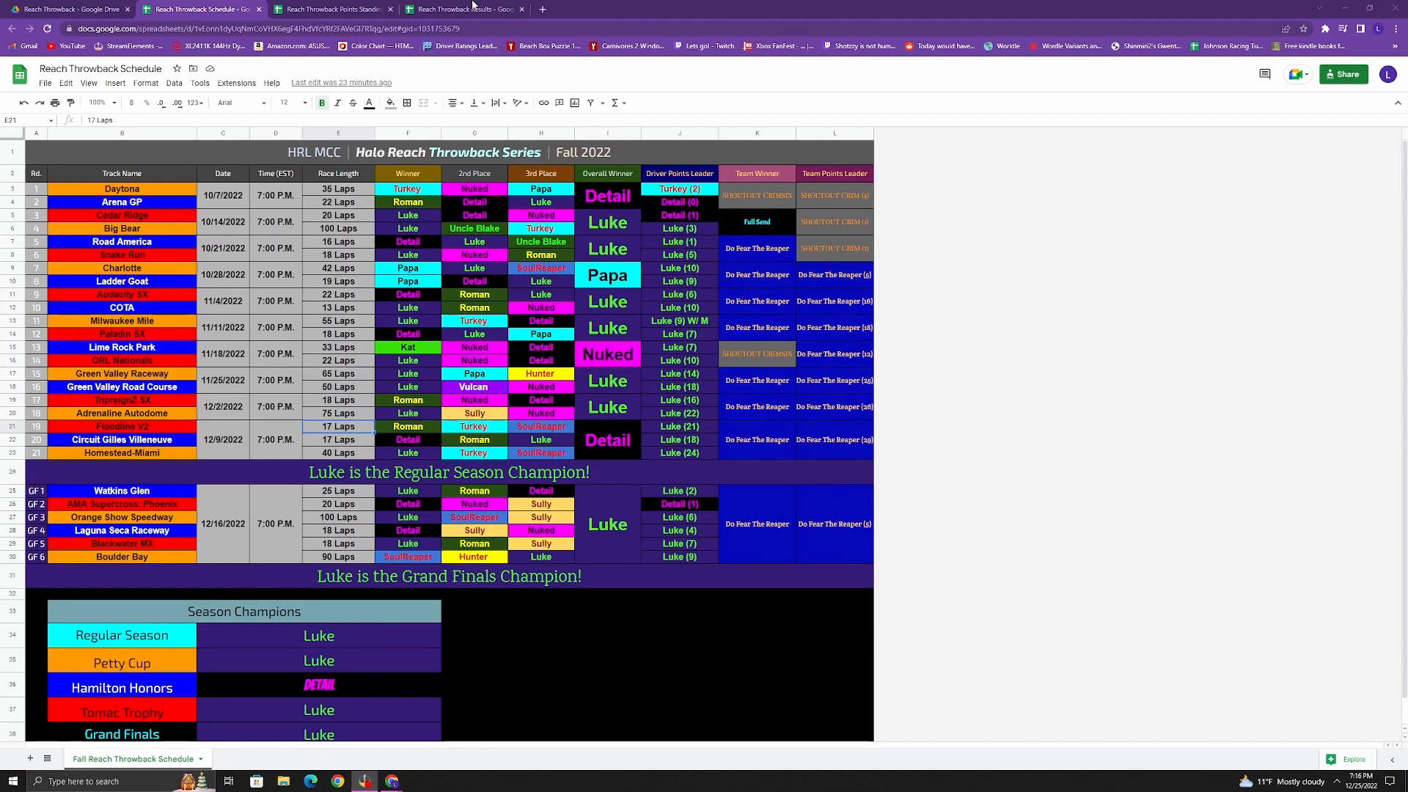
# Step: Bring up the Grand Finals Week results and reveal the later Blackwater MX and Boulder Bay columns
pyautogui.click(462, 9)
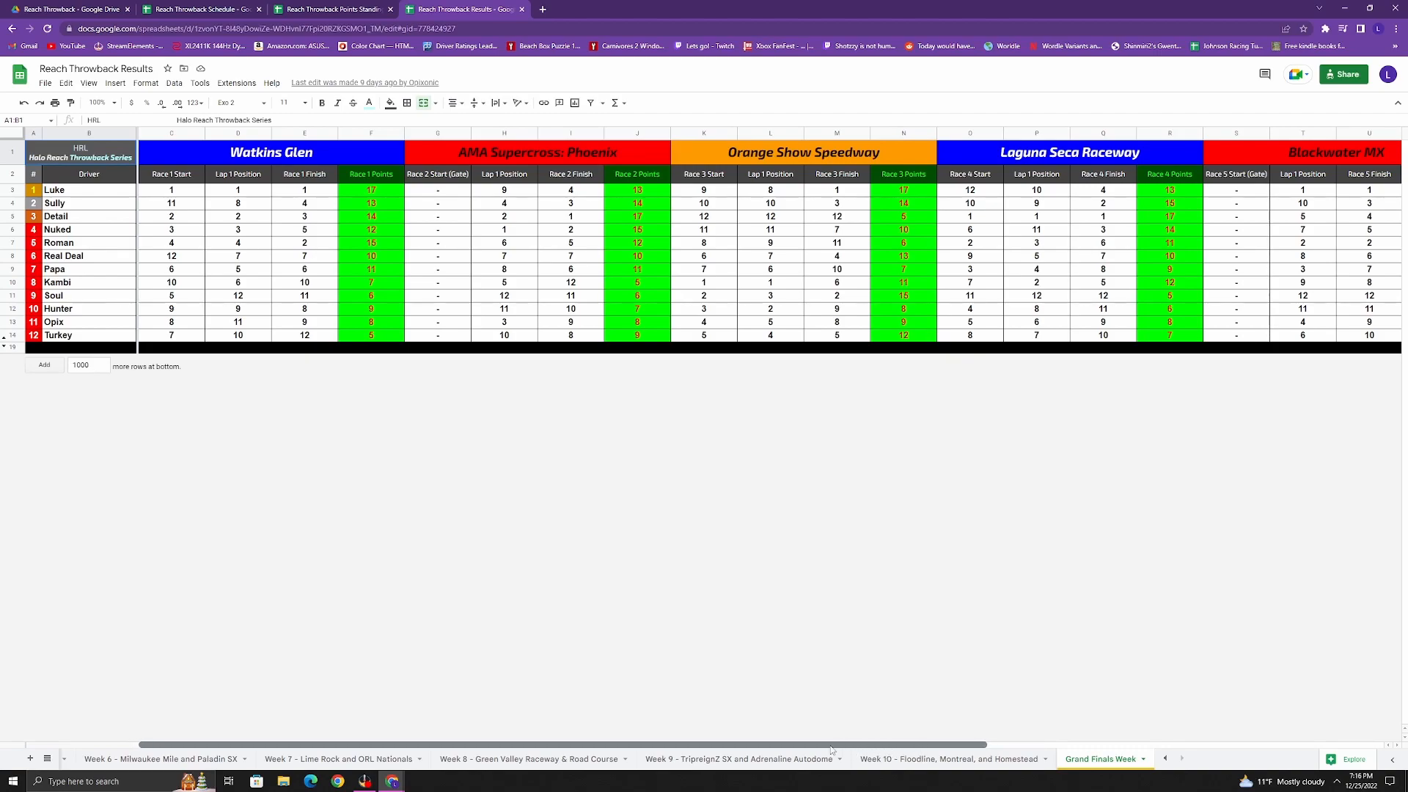
pyautogui.moveTo(819, 751)
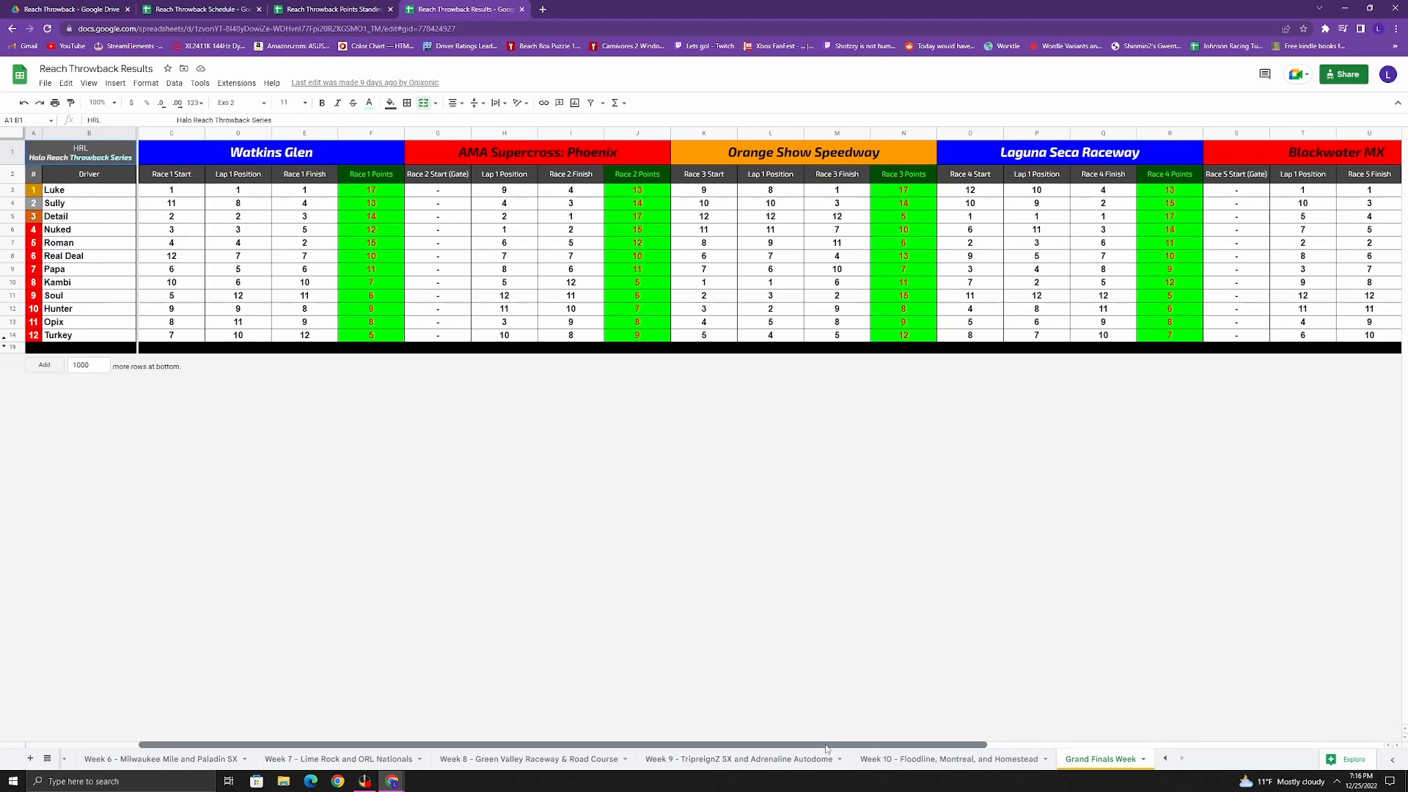
pyautogui.moveTo(842, 746)
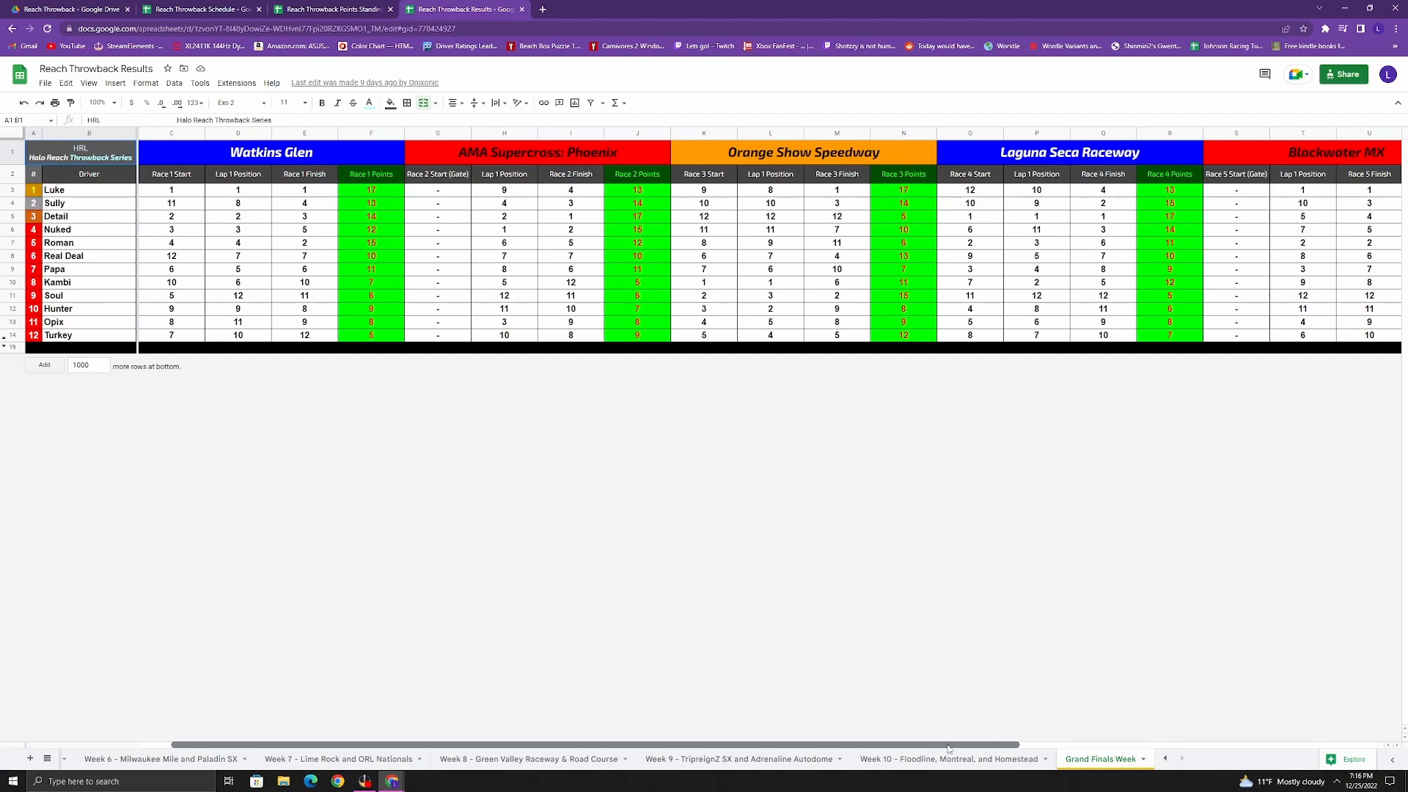
pyautogui.hscroll(3)
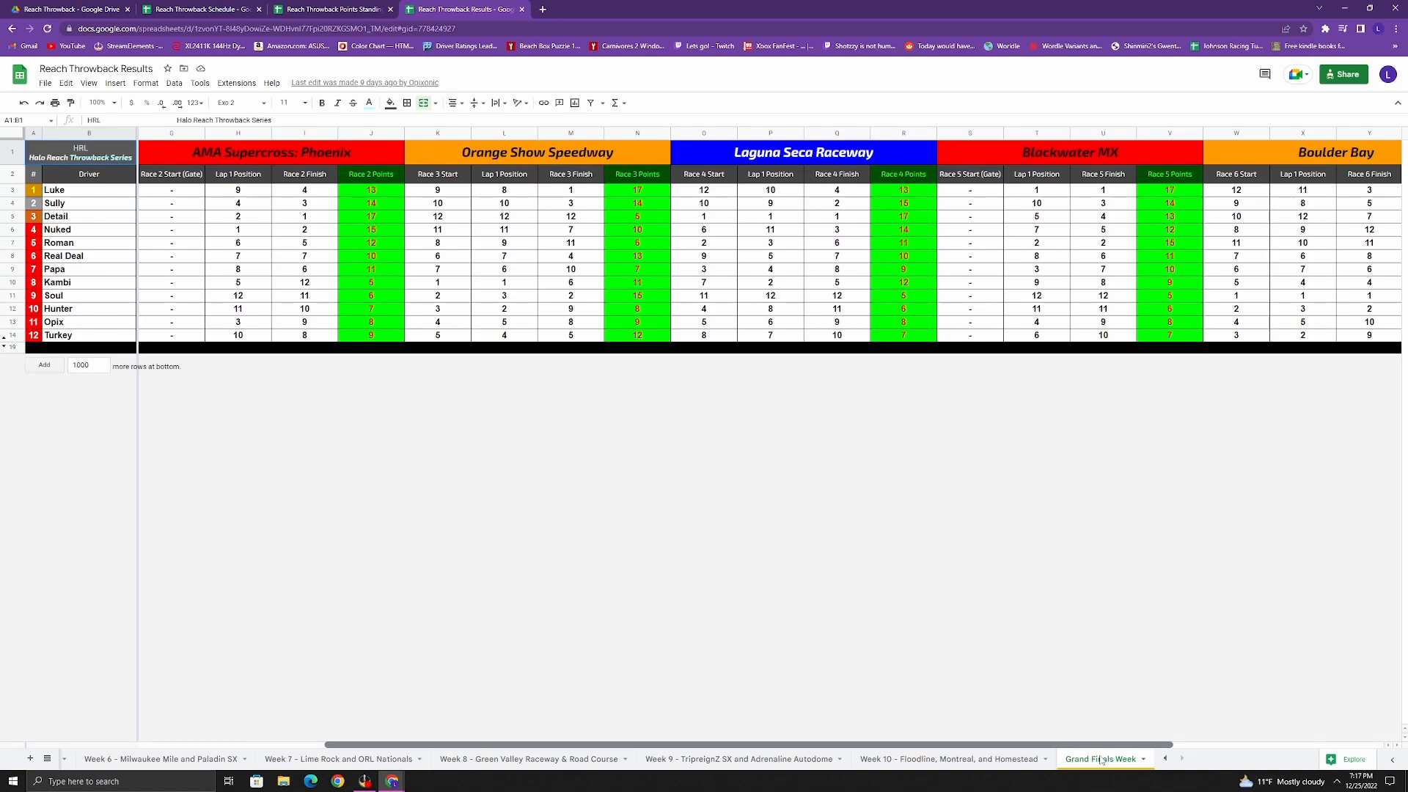
pyautogui.hscroll(3)
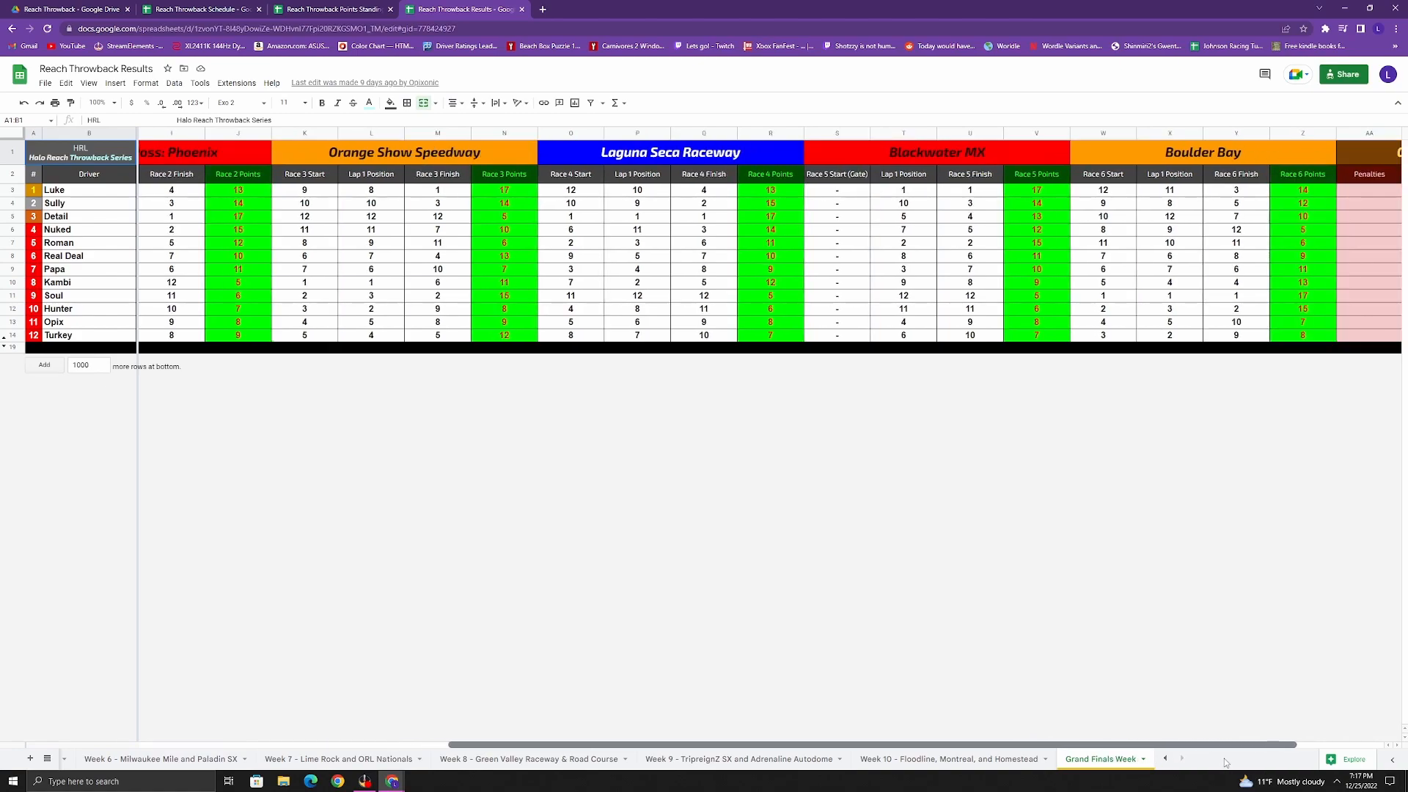
pyautogui.hscroll(3)
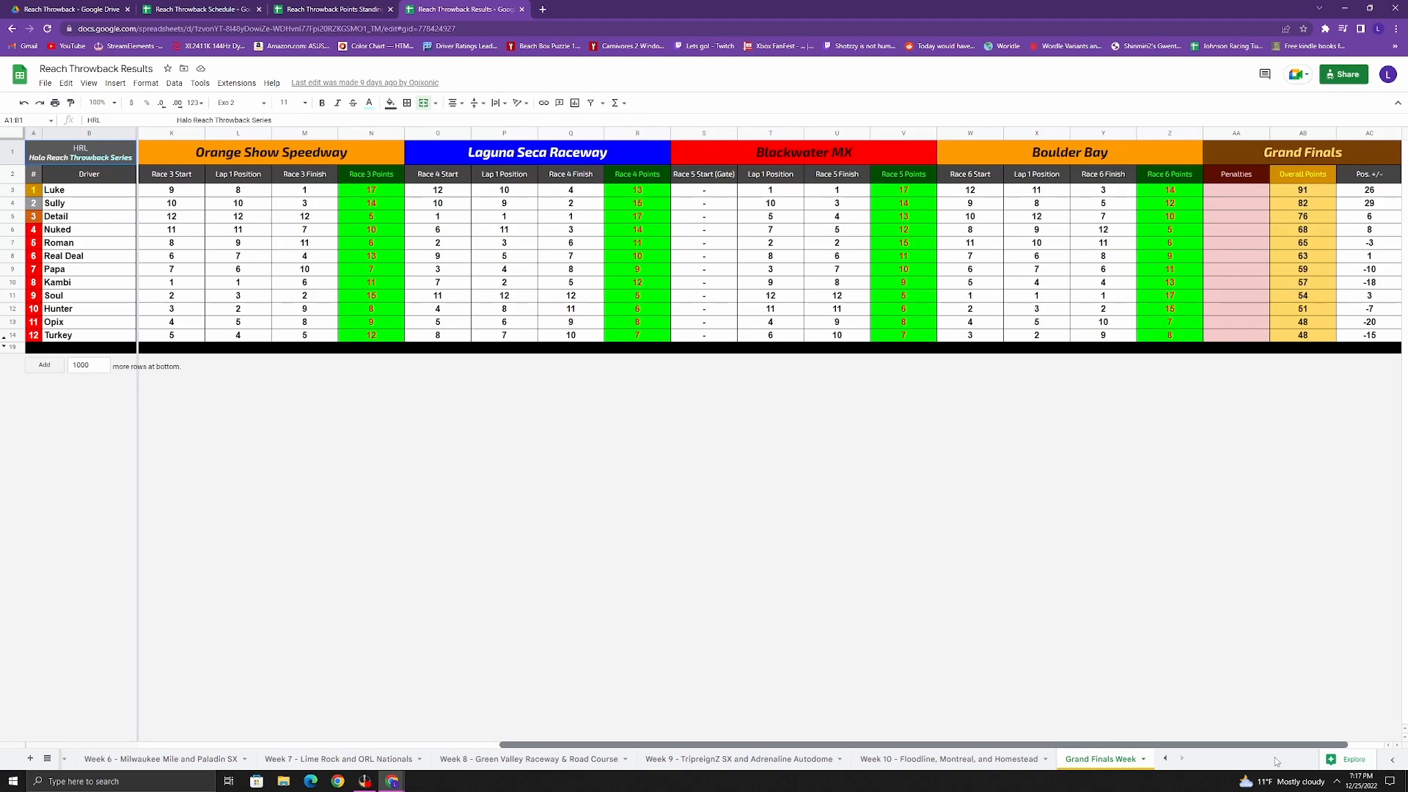
pyautogui.hscroll(3)
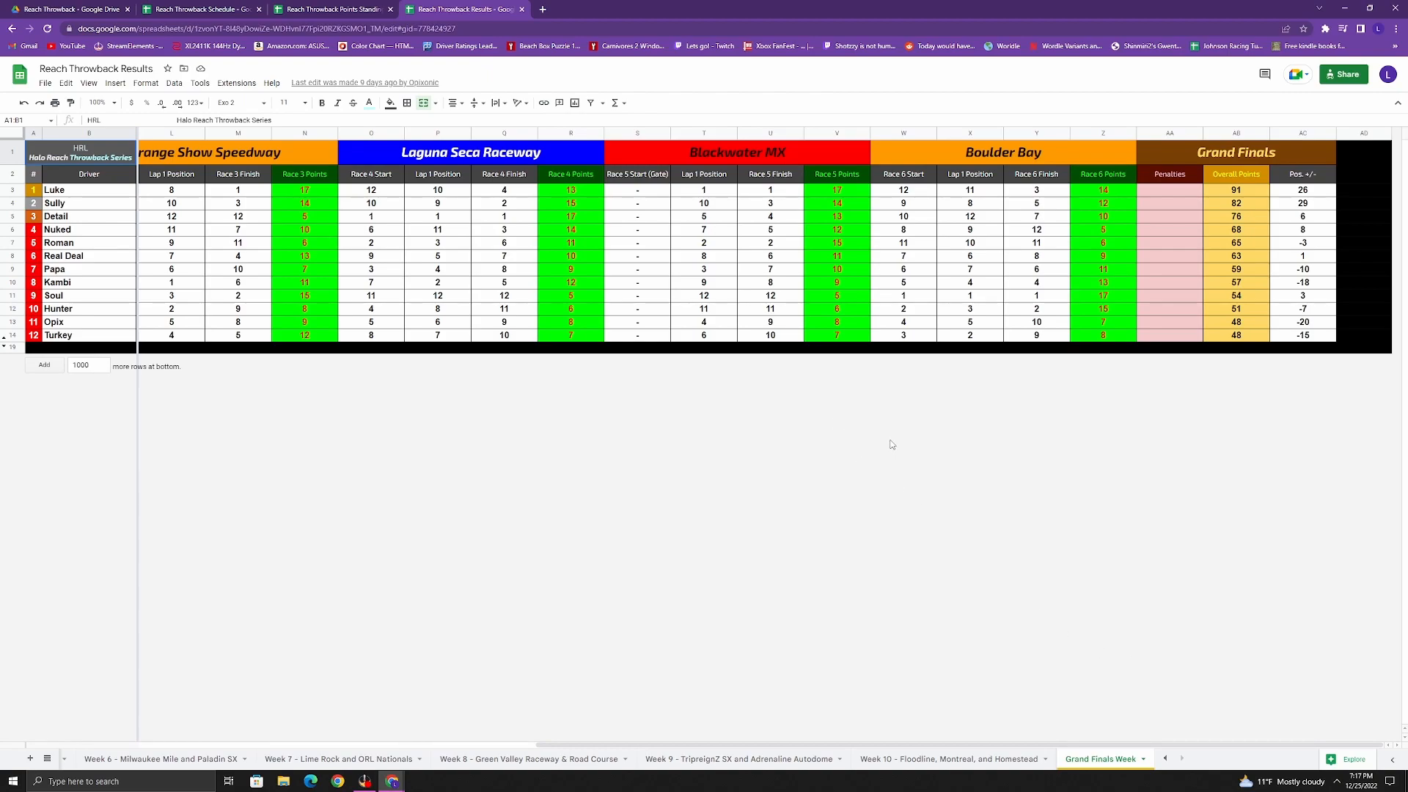
pyautogui.moveTo(890, 438)
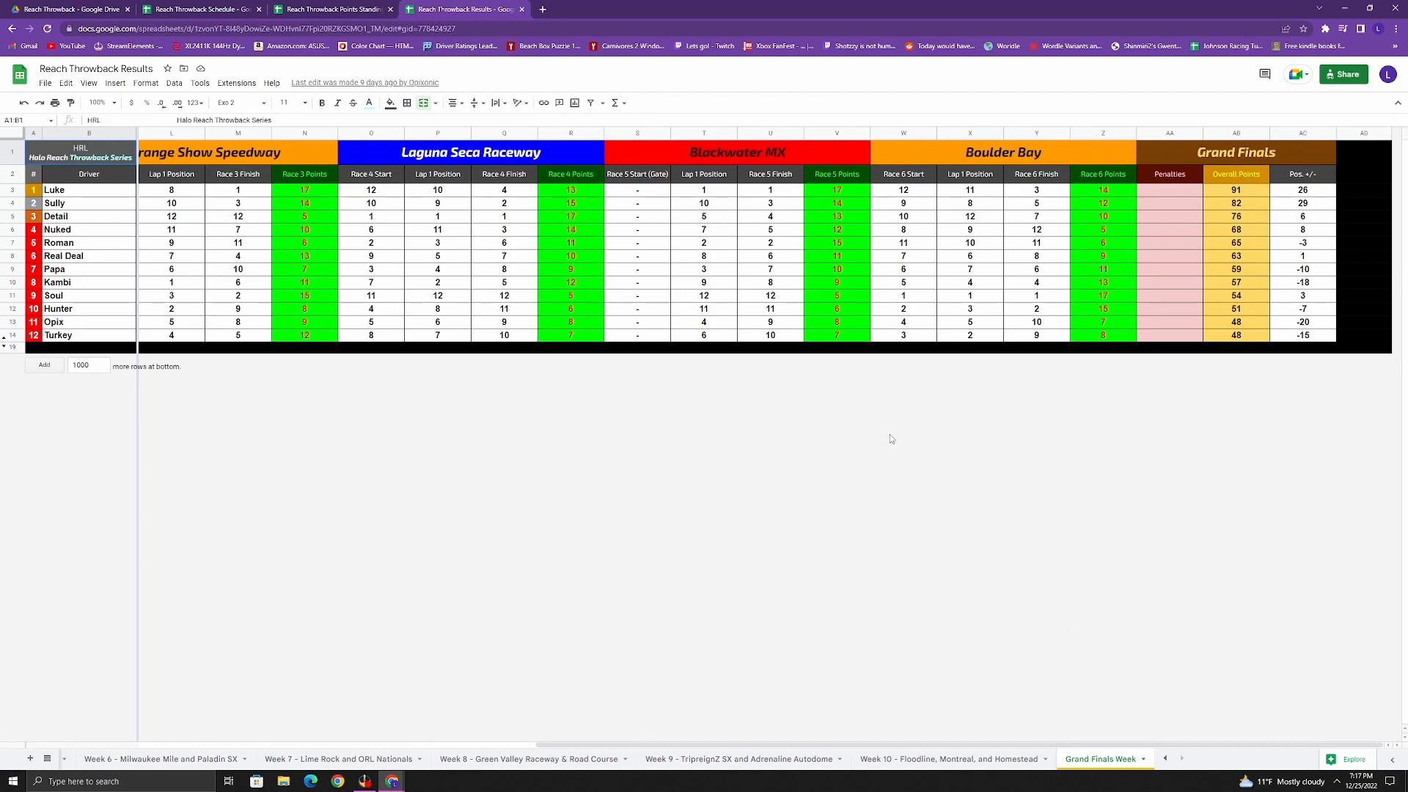
pyautogui.moveTo(397, 386)
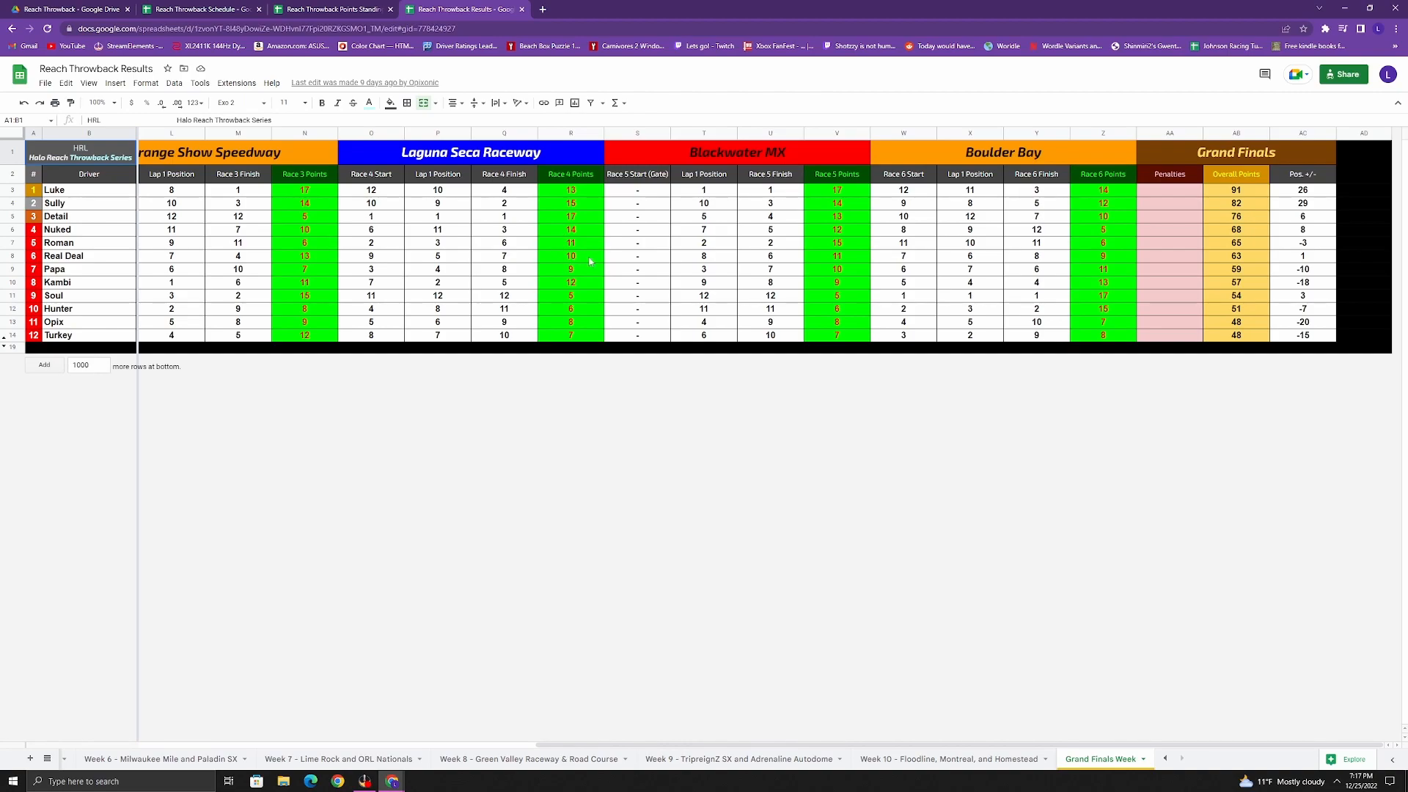
pyautogui.moveTo(590, 261)
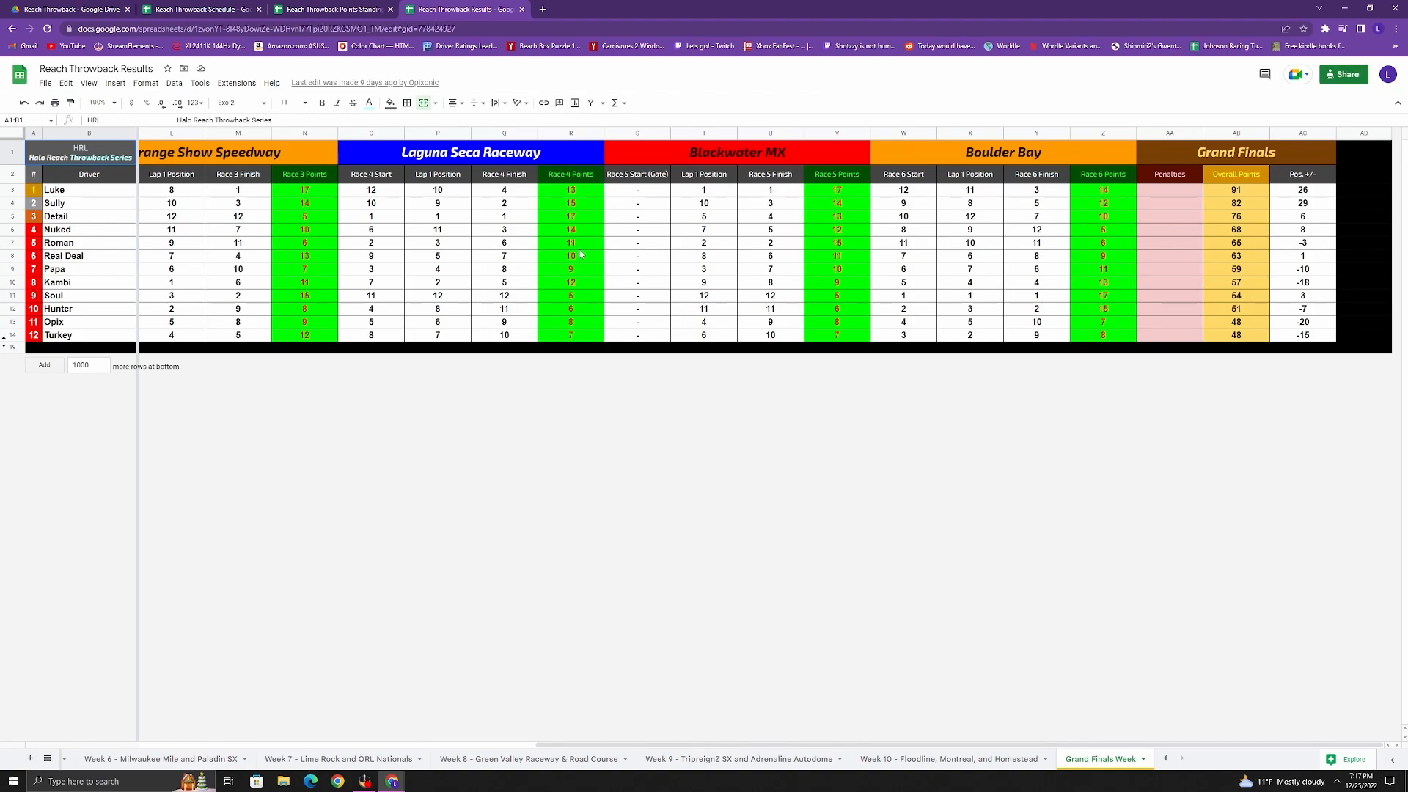
pyautogui.moveTo(537, 268)
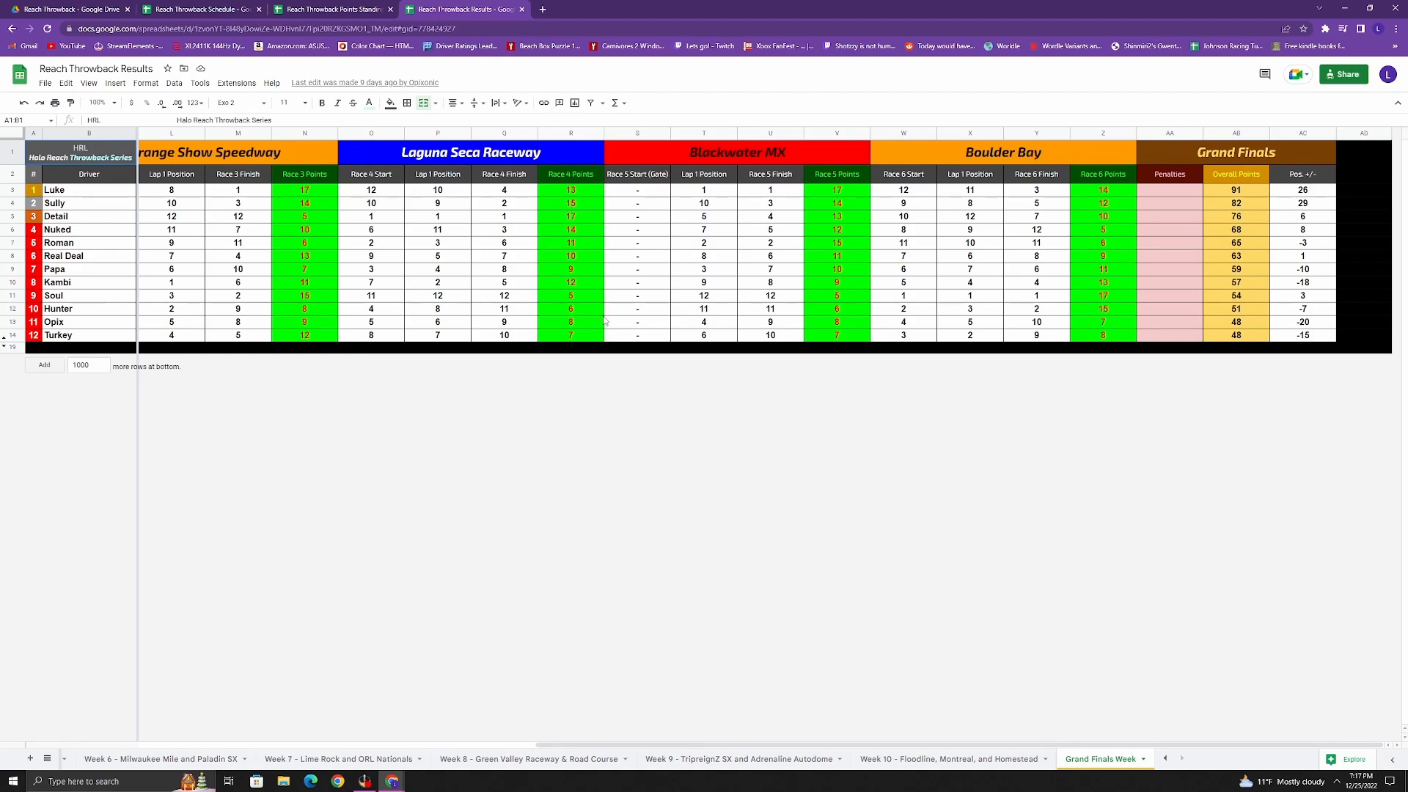
pyautogui.moveTo(757, 296)
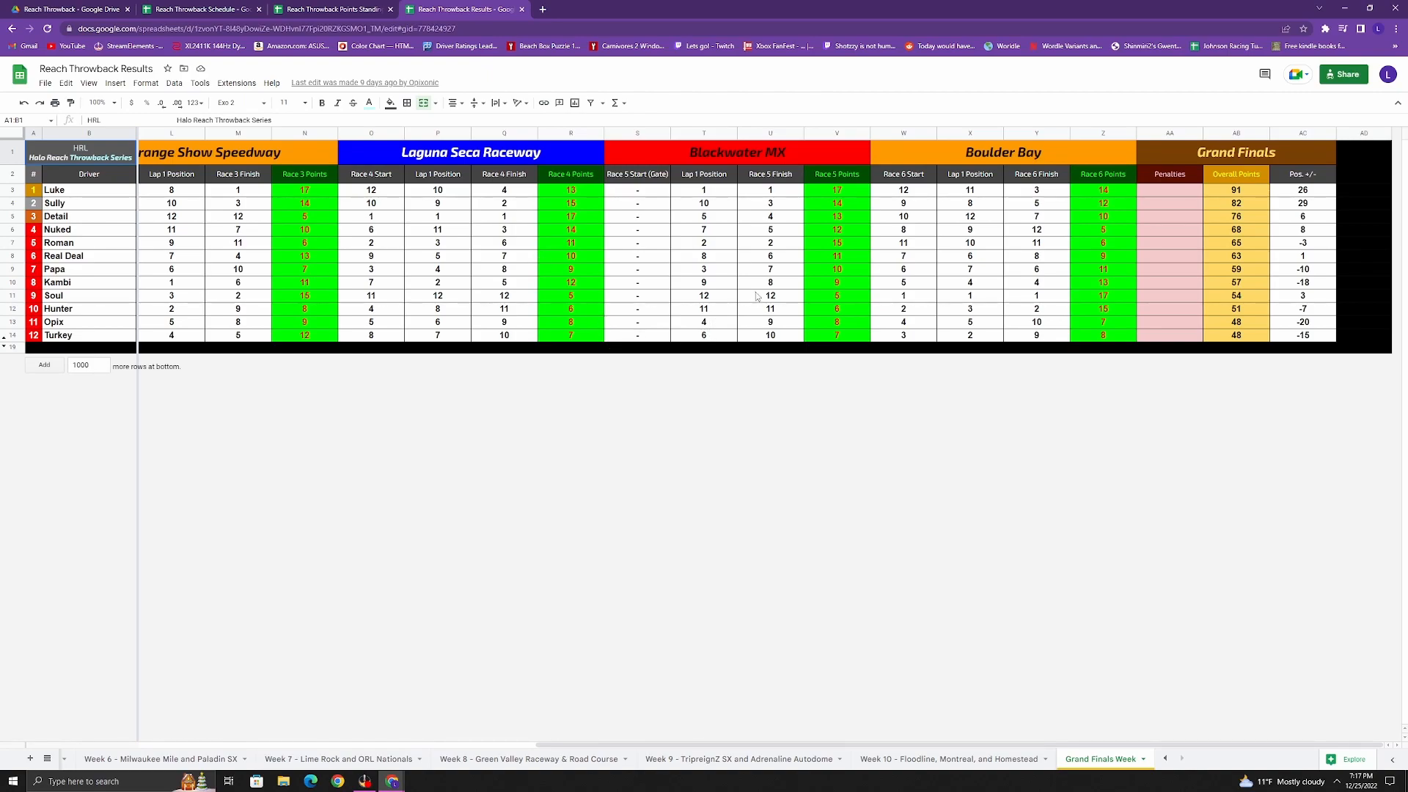
pyautogui.moveTo(824, 305)
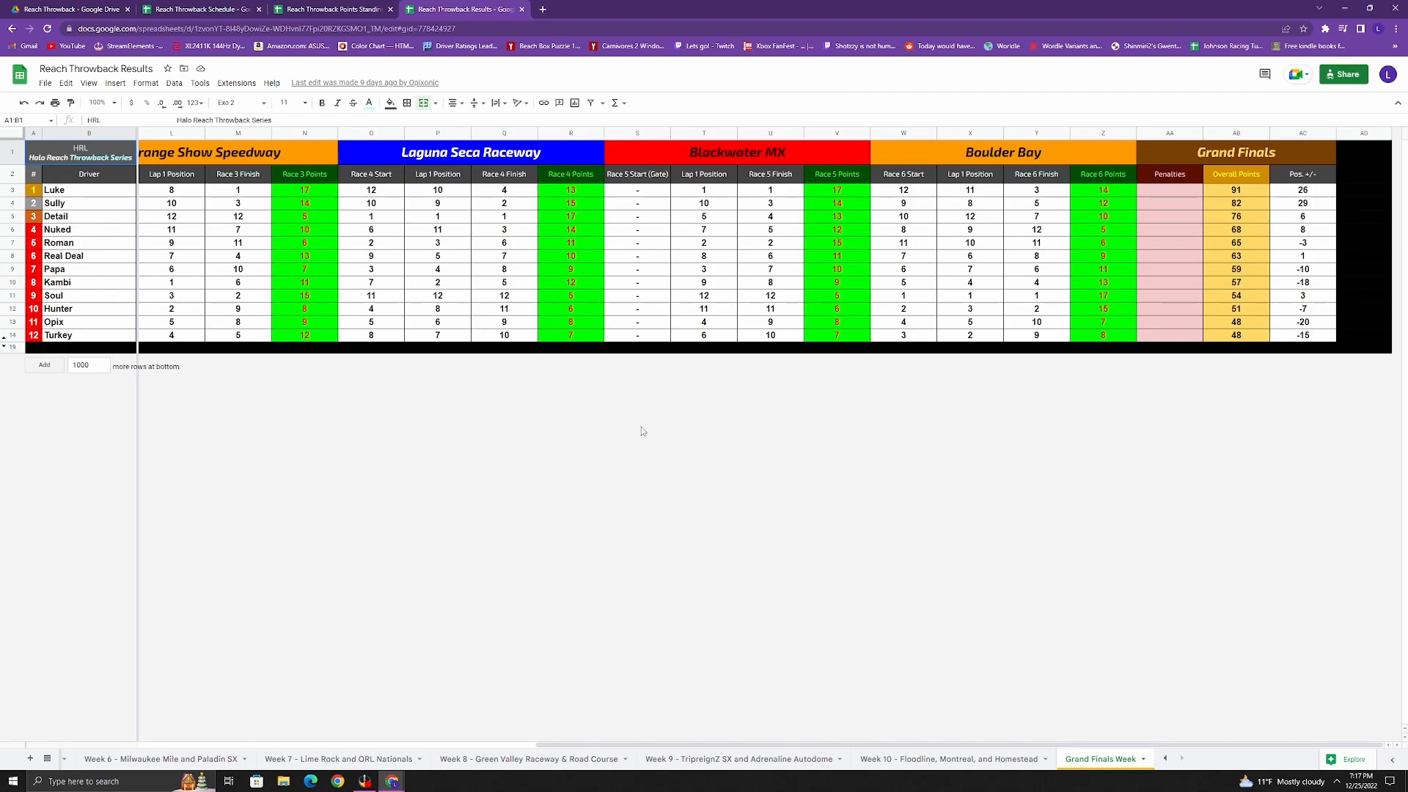
pyautogui.moveTo(690, 424)
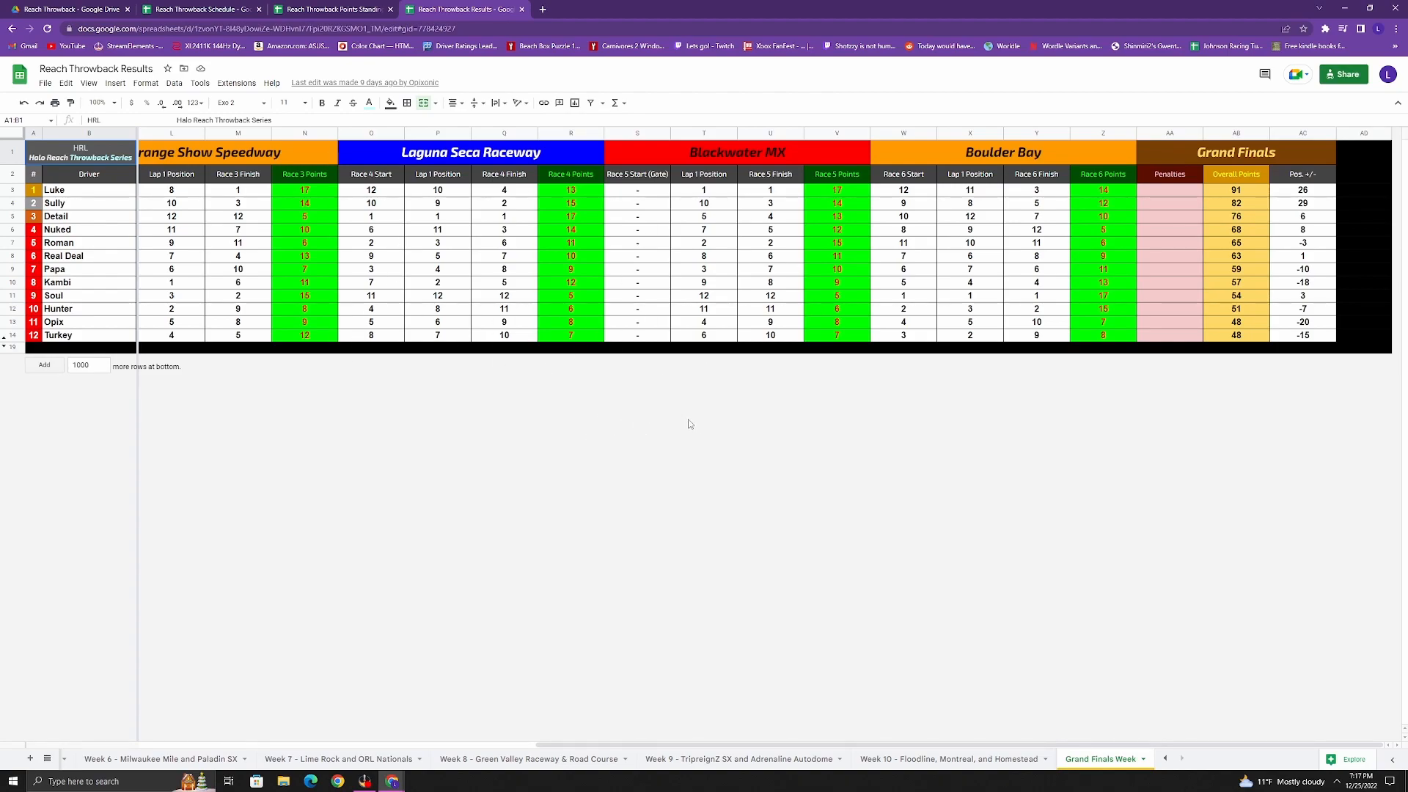
pyautogui.moveTo(813, 191)
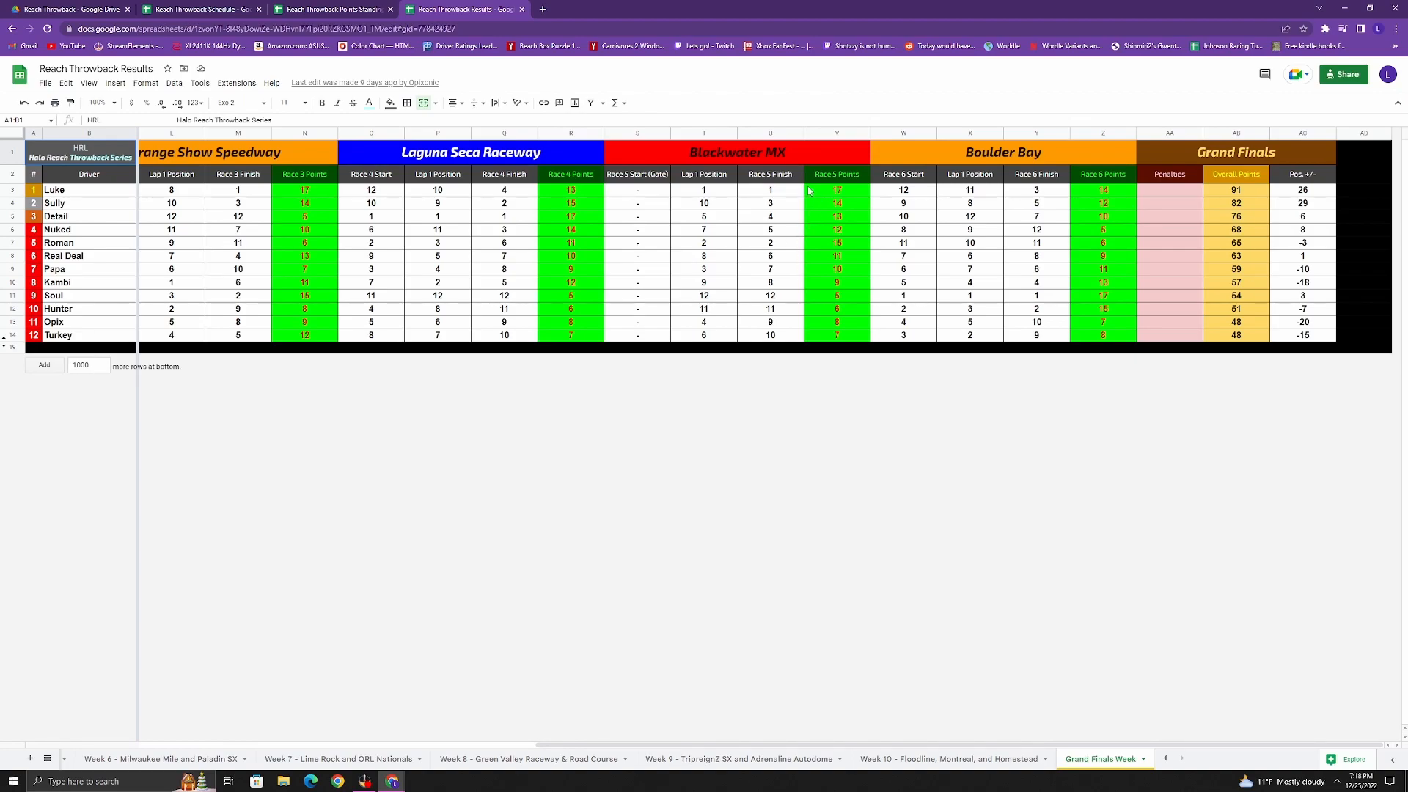
pyautogui.moveTo(787, 265)
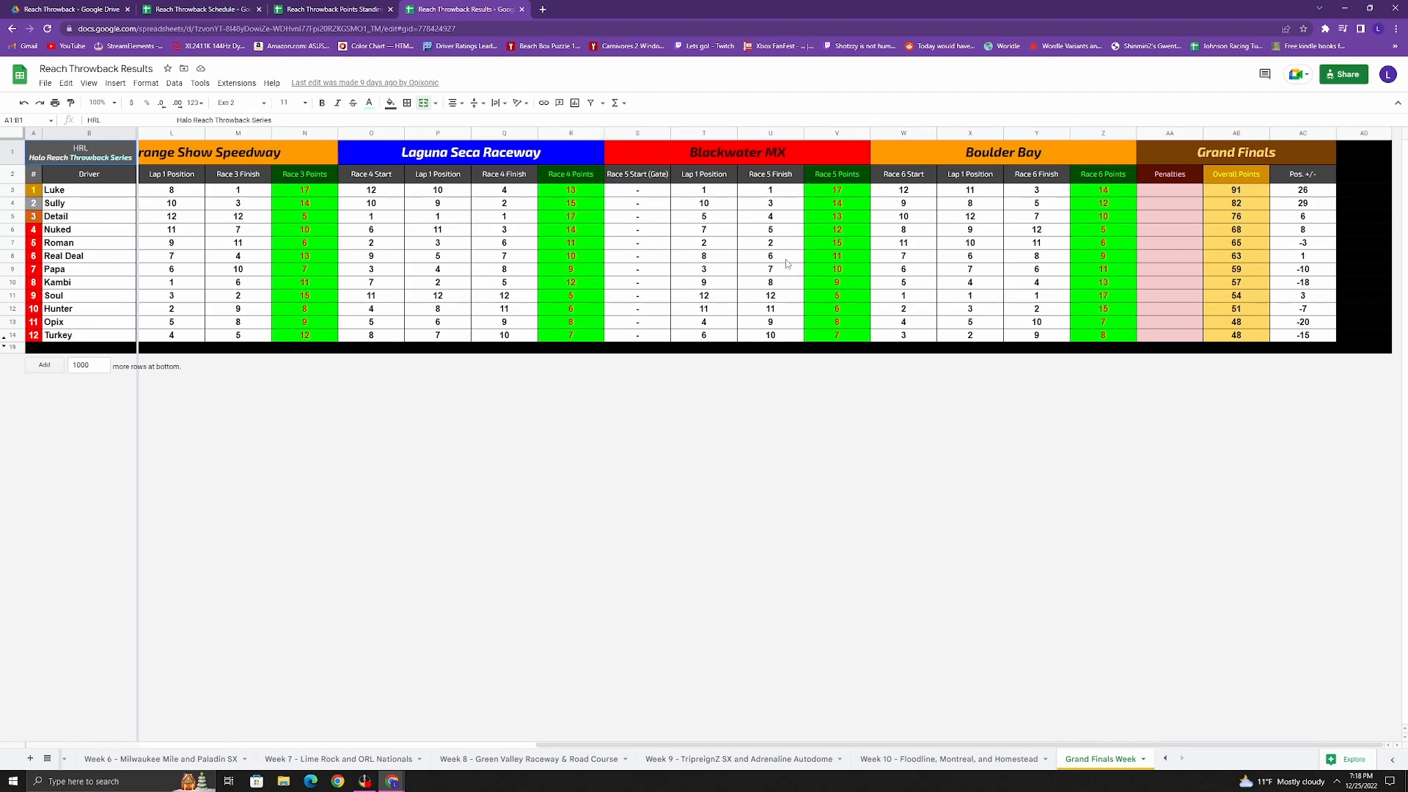
pyautogui.moveTo(790, 255)
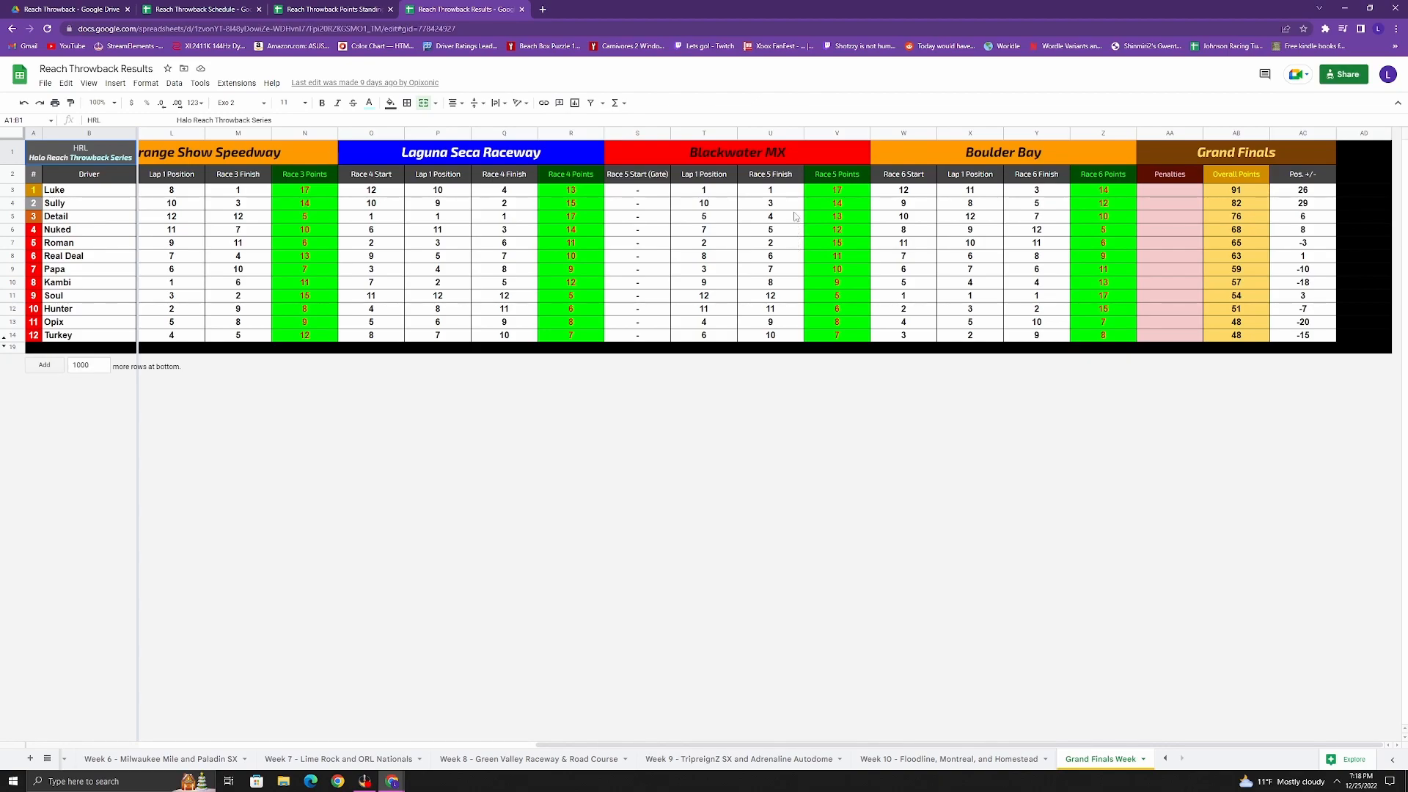
pyautogui.moveTo(803, 223)
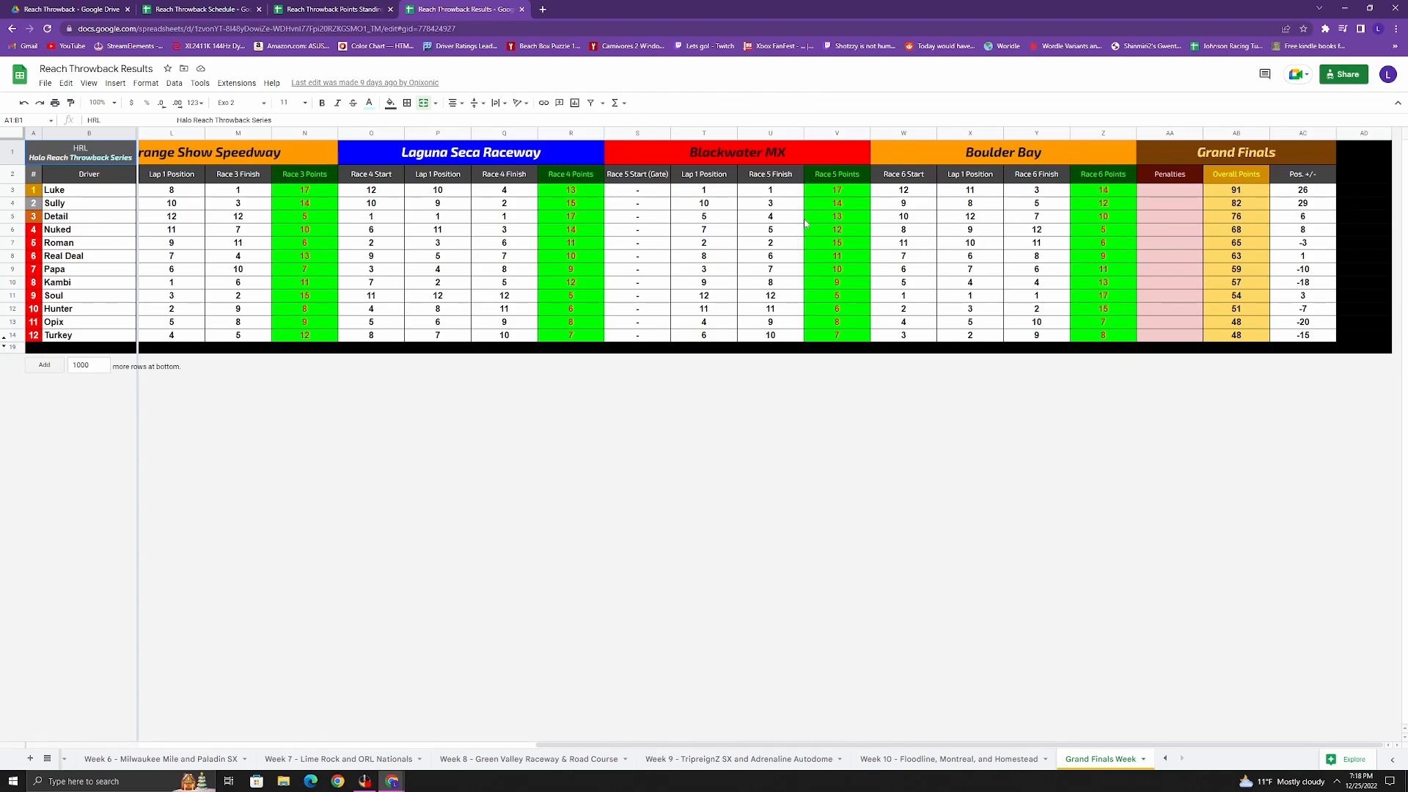
pyautogui.moveTo(855, 245)
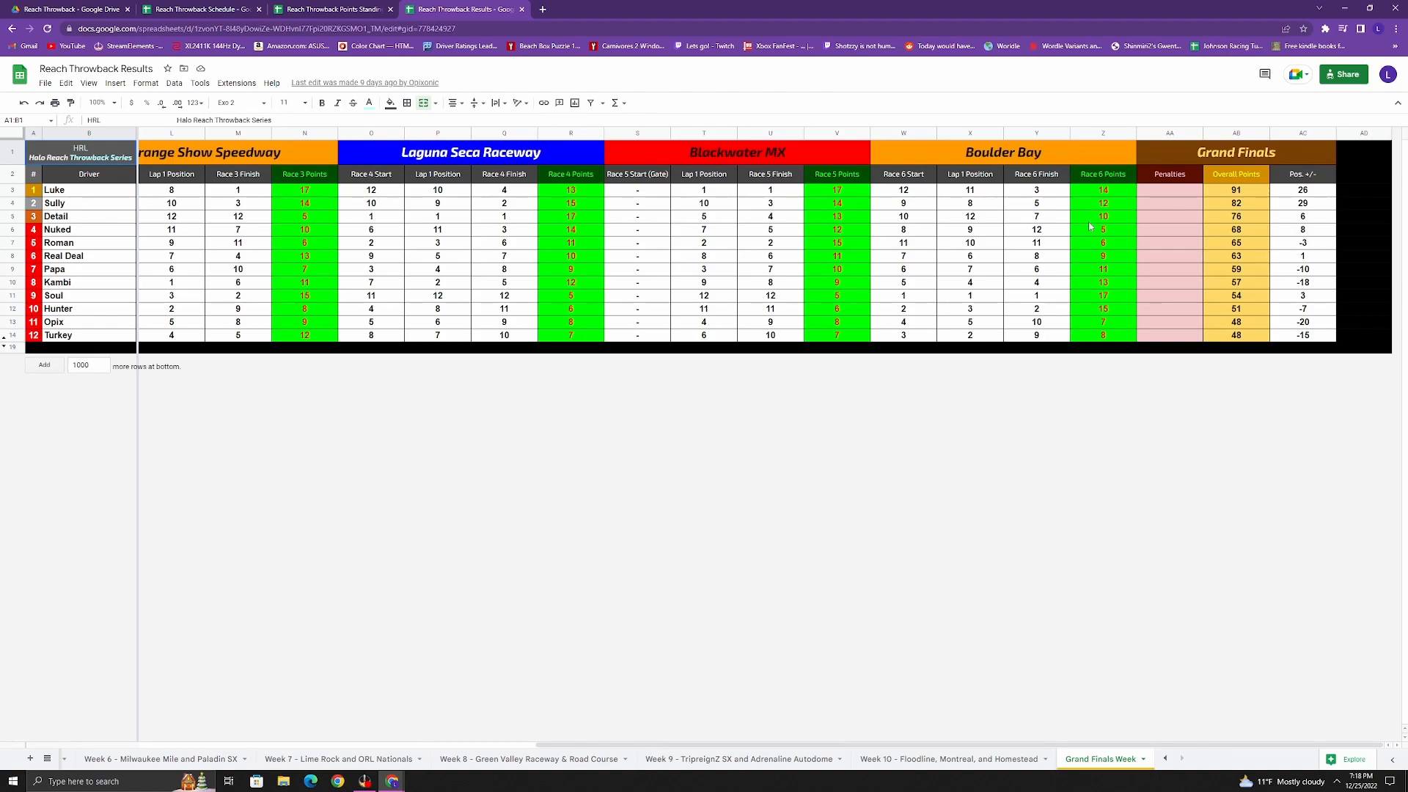
pyautogui.moveTo(1090, 223)
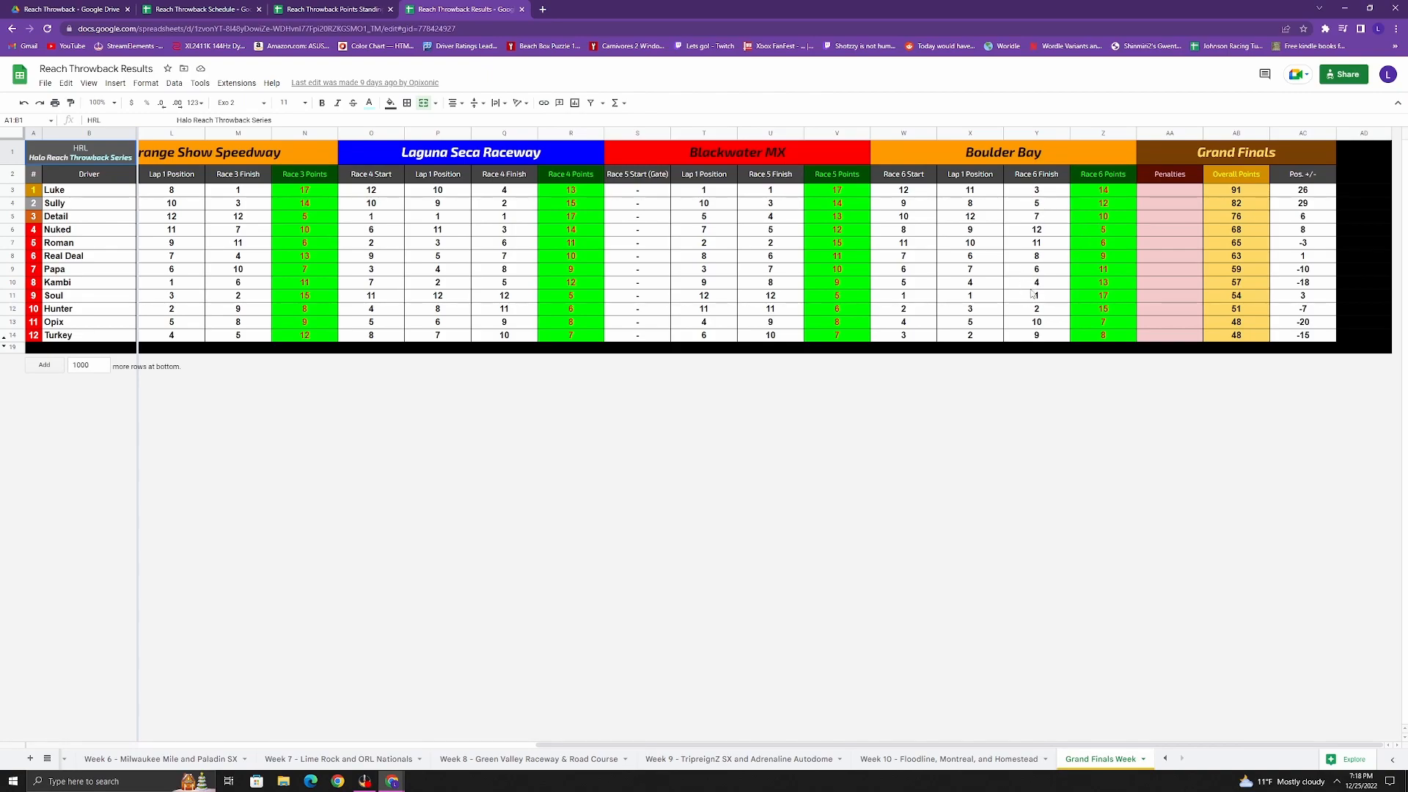
pyautogui.moveTo(1050, 309)
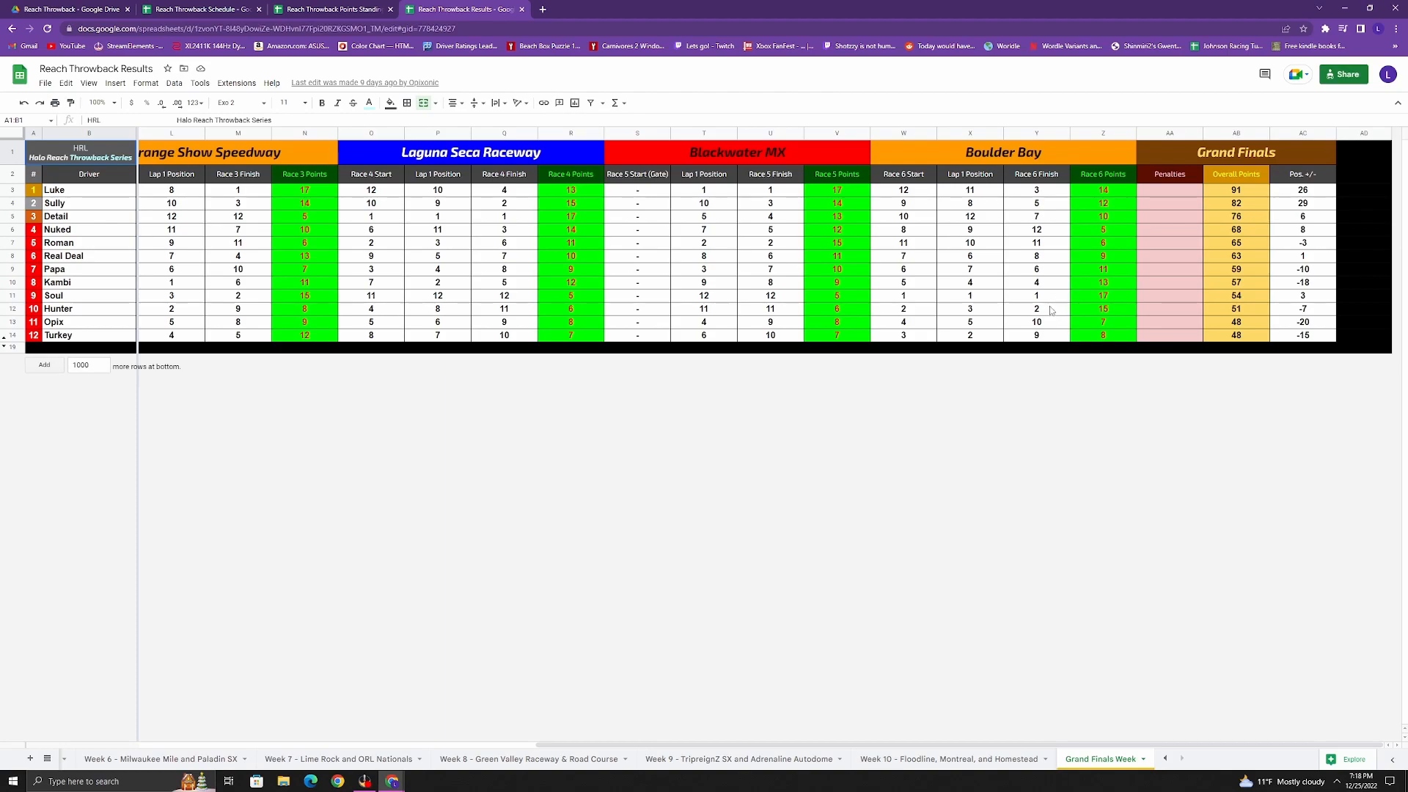
pyautogui.moveTo(1051, 321)
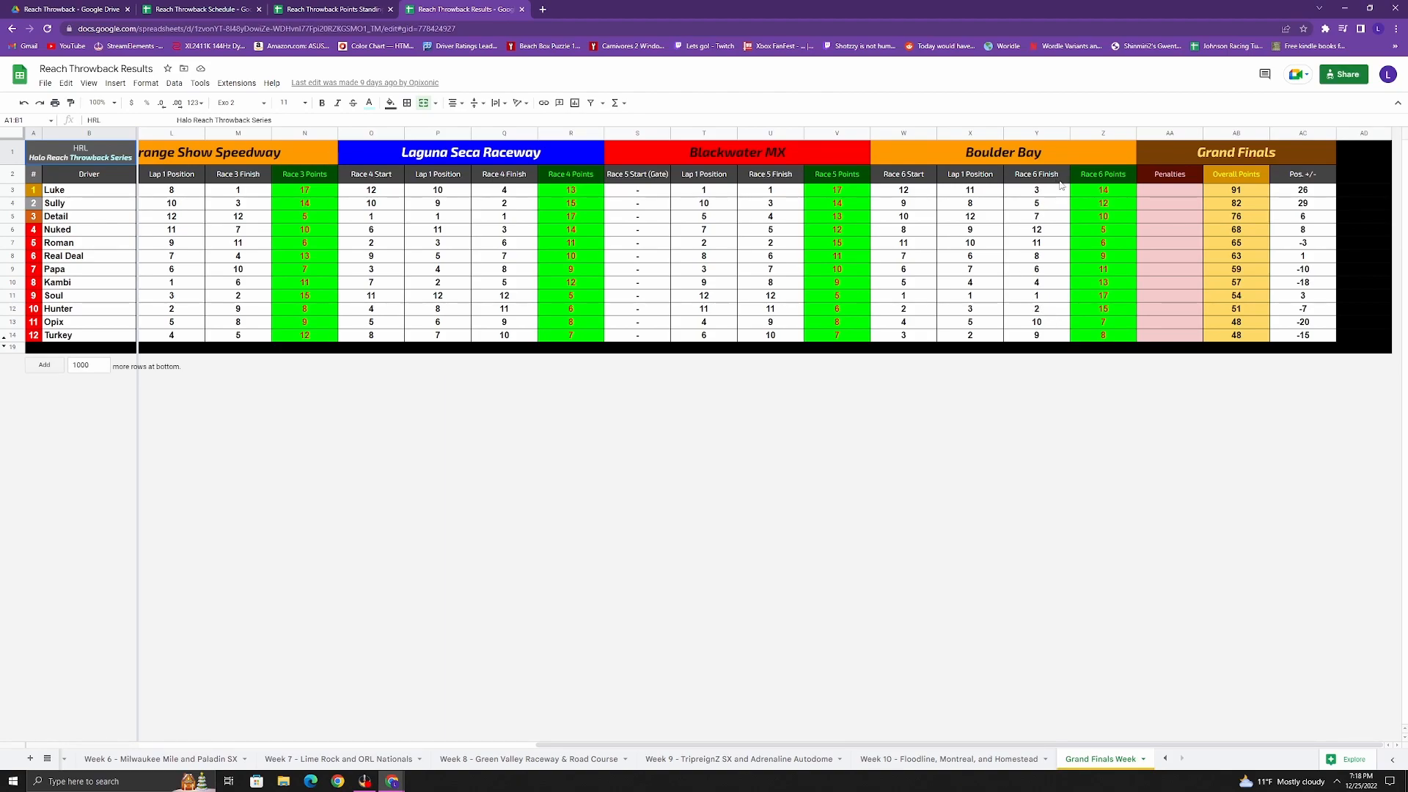
pyautogui.moveTo(1049, 201)
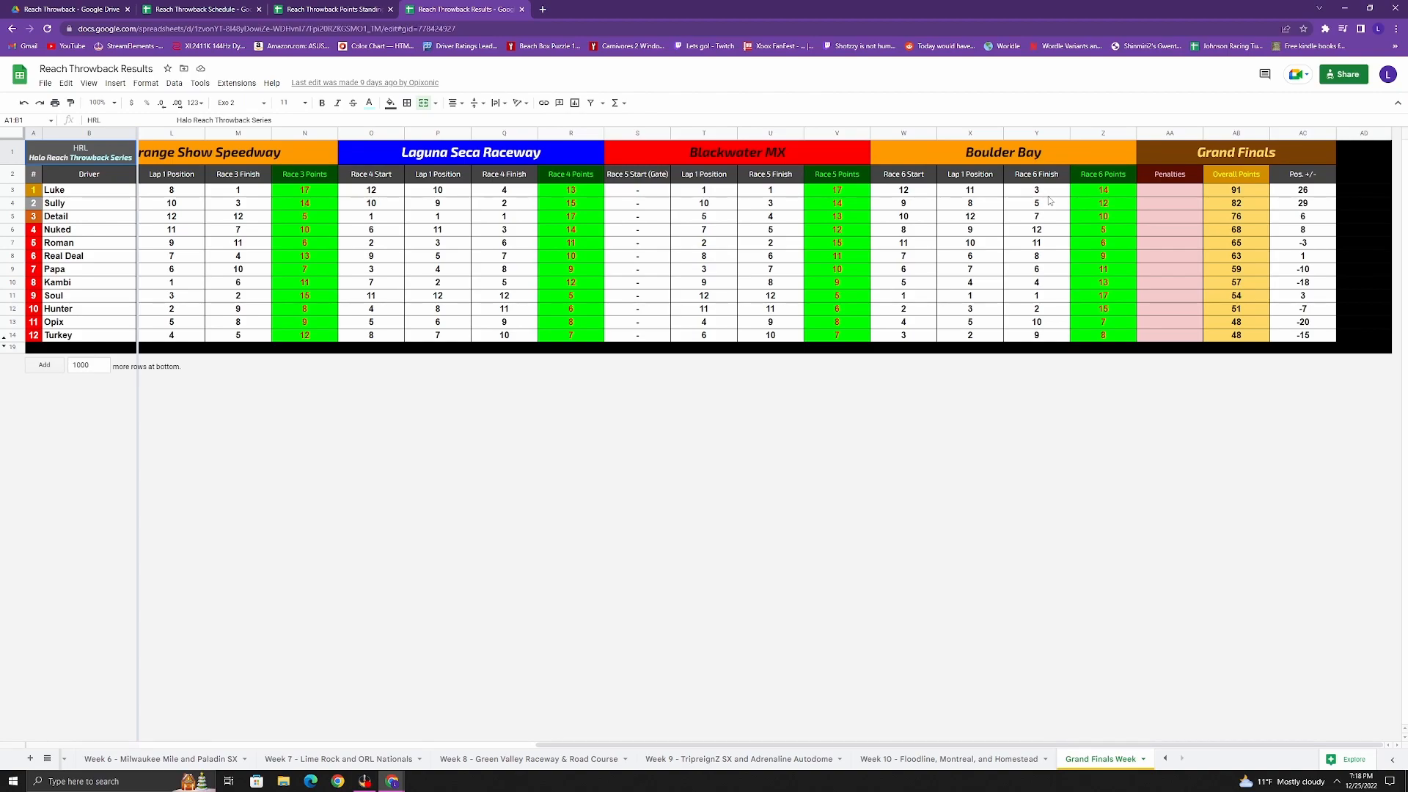
pyautogui.moveTo(1047, 286)
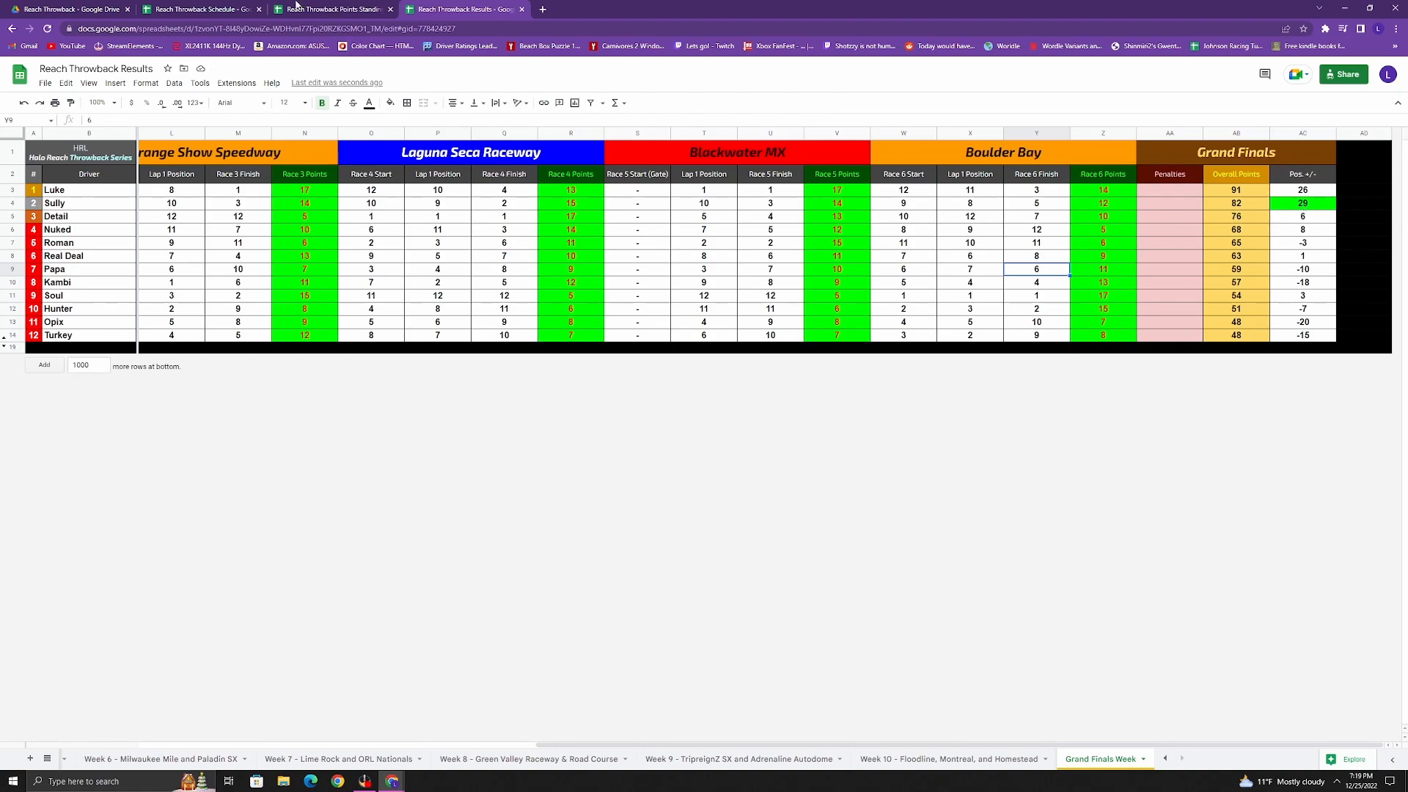
# Step: Show the GF Points sheet of the Points Standings spreadsheet at 150% browser zoom
pyautogui.click(333, 8)
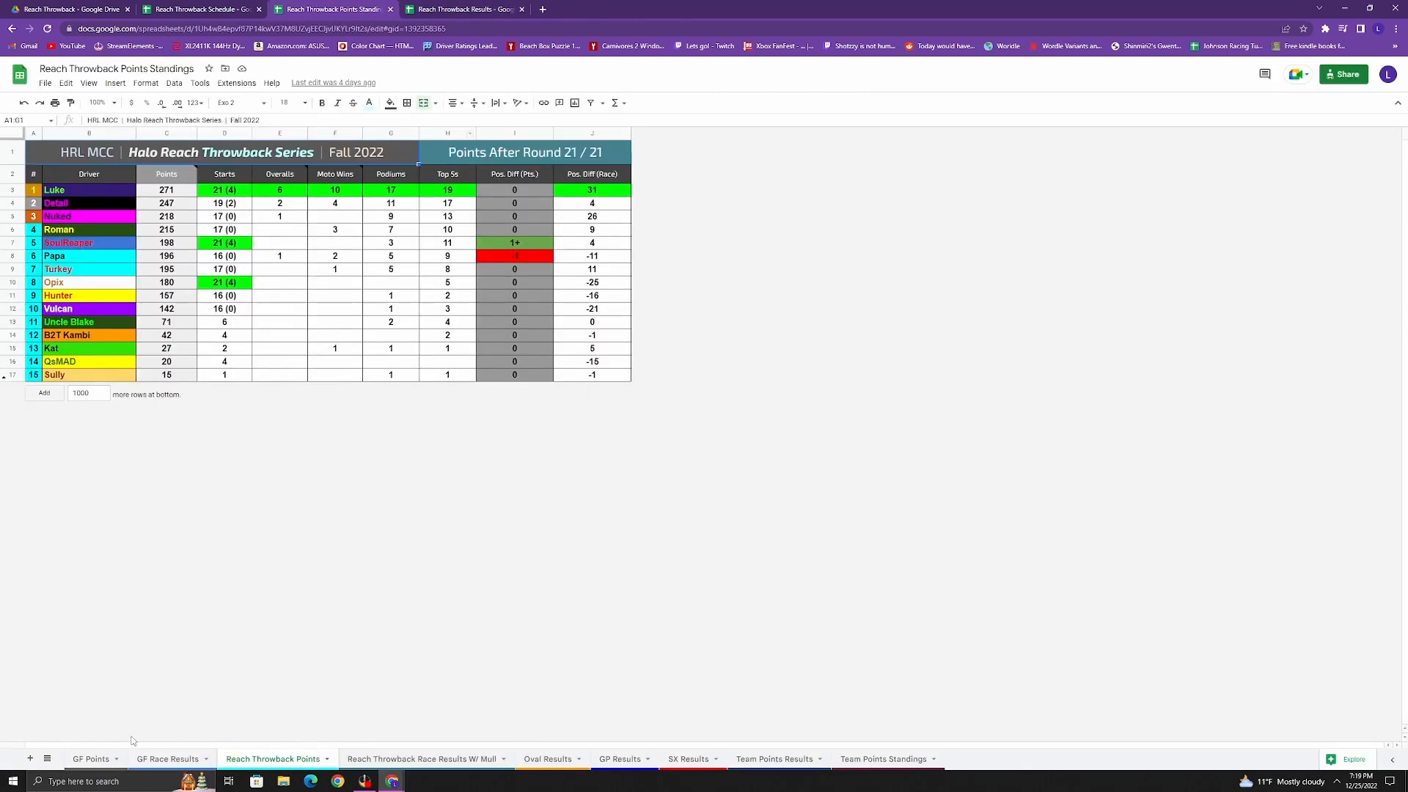
pyautogui.moveTo(178, 748)
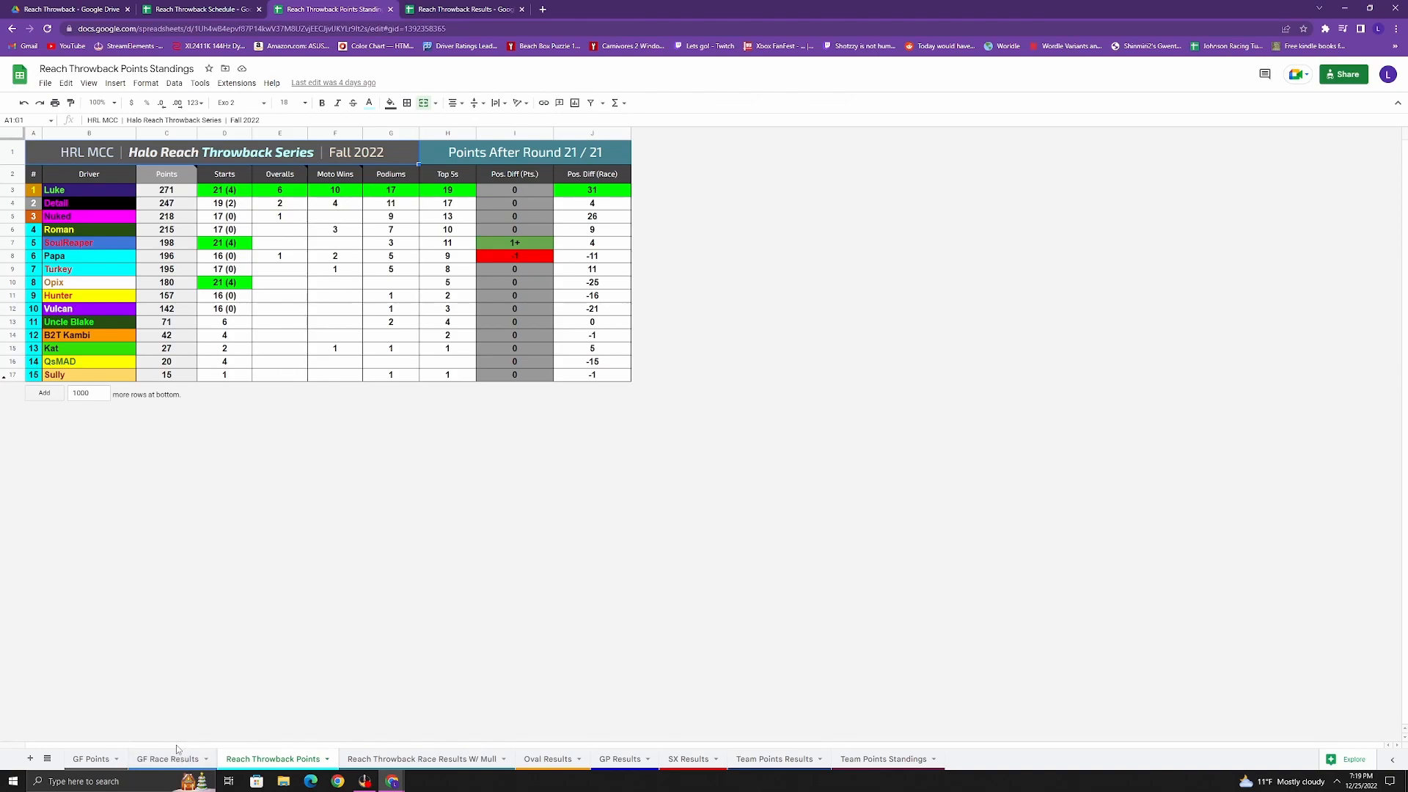
pyautogui.click(91, 758)
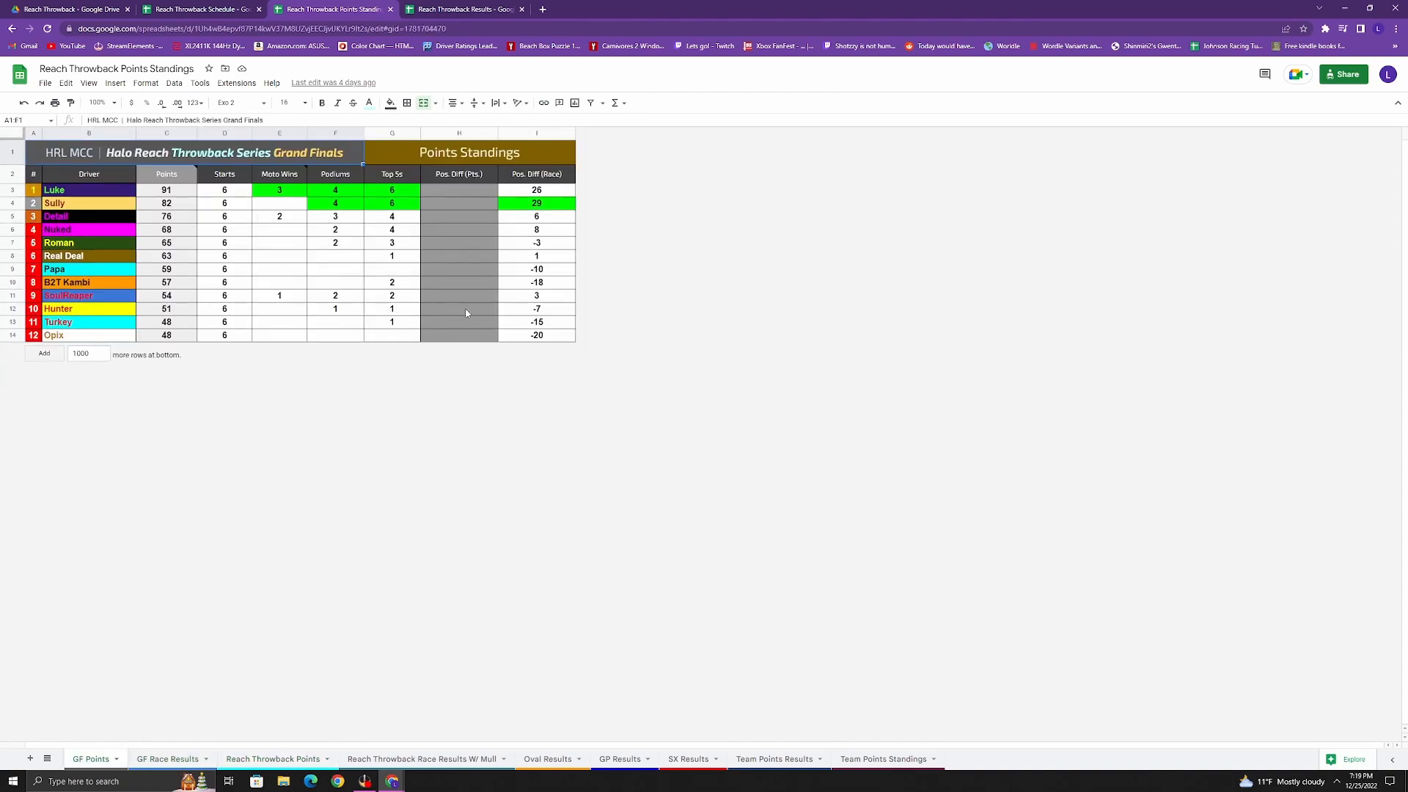
pyautogui.click(1395, 29)
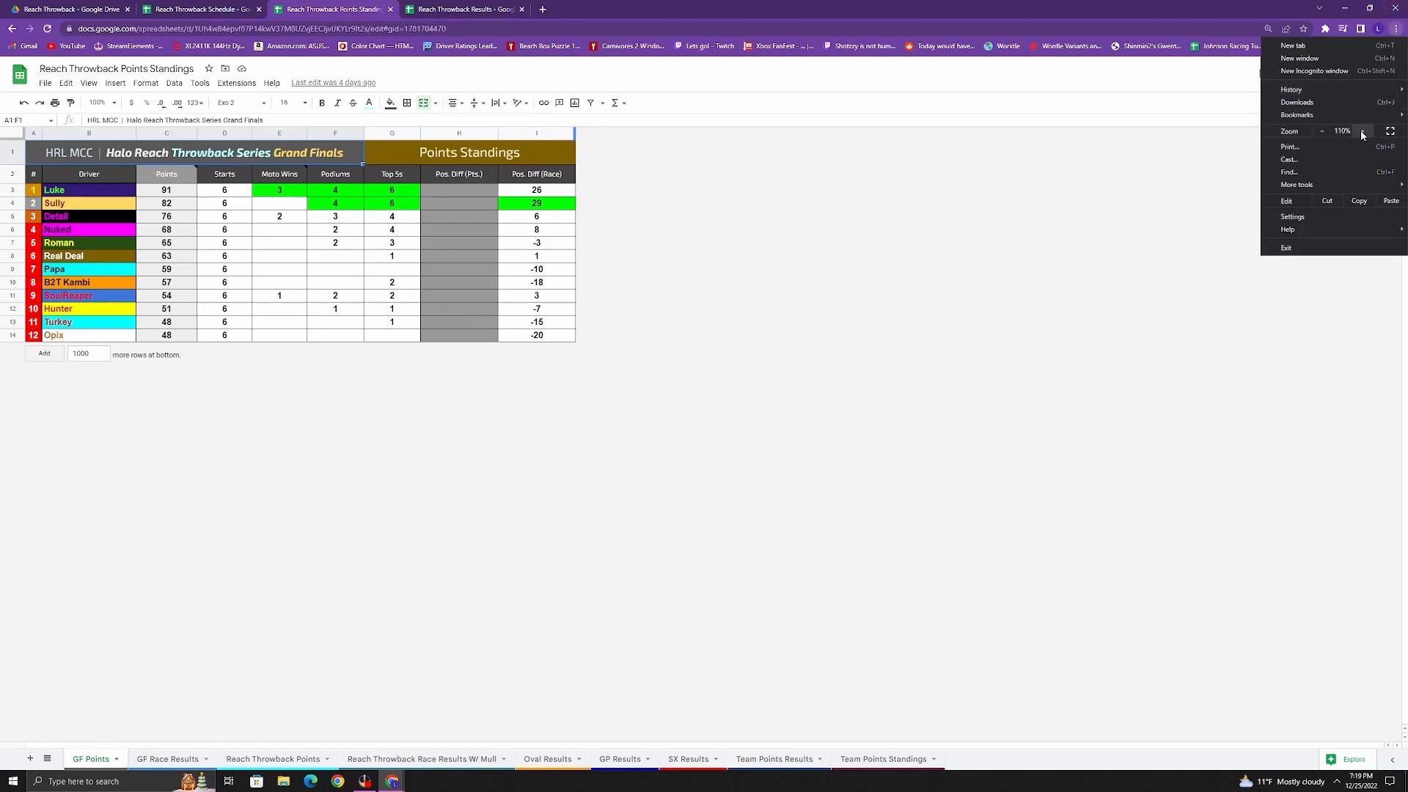
pyautogui.click(1361, 131)
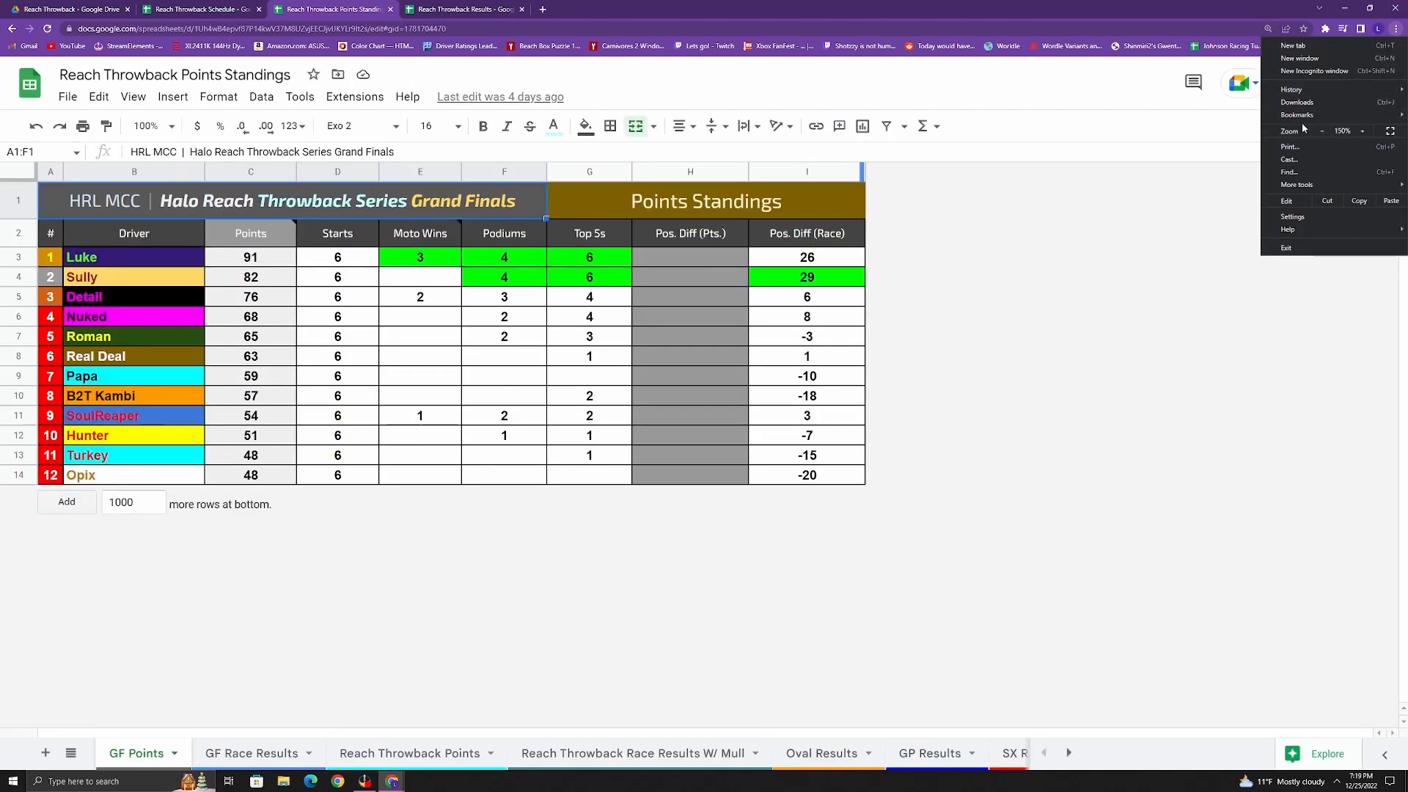
pyautogui.click(1297, 114)
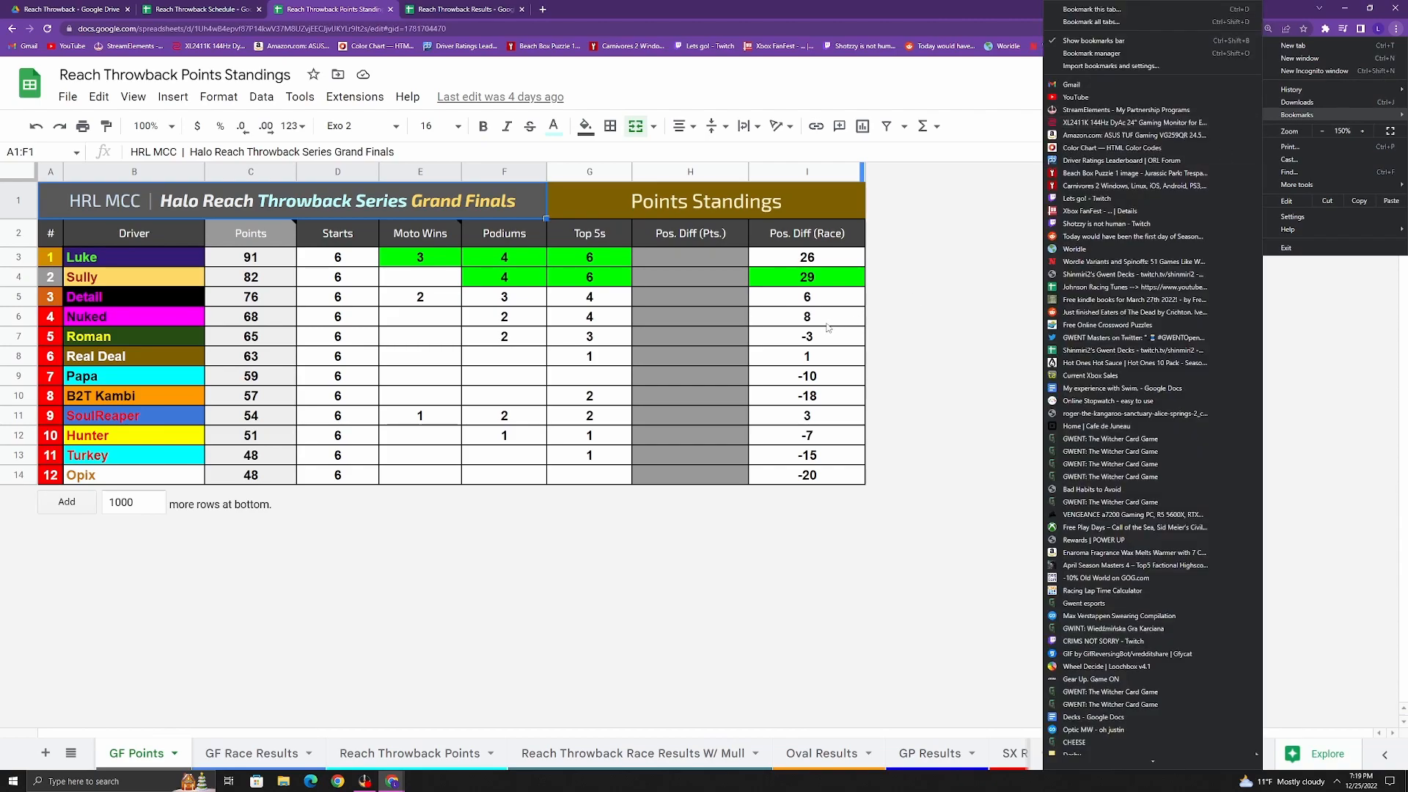
pyautogui.click(805, 317)
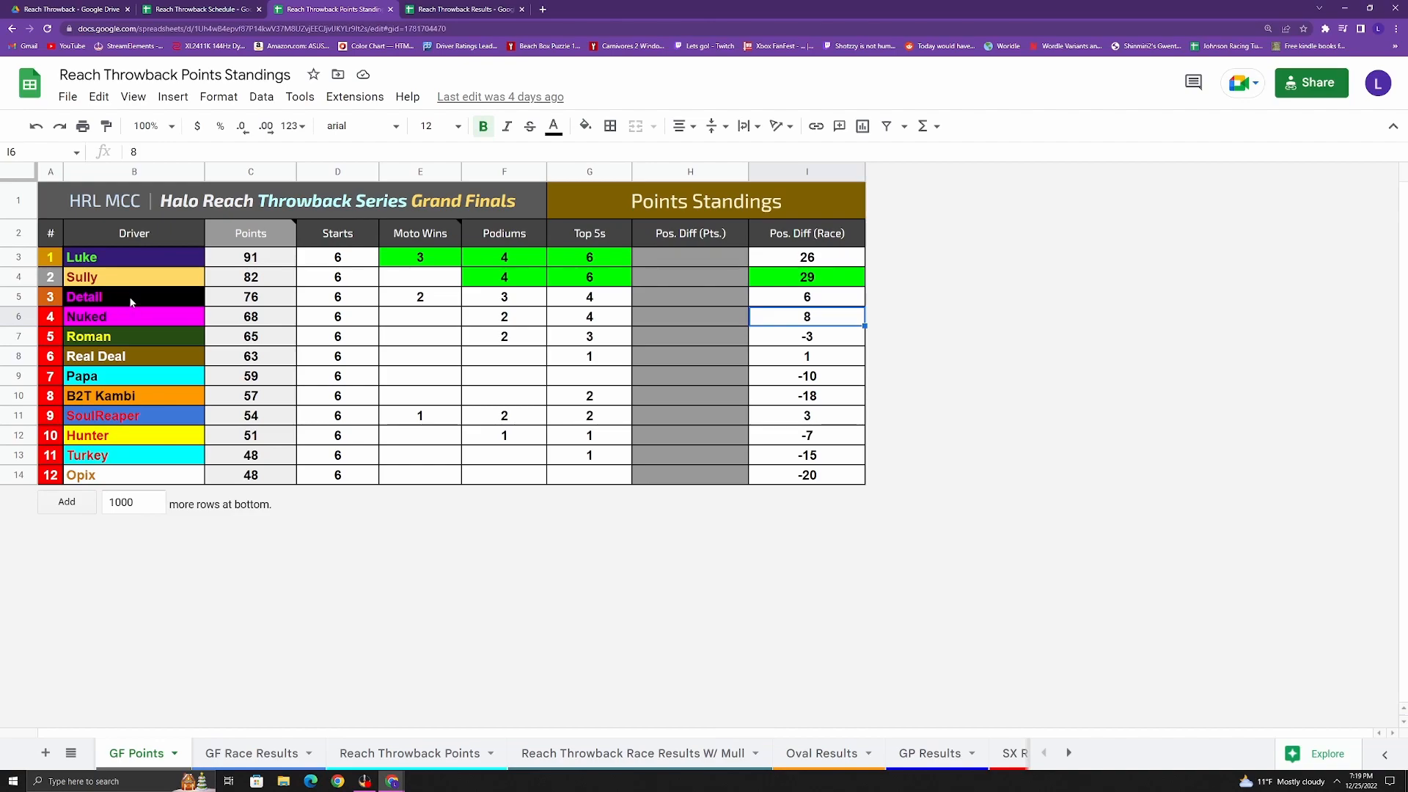
pyautogui.moveTo(559, 380)
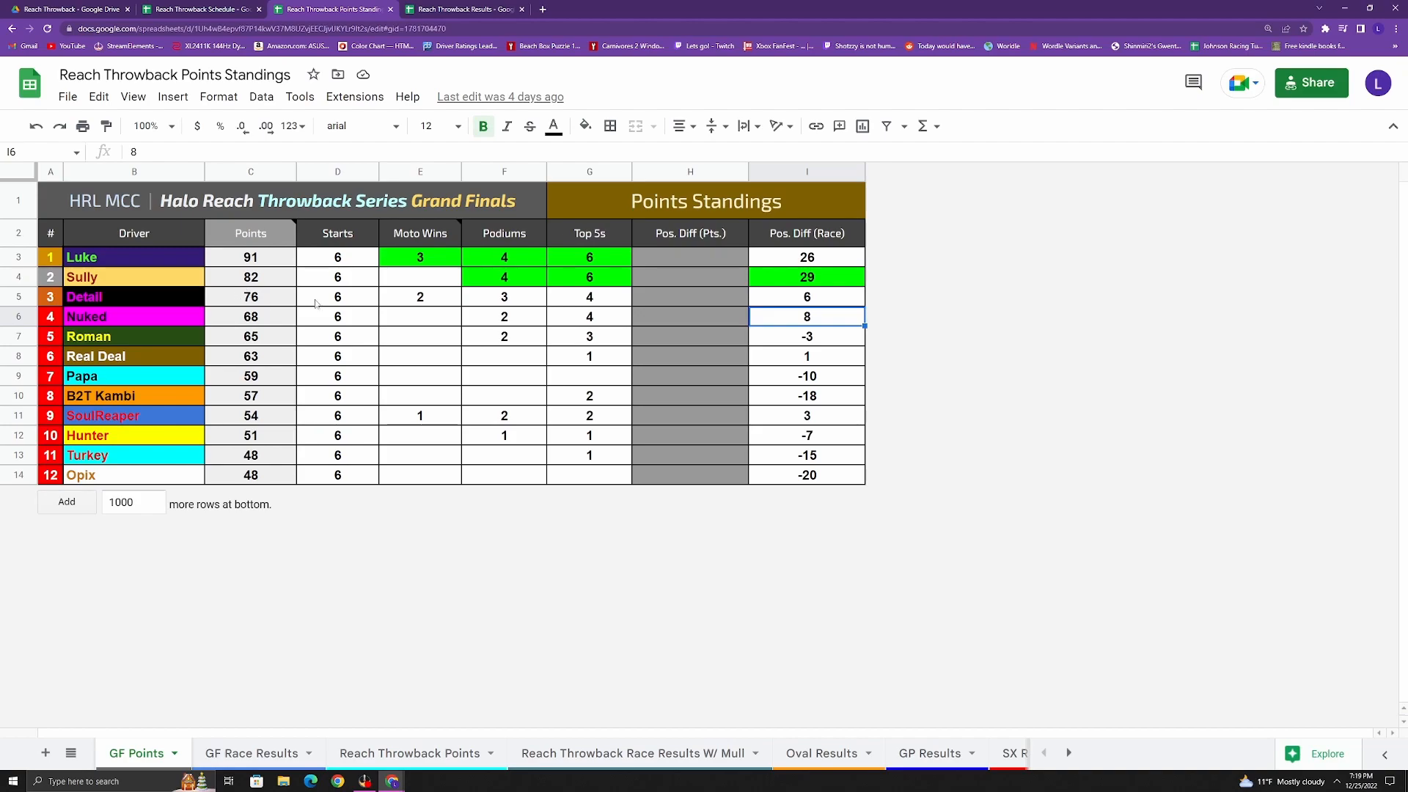
pyautogui.moveTo(554, 288)
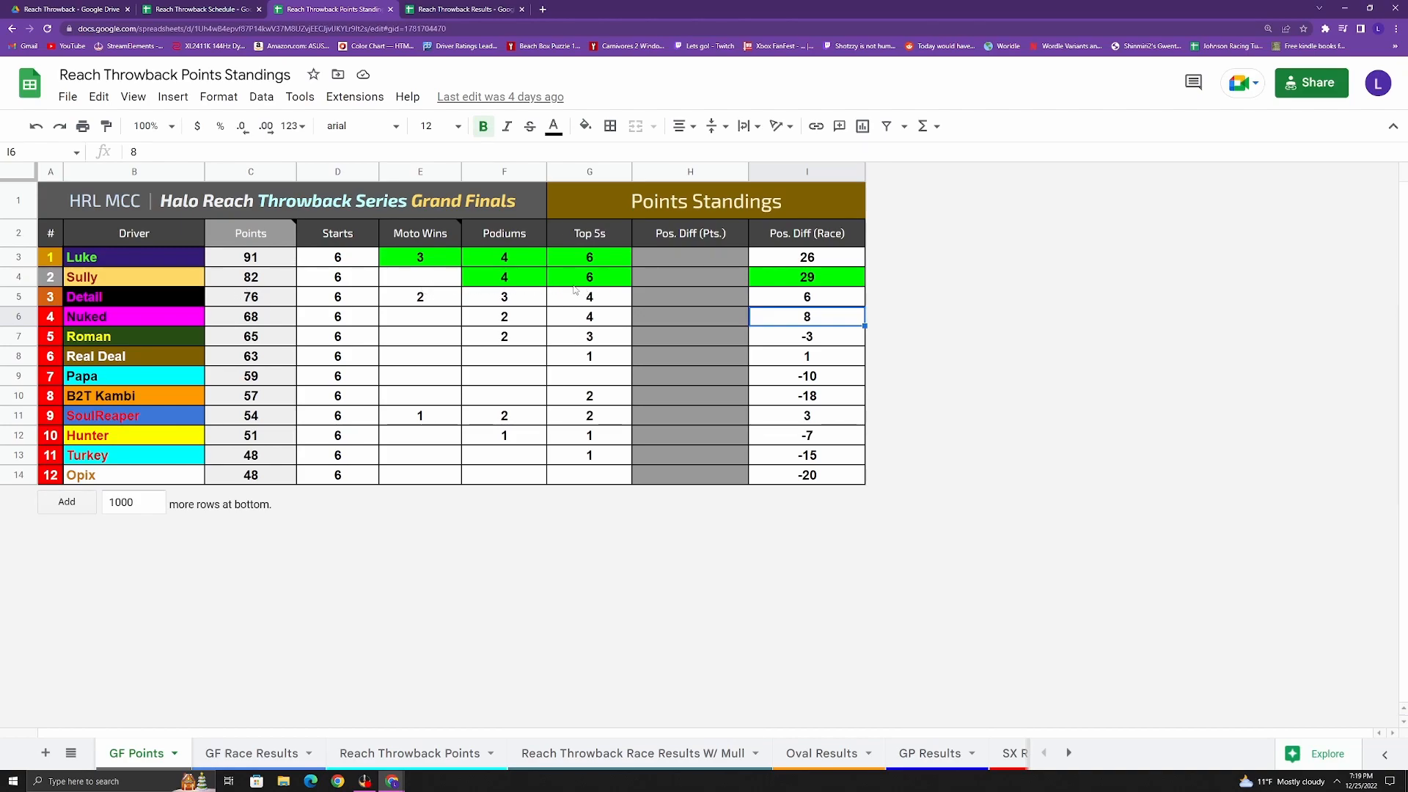
pyautogui.moveTo(458, 277)
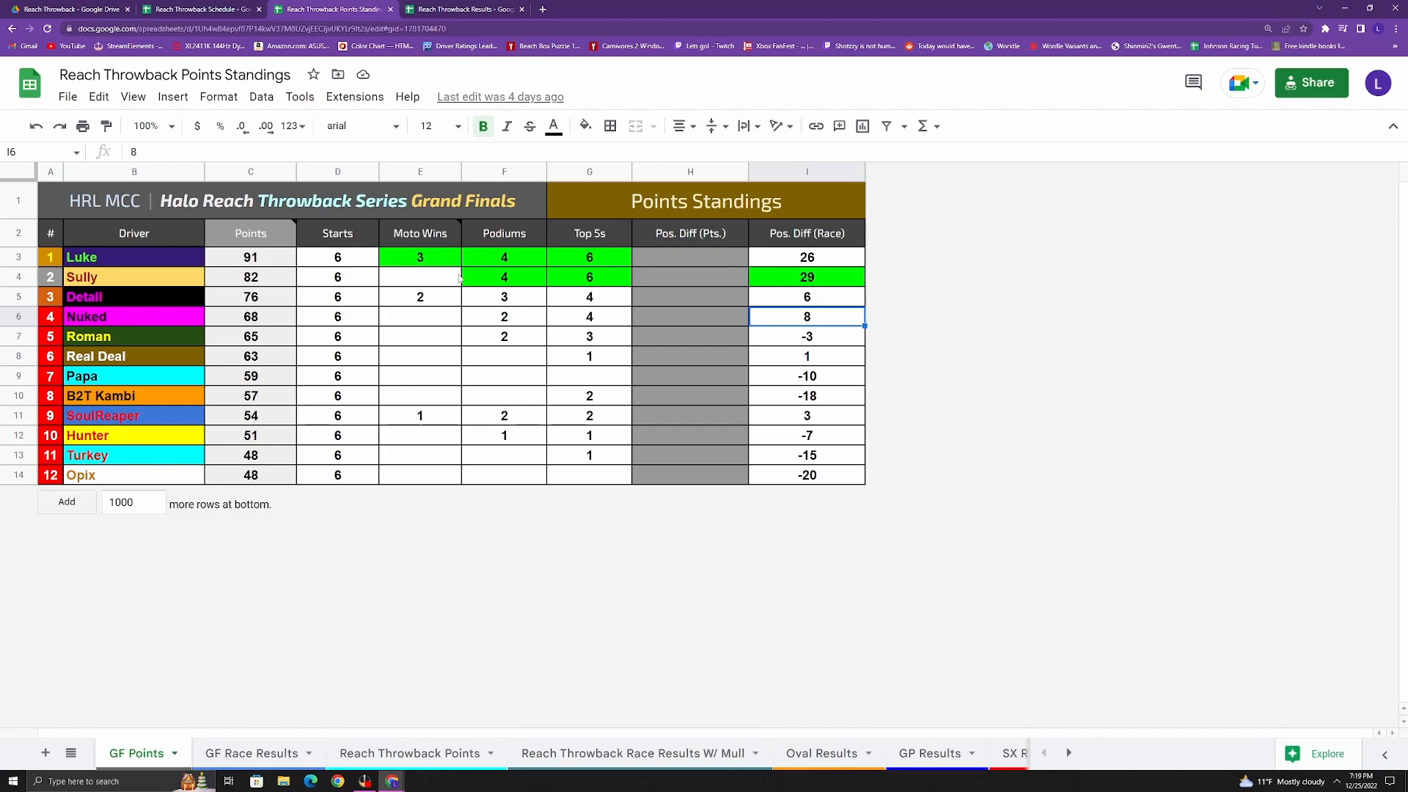
pyautogui.moveTo(434, 275)
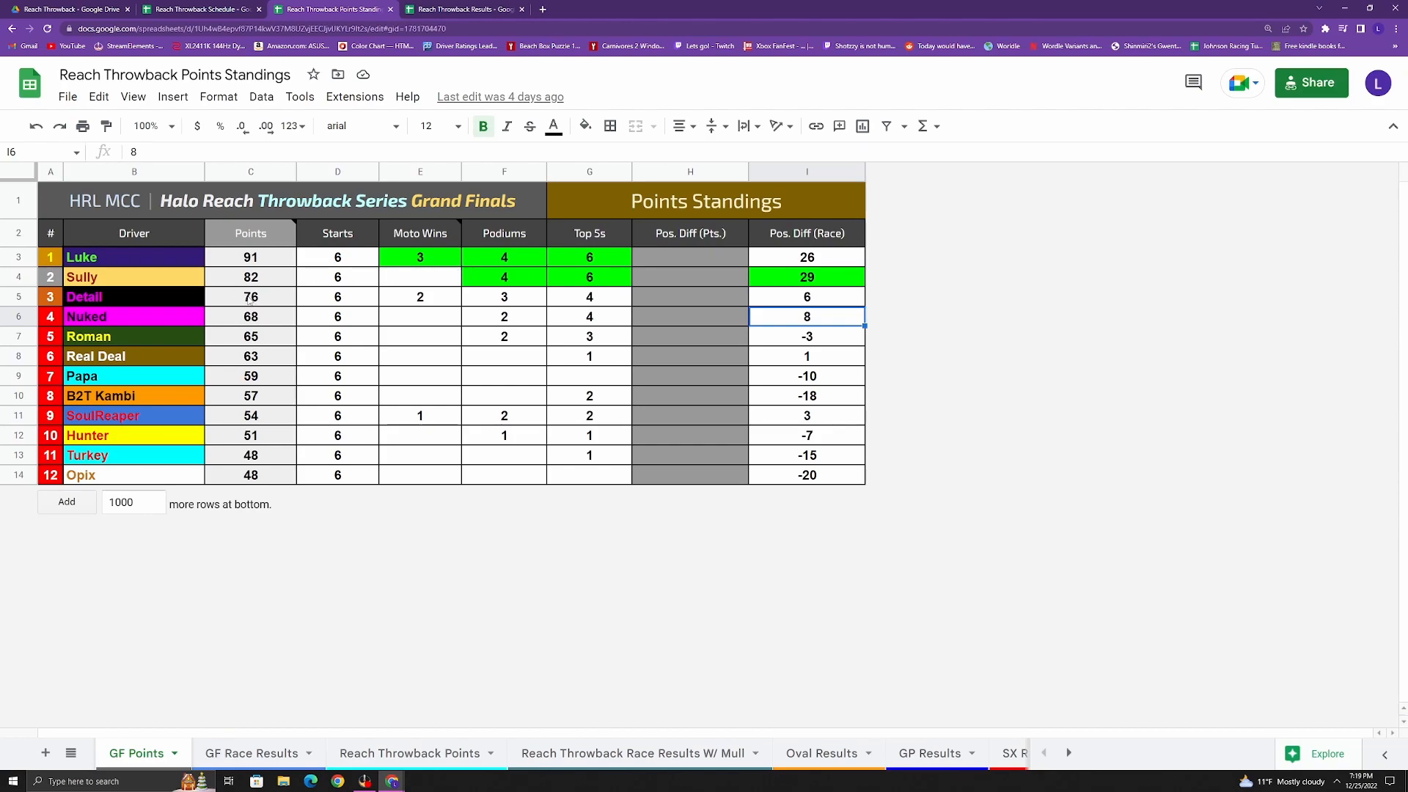
pyautogui.moveTo(278, 316)
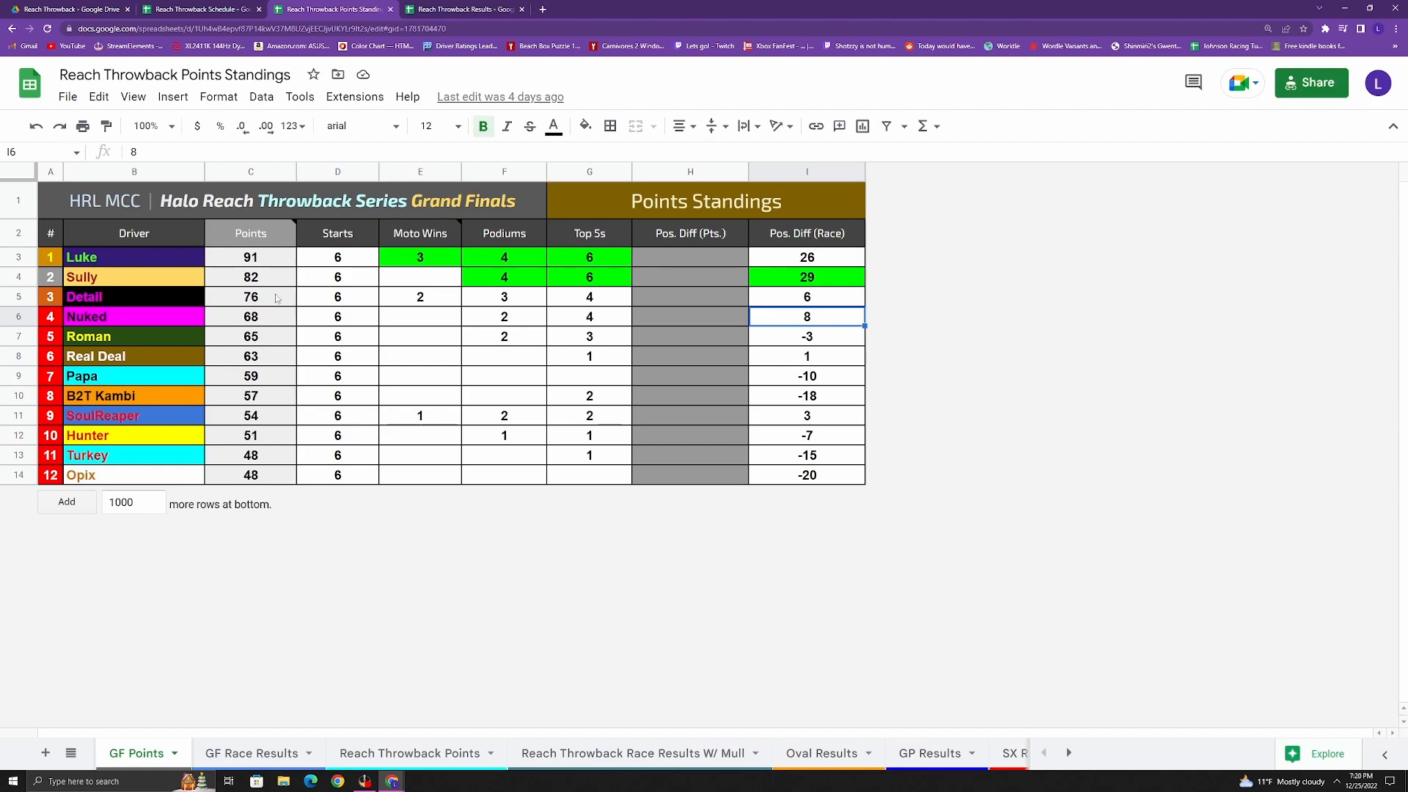
pyautogui.moveTo(299, 342)
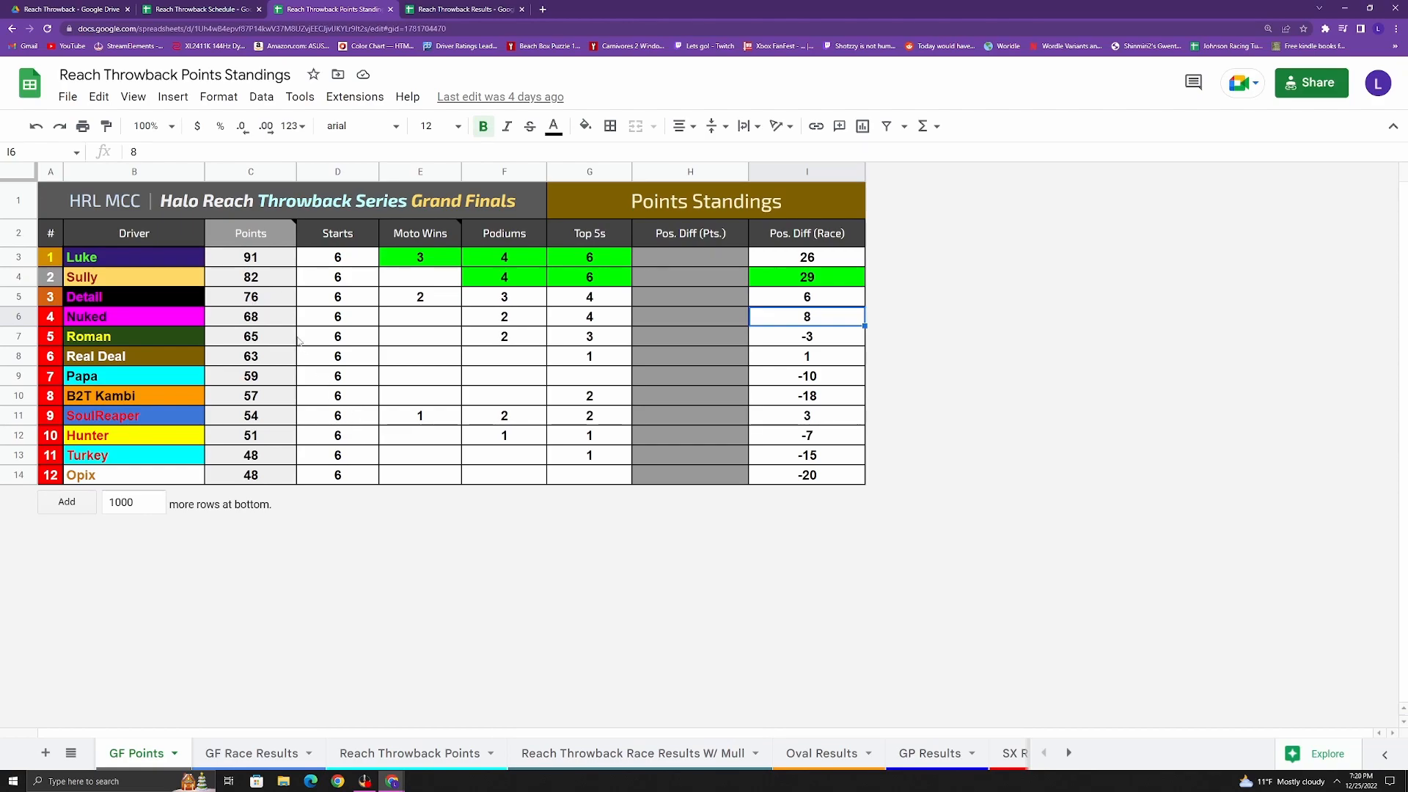
pyautogui.moveTo(301, 337)
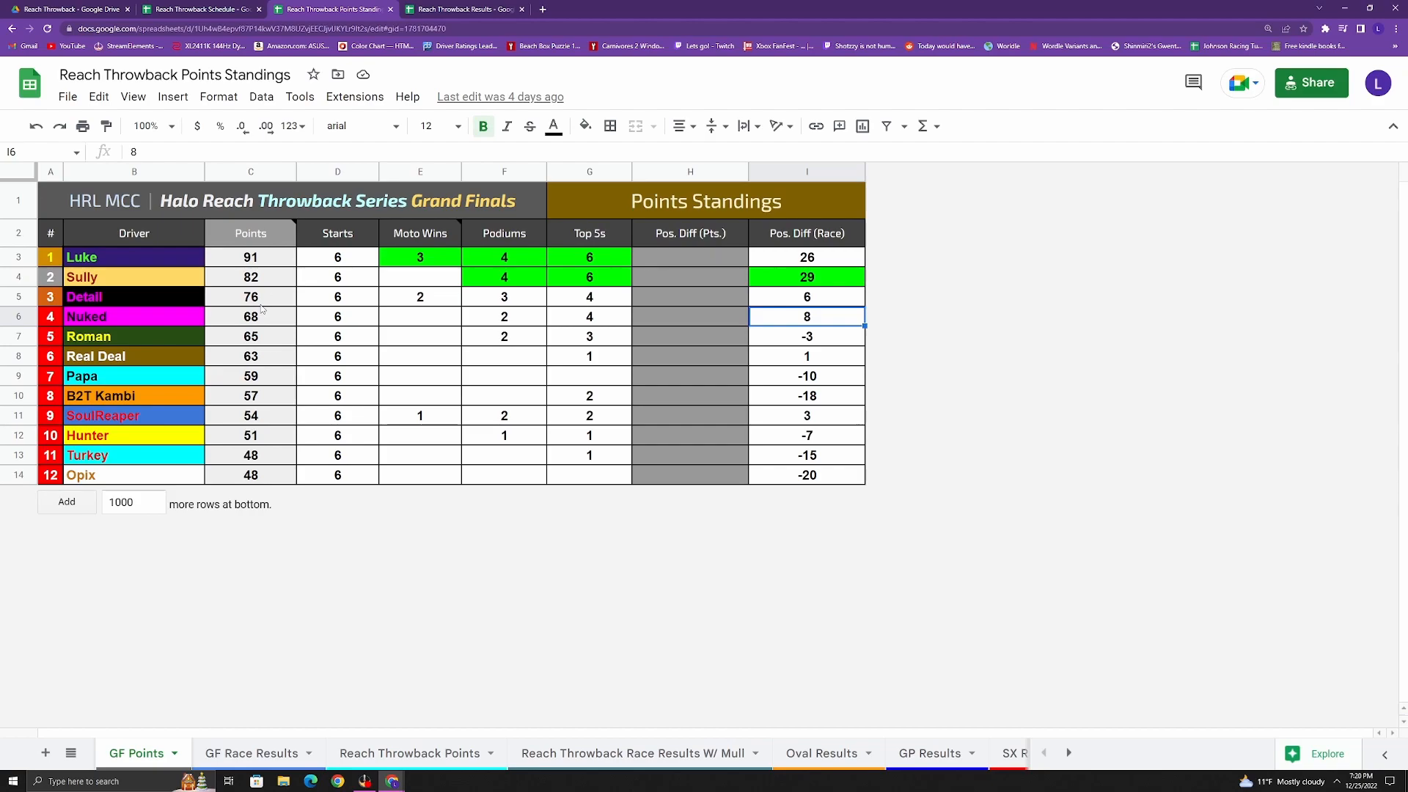
pyautogui.moveTo(344, 308)
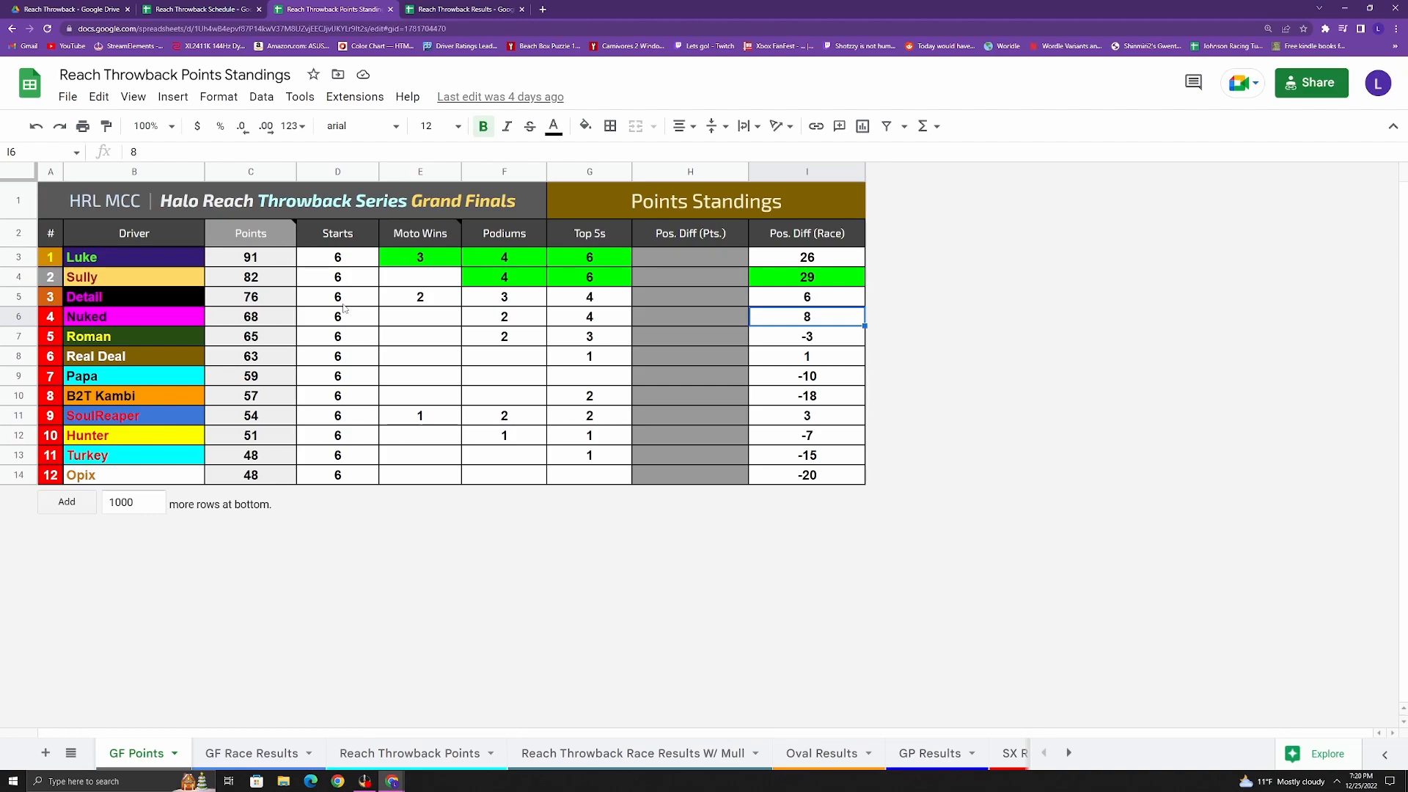
pyautogui.moveTo(306, 314)
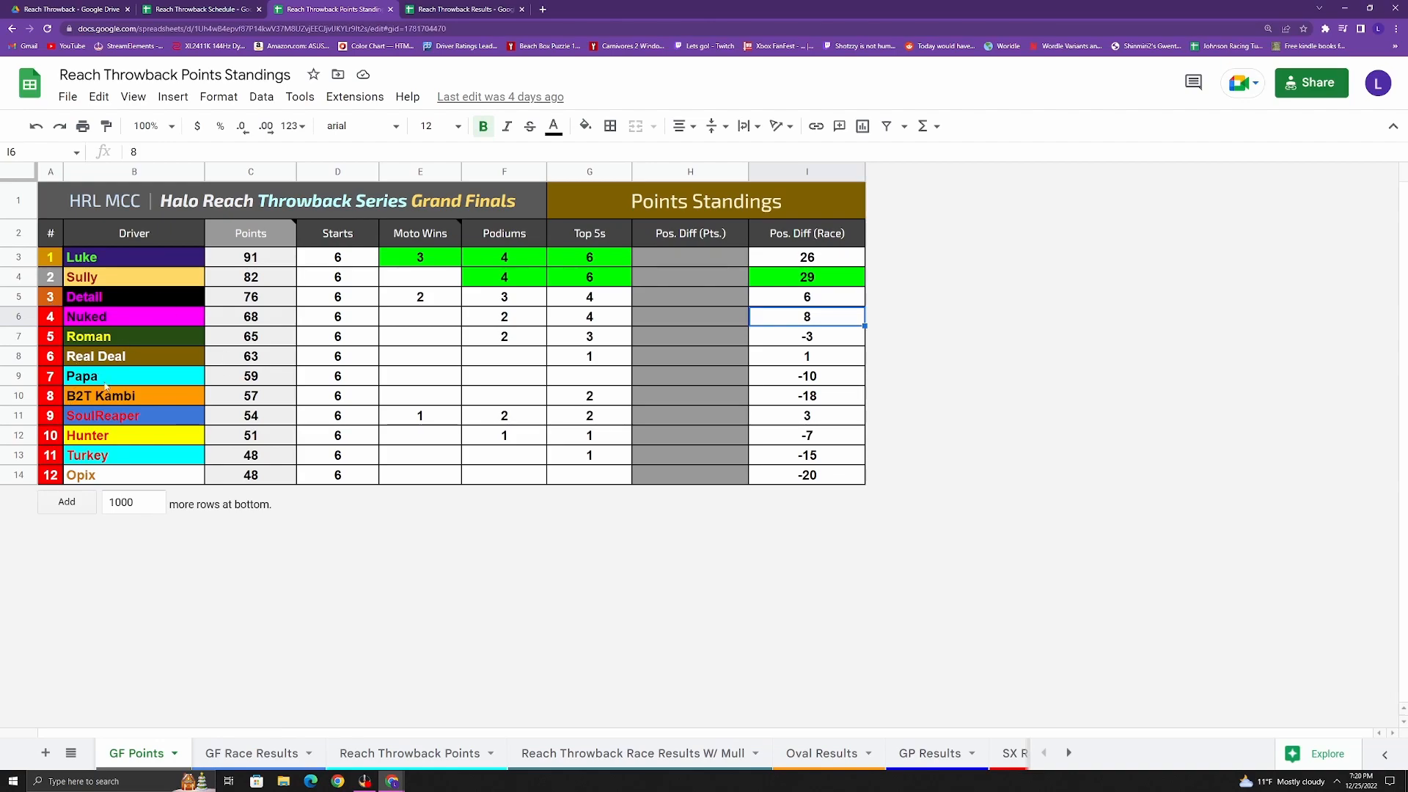
pyautogui.moveTo(52, 336)
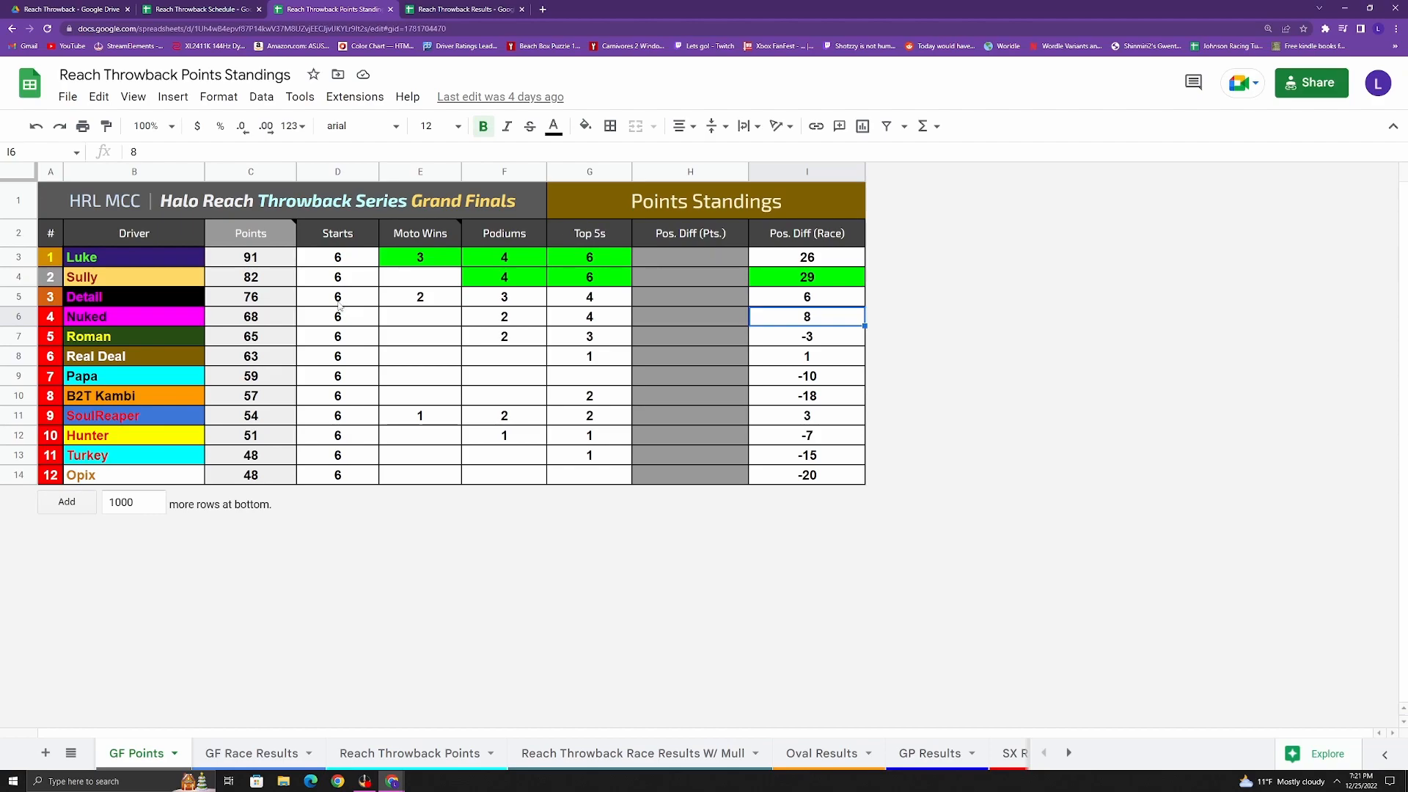
pyautogui.moveTo(142, 305)
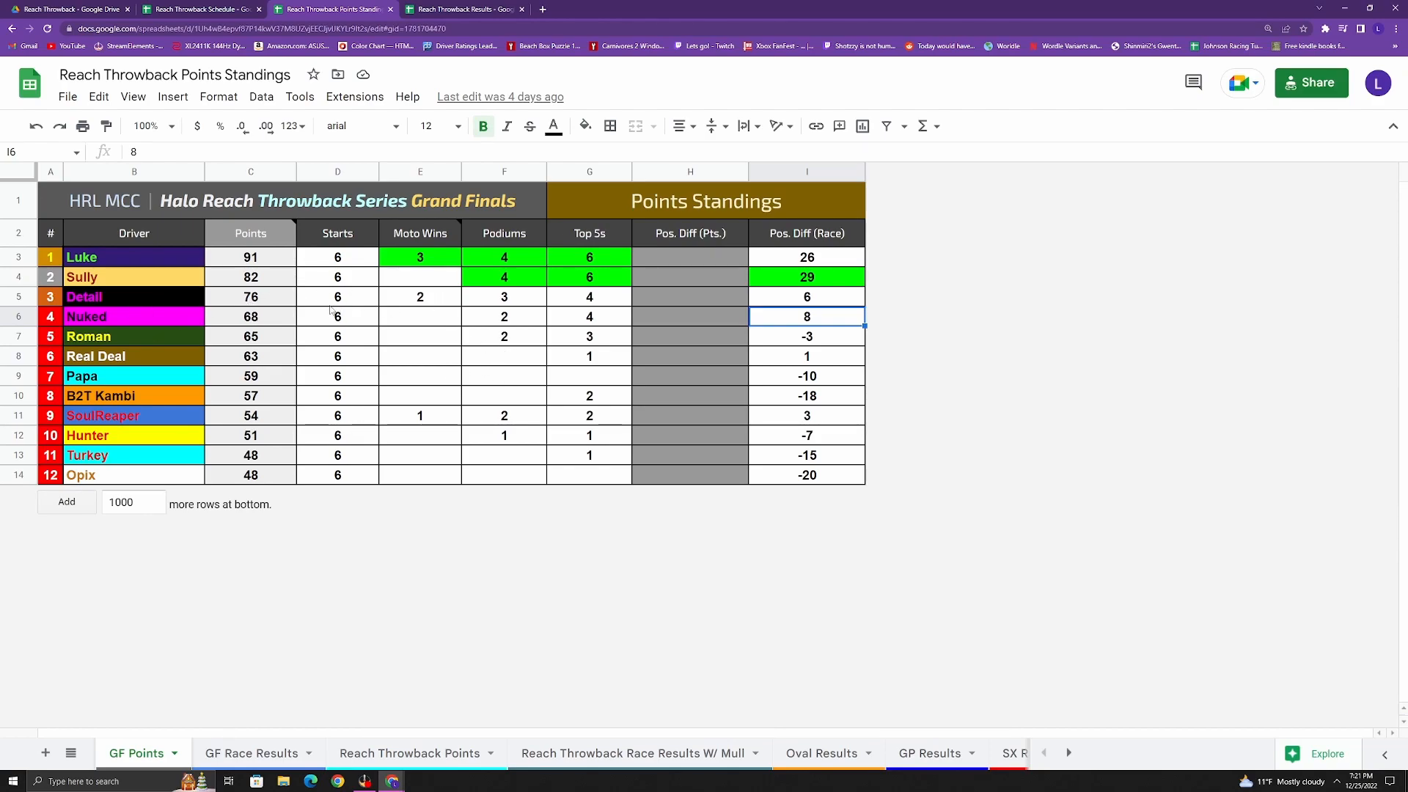
pyautogui.moveTo(528, 311)
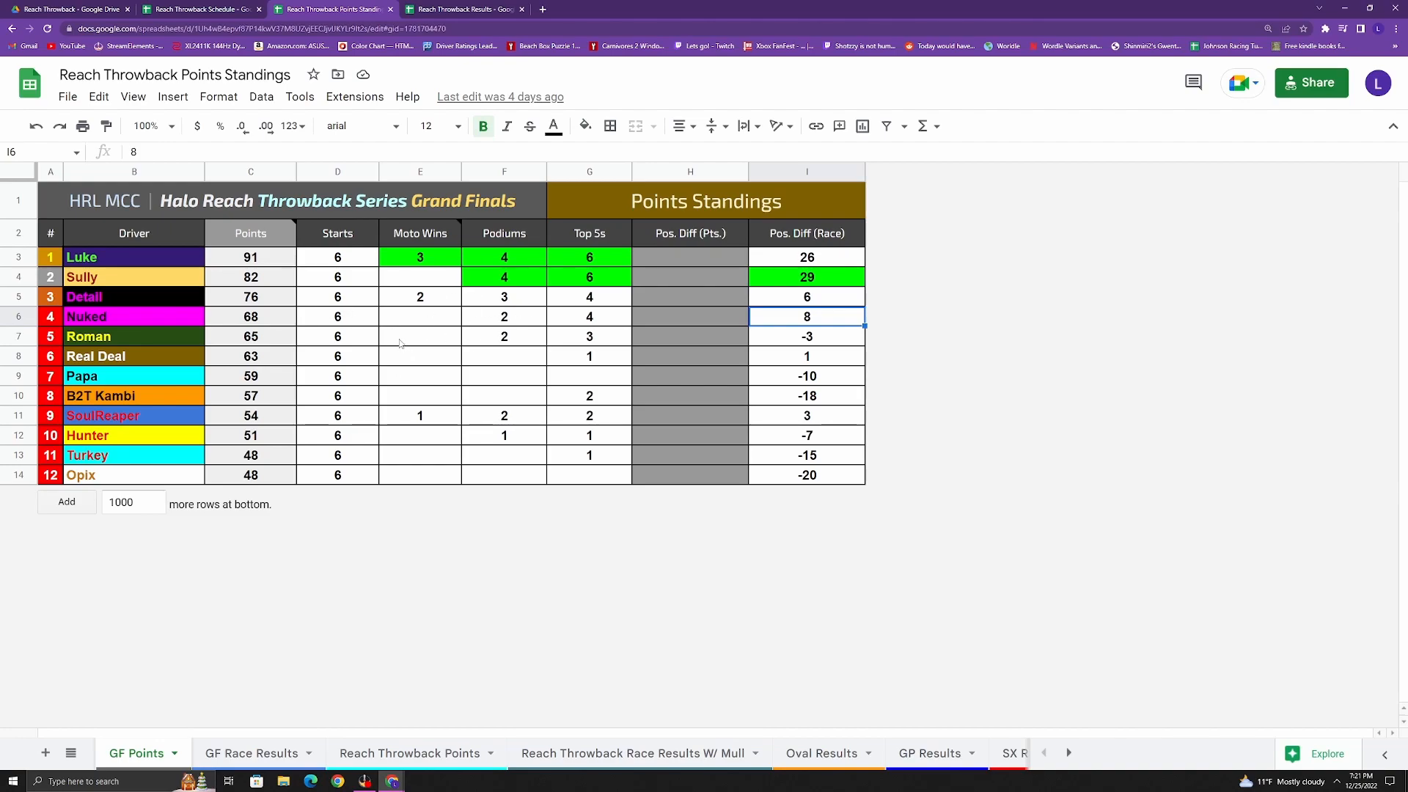
pyautogui.moveTo(449, 326)
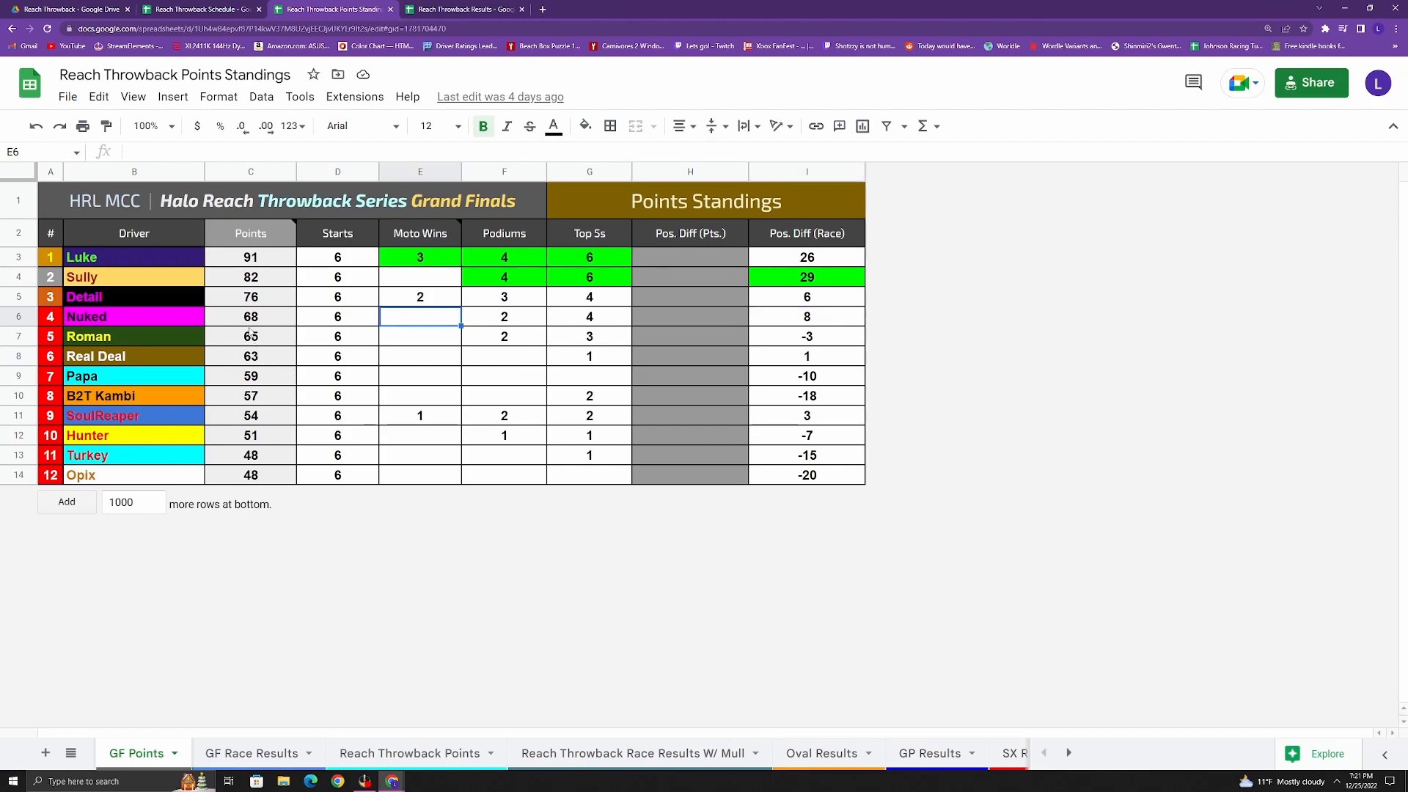
pyautogui.moveTo(411, 352)
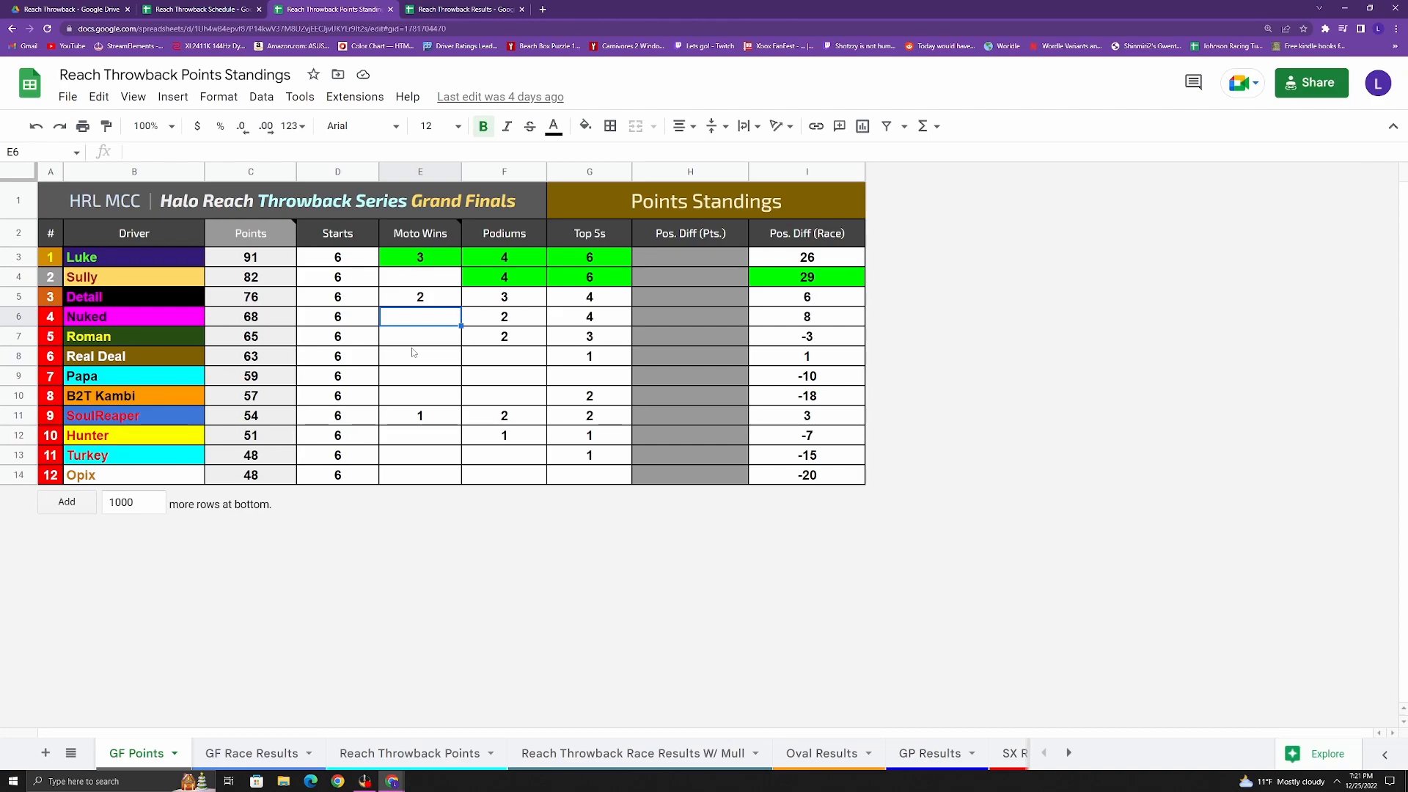
pyautogui.moveTo(410, 351)
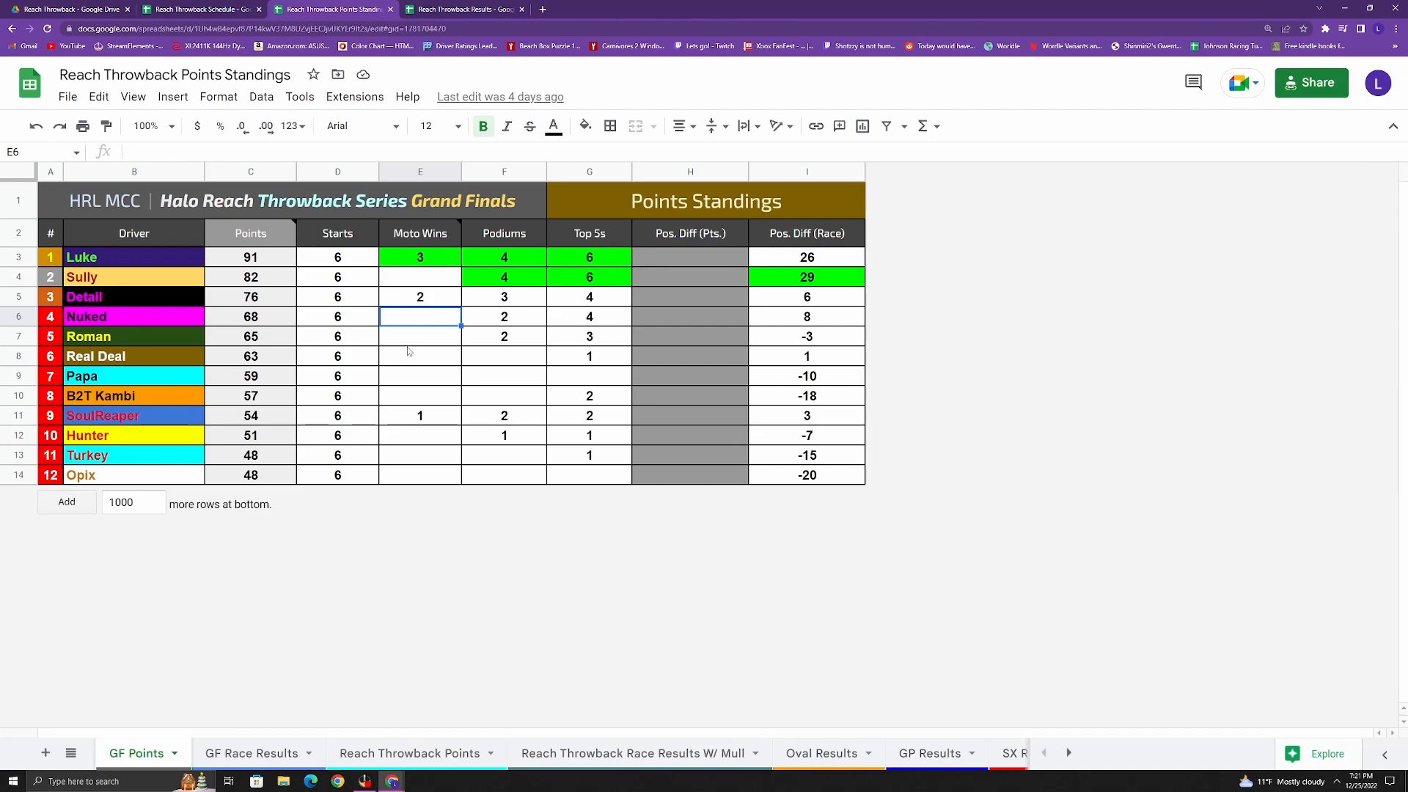
pyautogui.moveTo(140, 293)
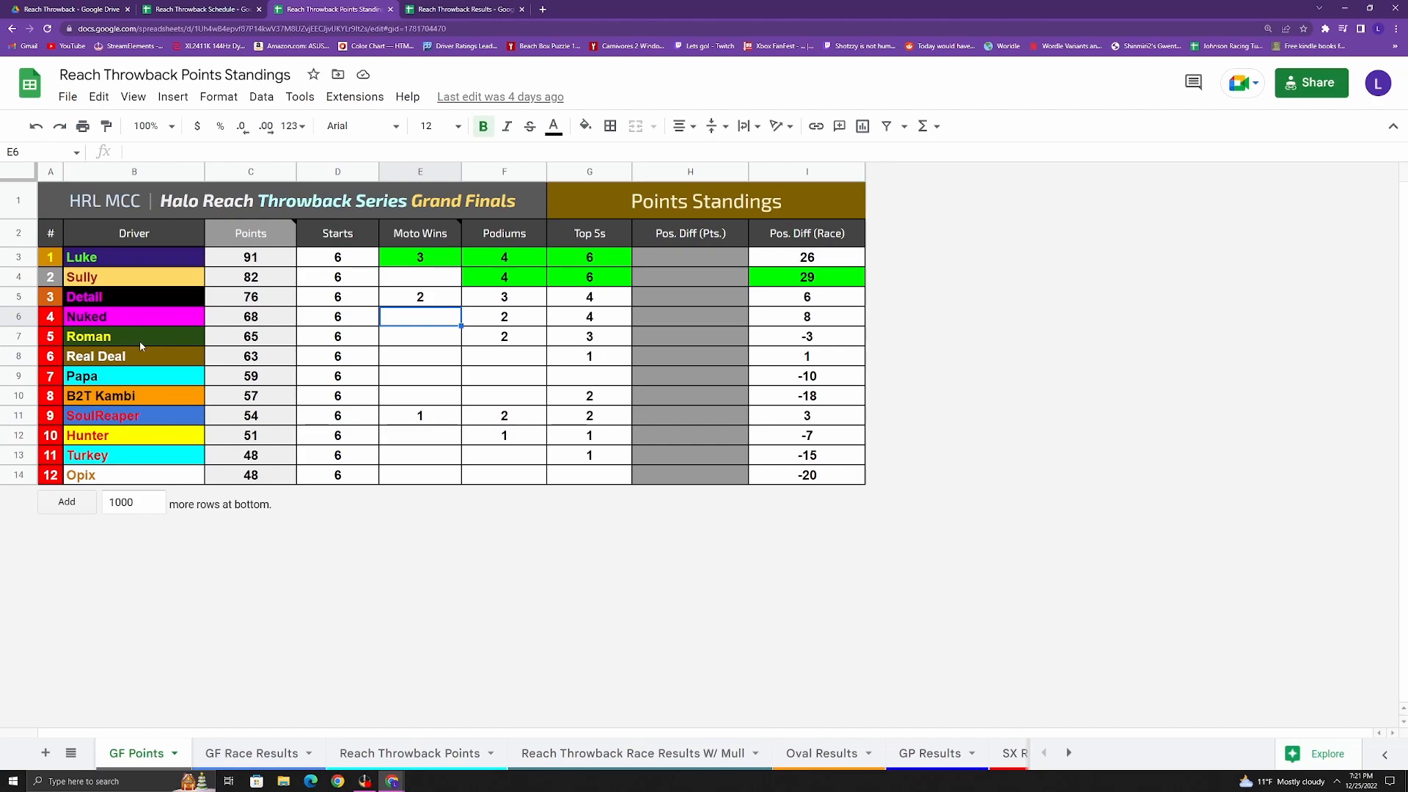
pyautogui.moveTo(142, 346)
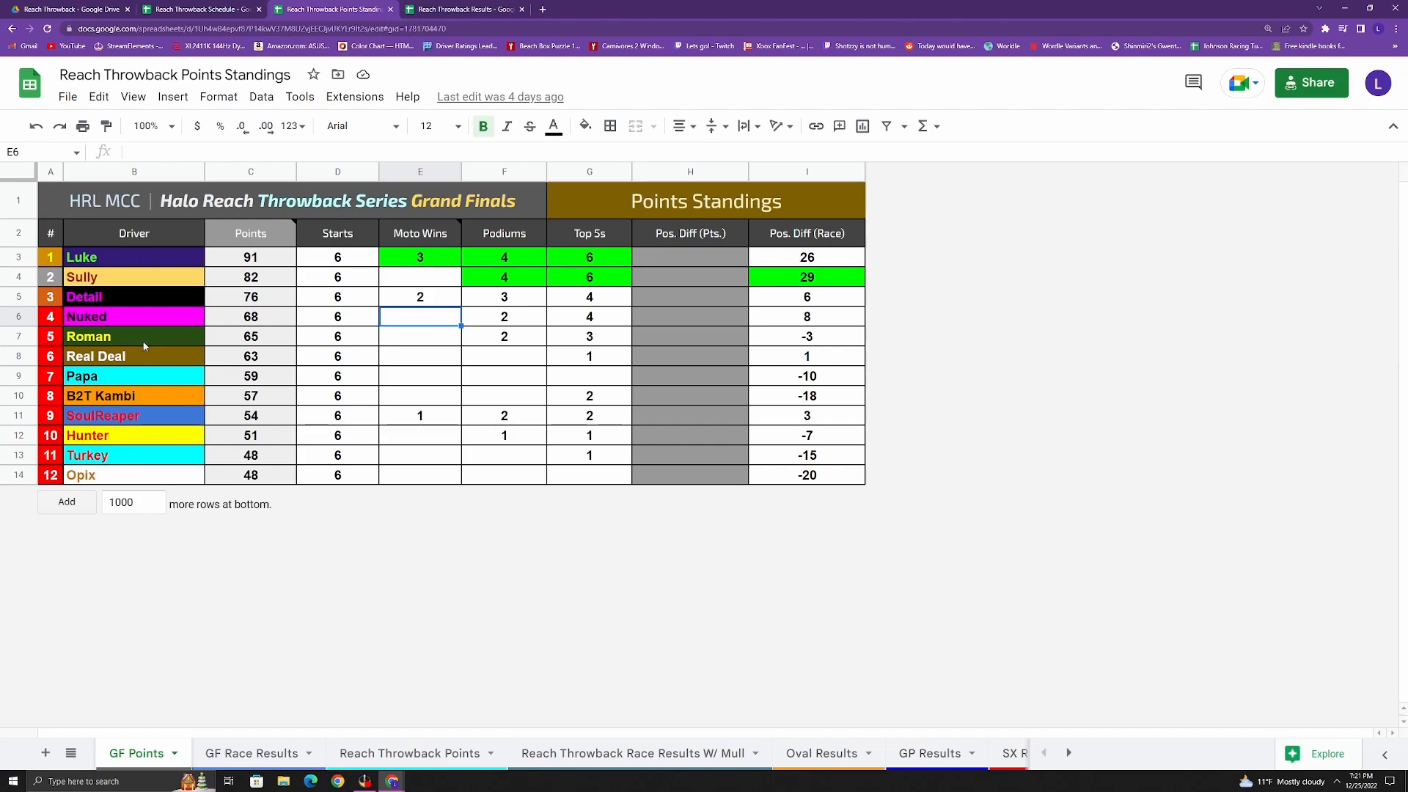
pyautogui.moveTo(147, 342)
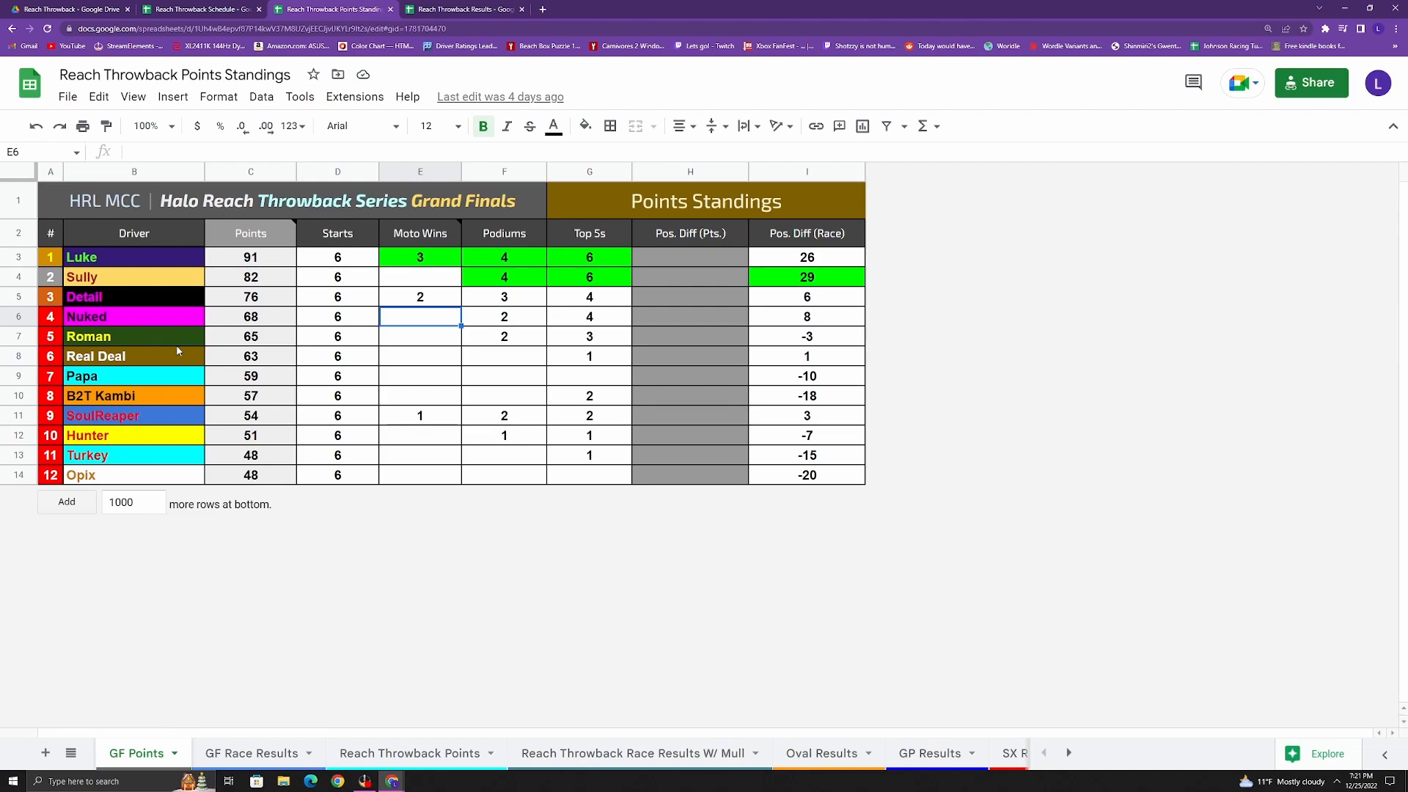
pyautogui.moveTo(156, 339)
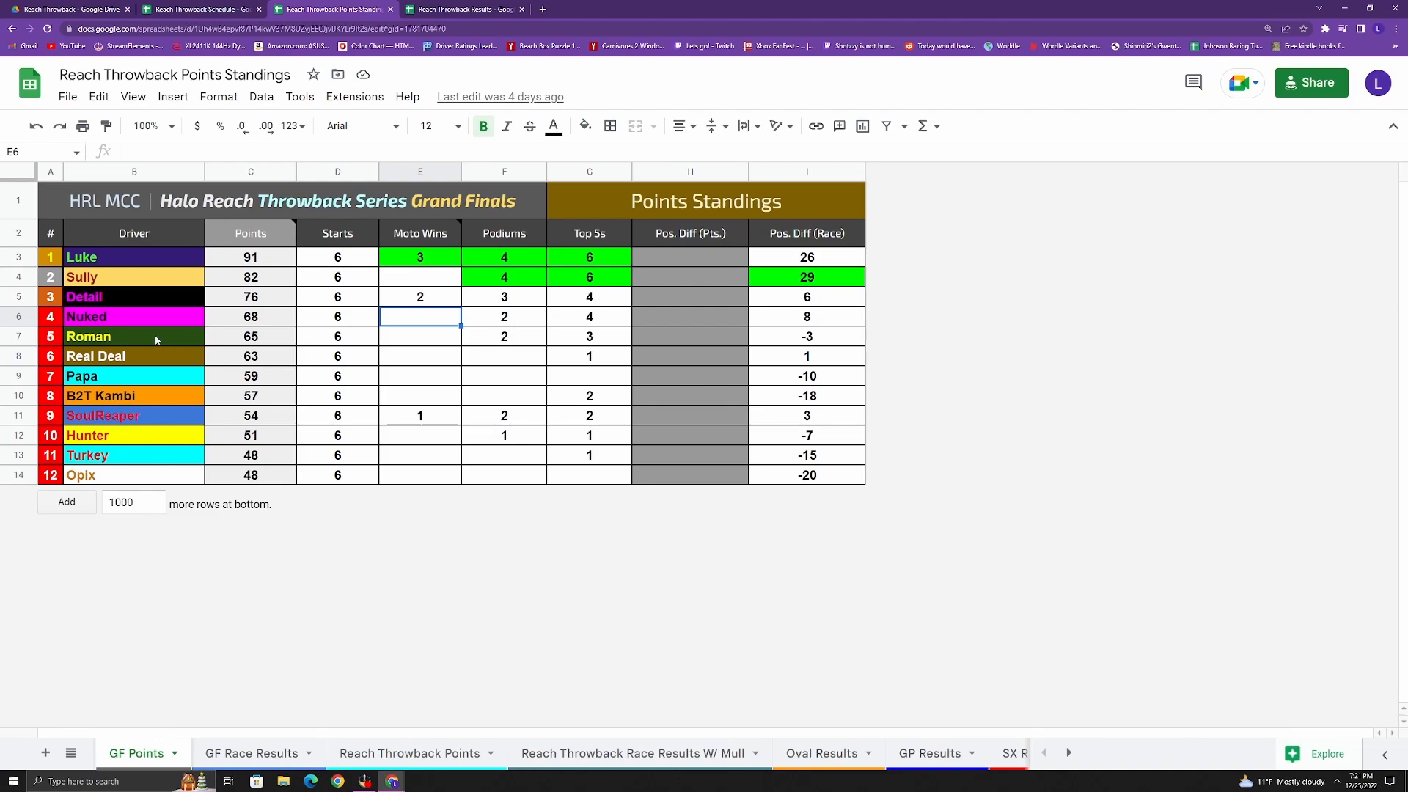
pyautogui.moveTo(177, 356)
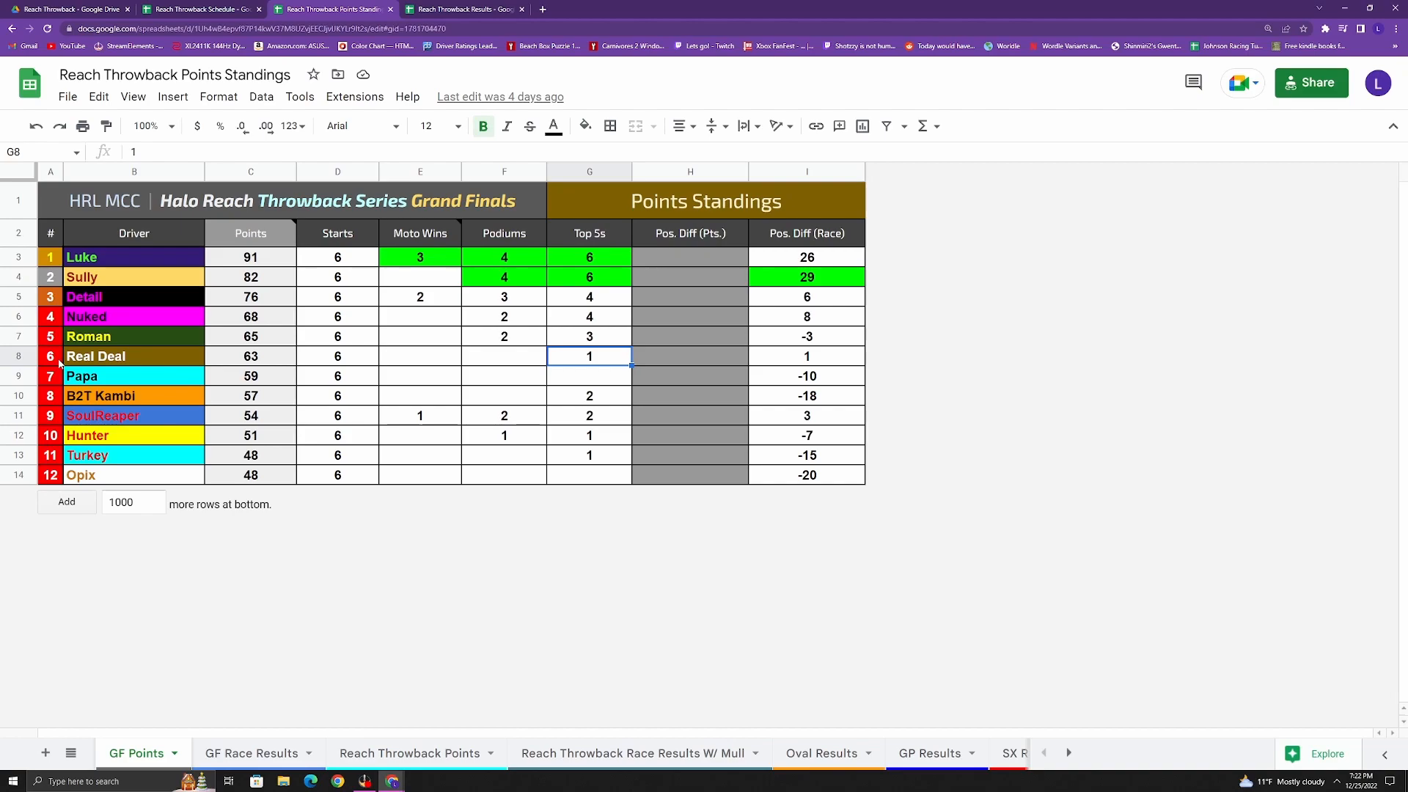
pyautogui.moveTo(398, 478)
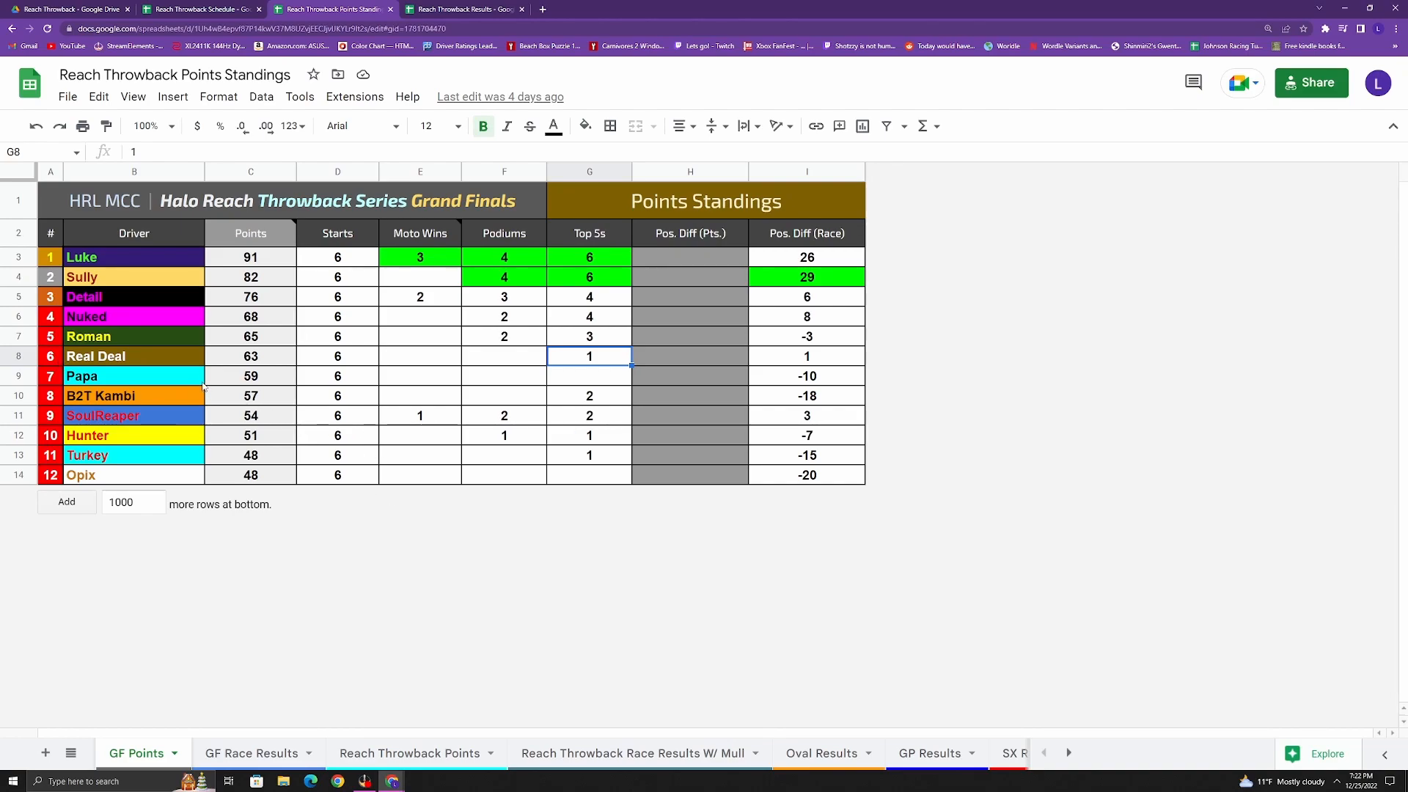
pyautogui.click(133, 355)
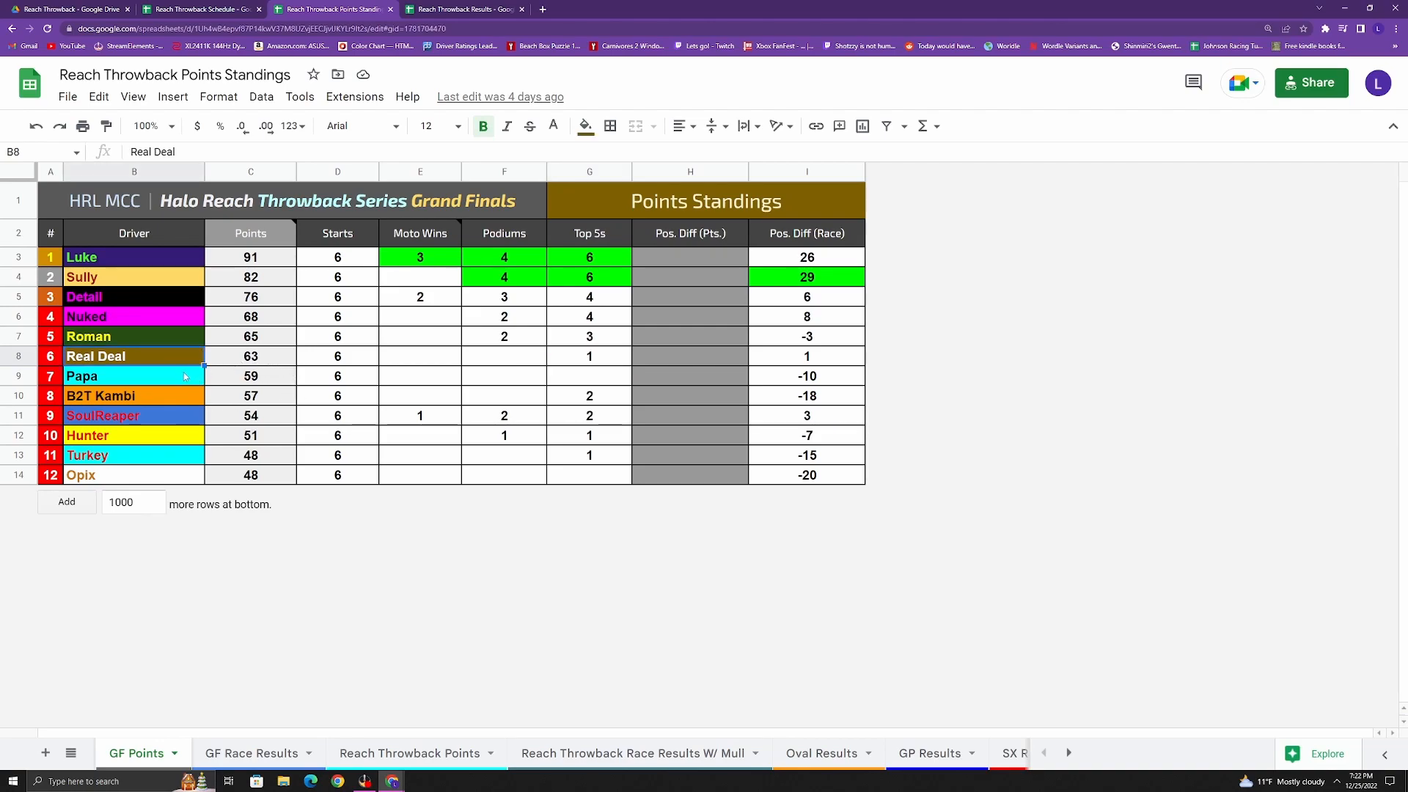
pyautogui.click(134, 375)
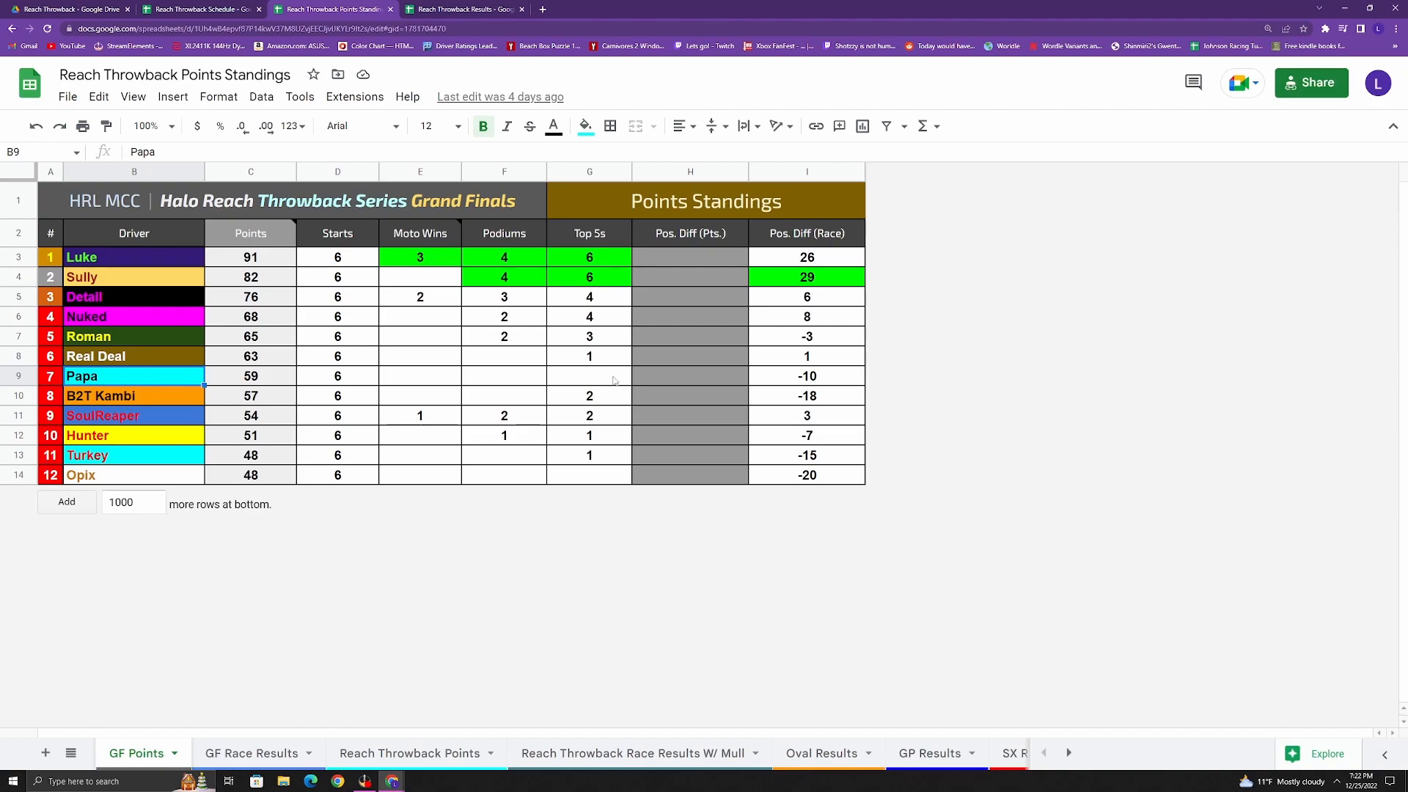
pyautogui.moveTo(563, 381)
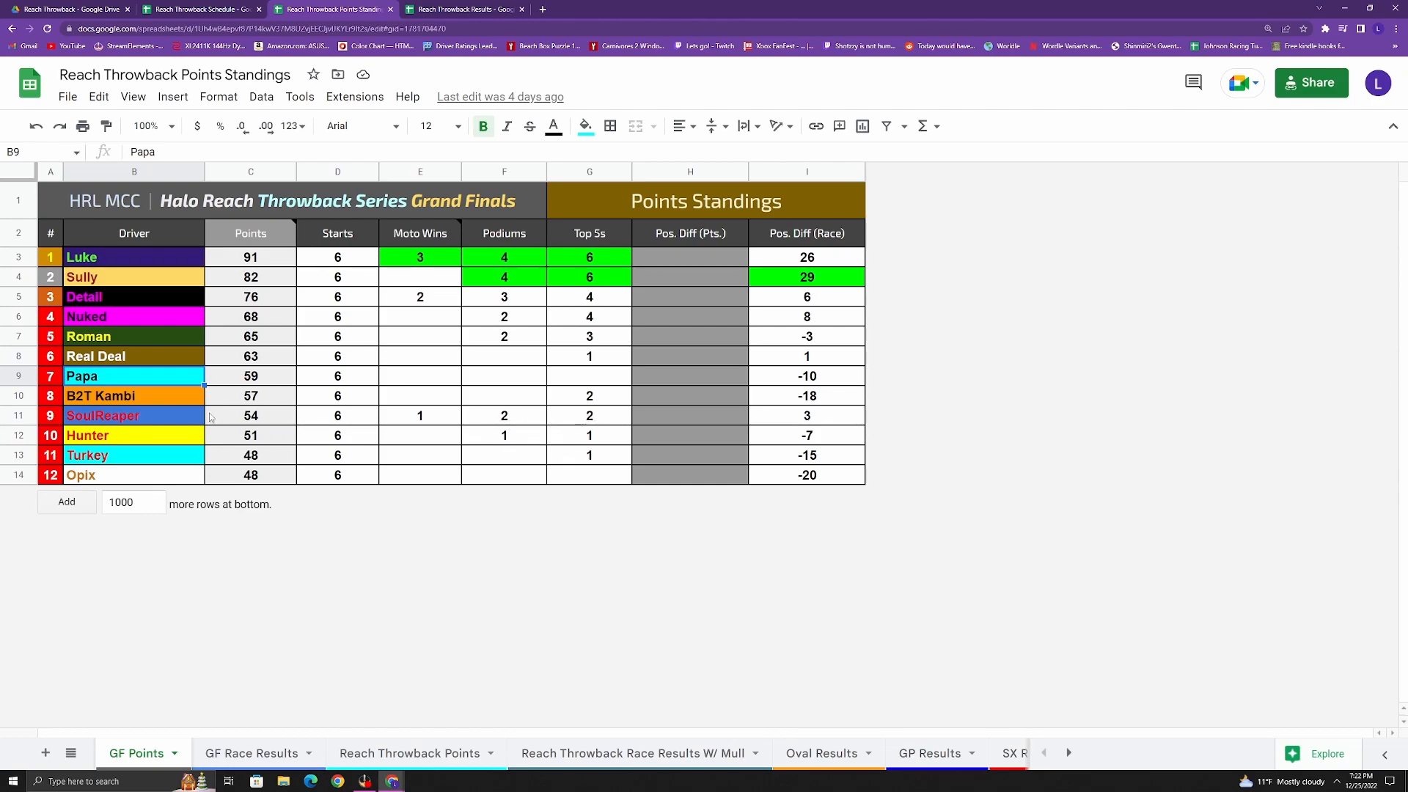
pyautogui.moveTo(368, 422)
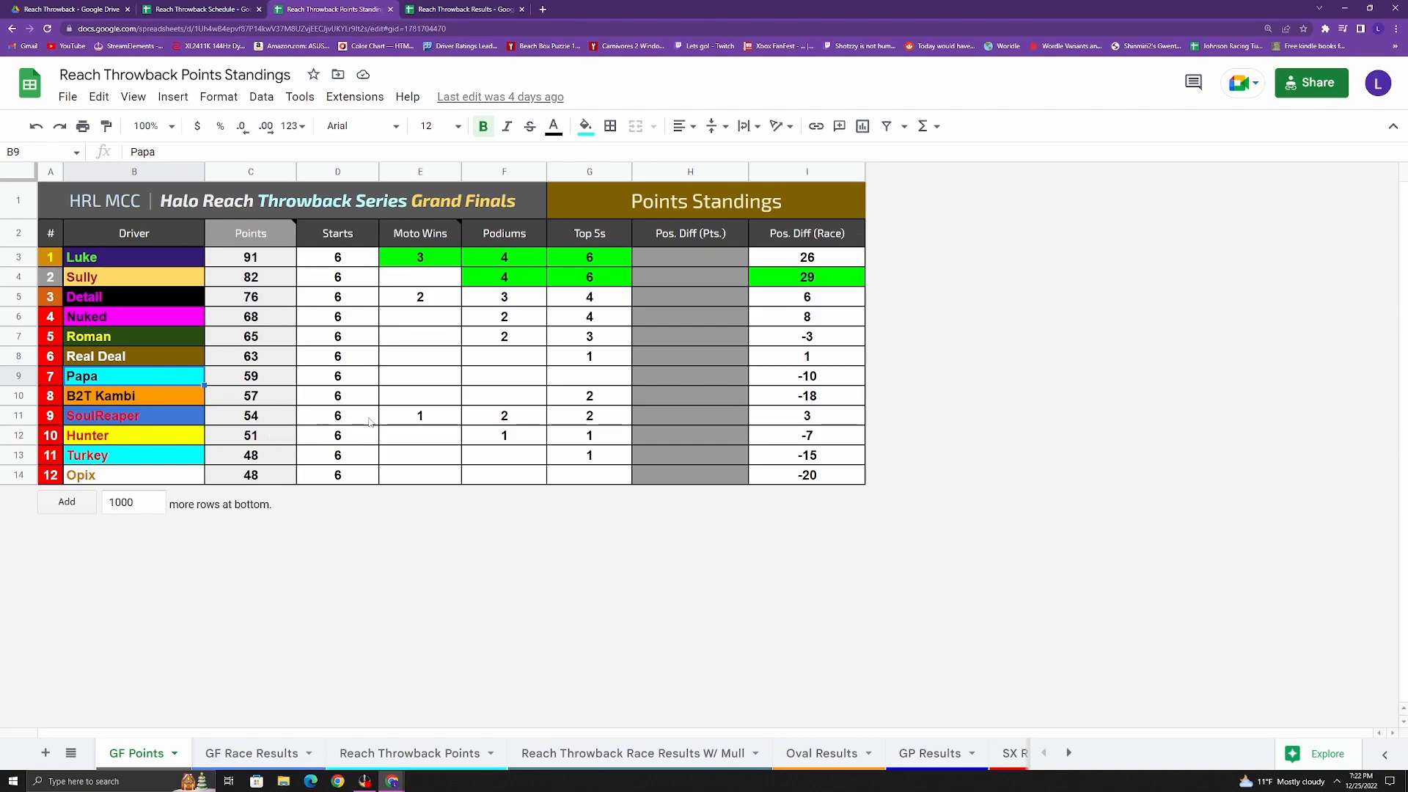
pyautogui.moveTo(275, 387)
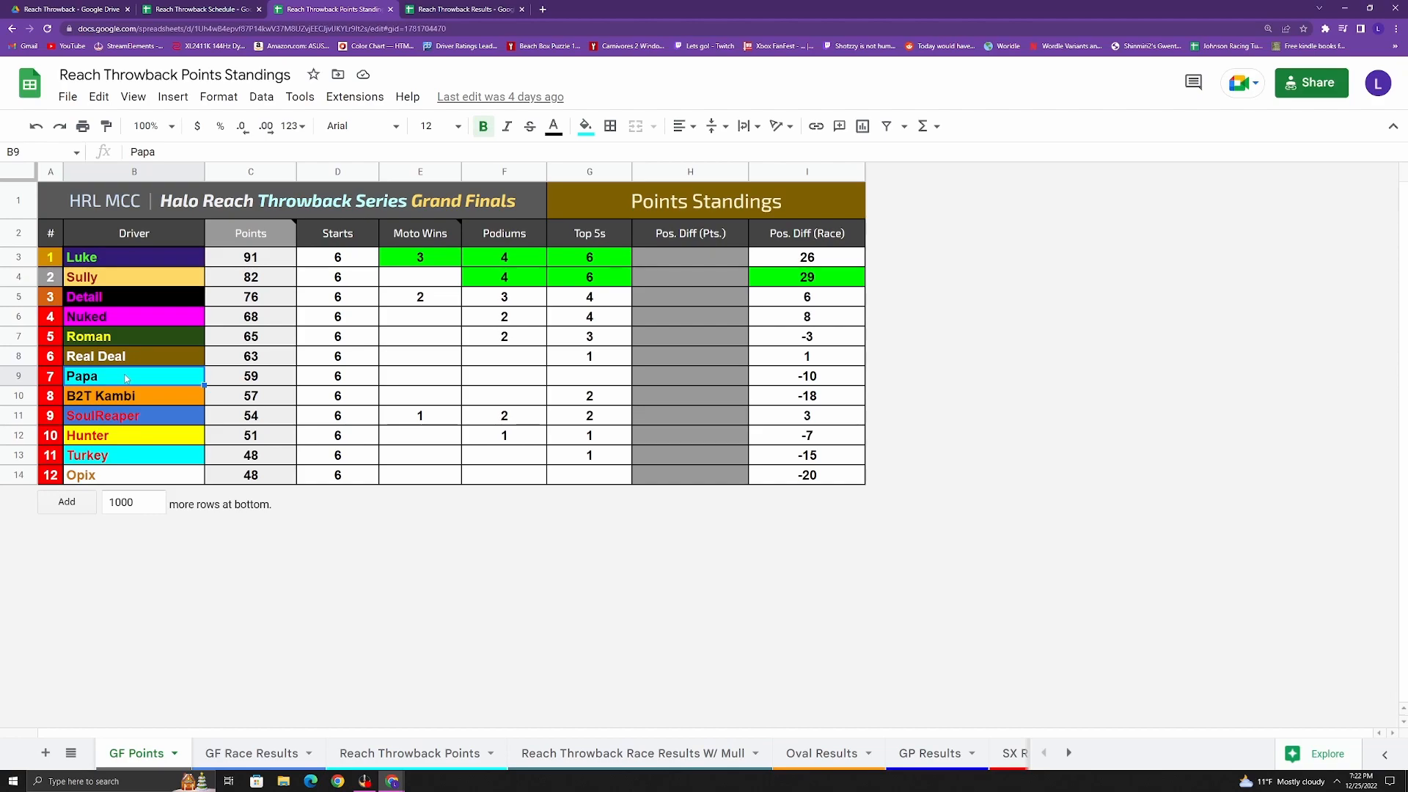
pyautogui.moveTo(148, 407)
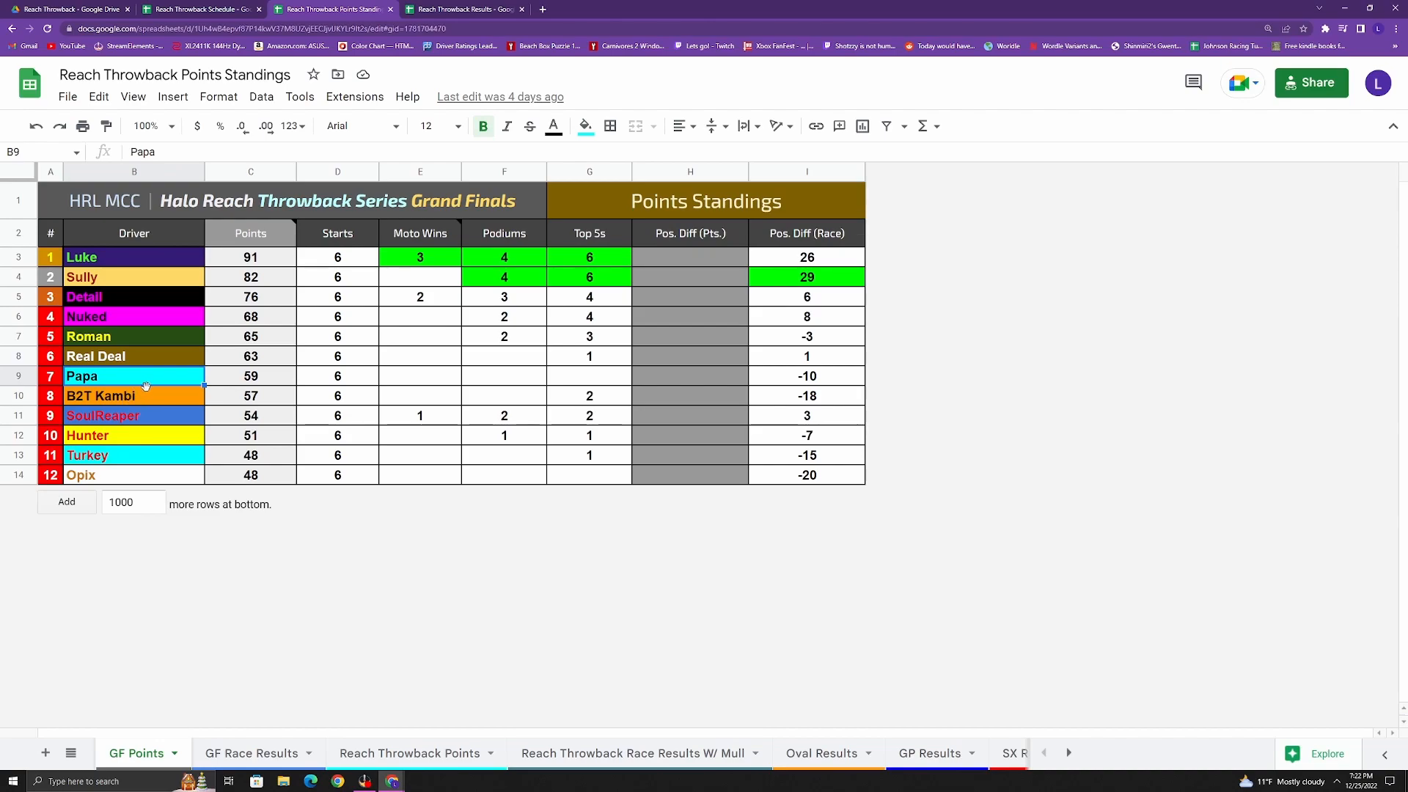
pyautogui.moveTo(228, 422)
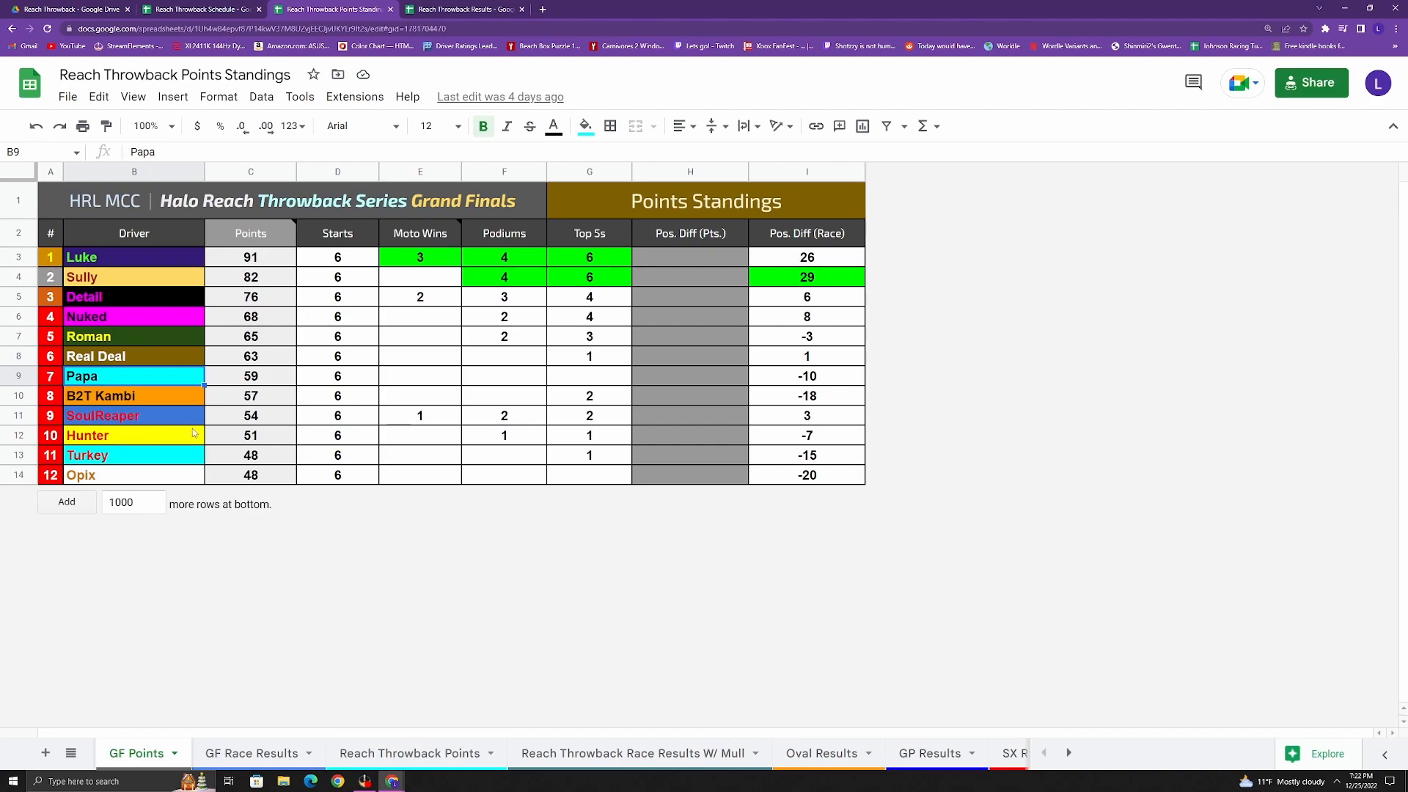
pyautogui.moveTo(185, 423)
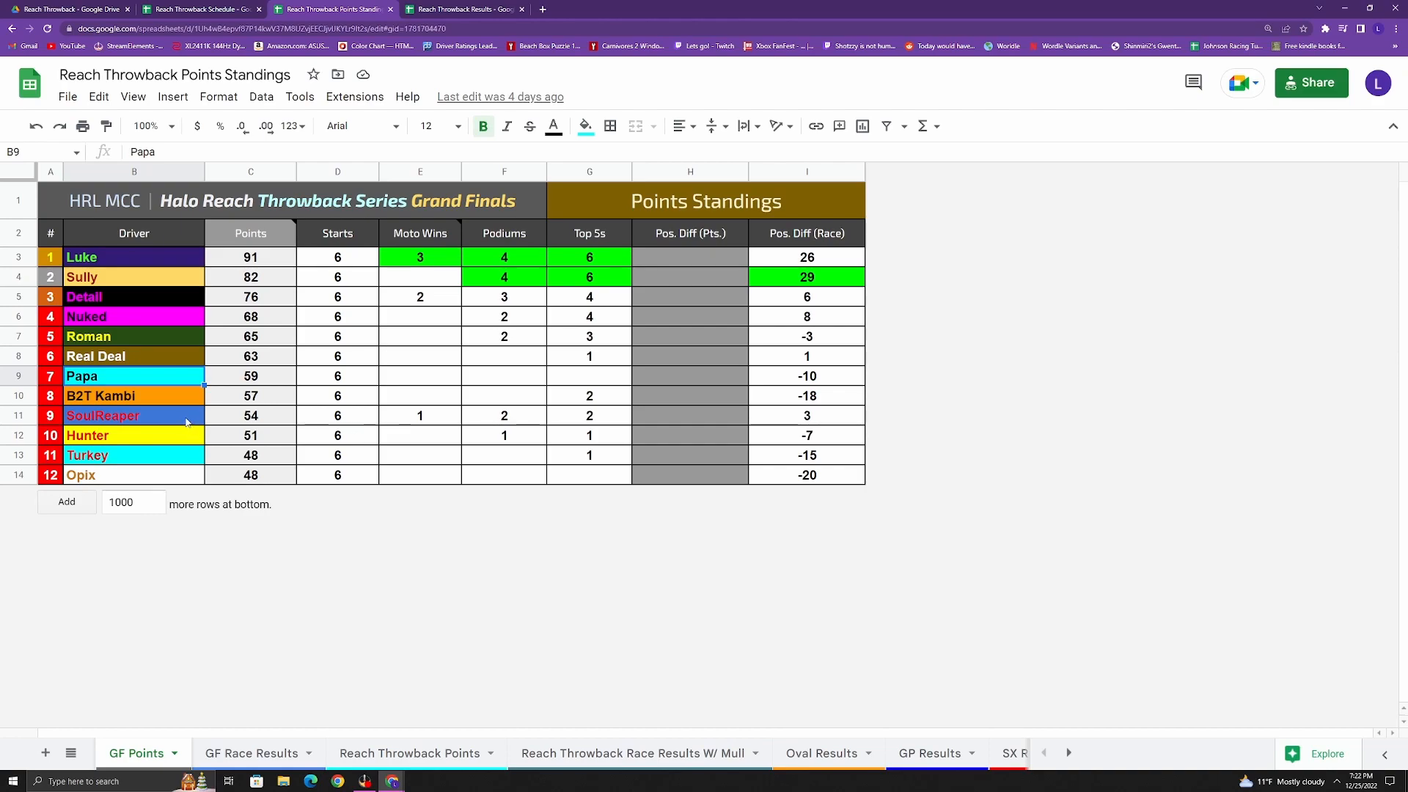
pyautogui.moveTo(178, 424)
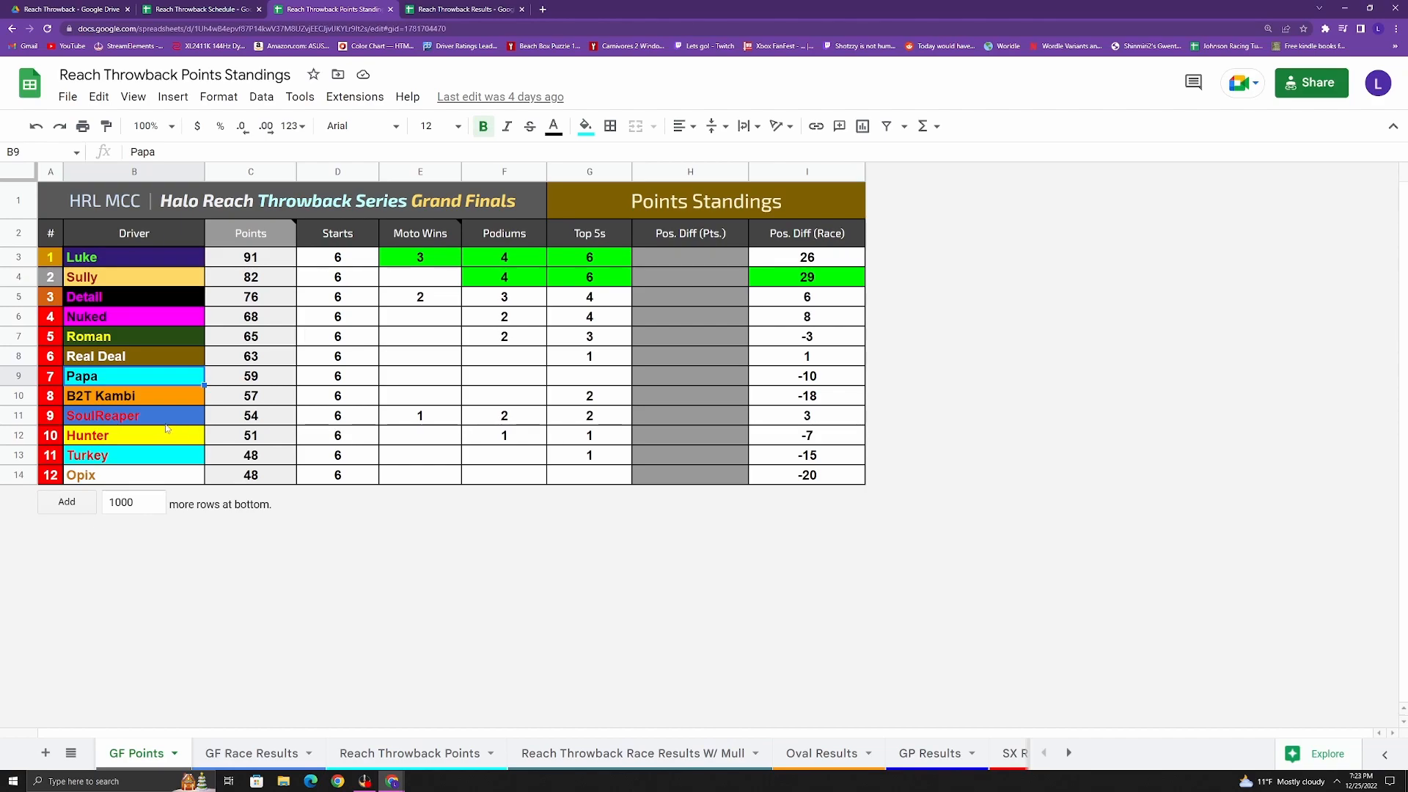
pyautogui.moveTo(185, 427)
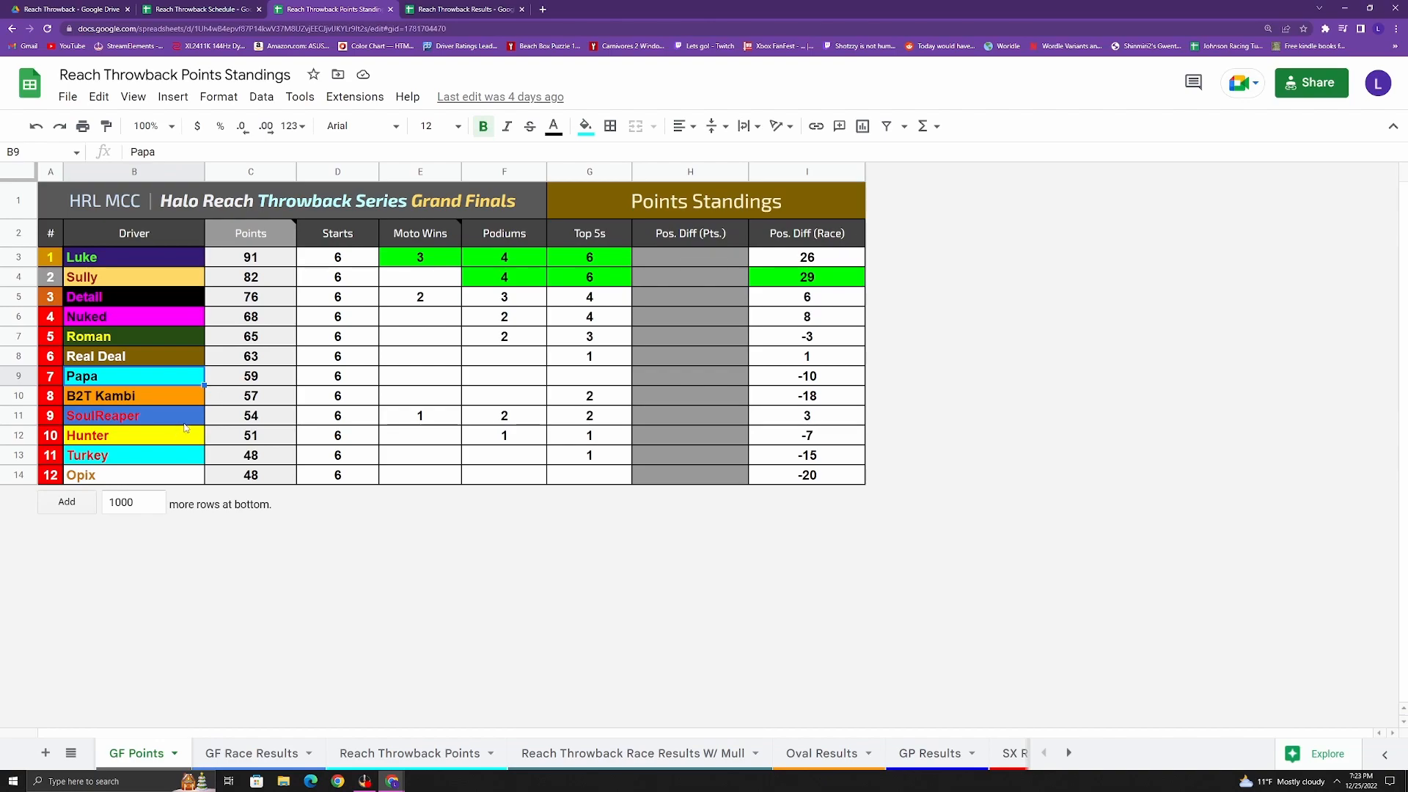
pyautogui.moveTo(518, 468)
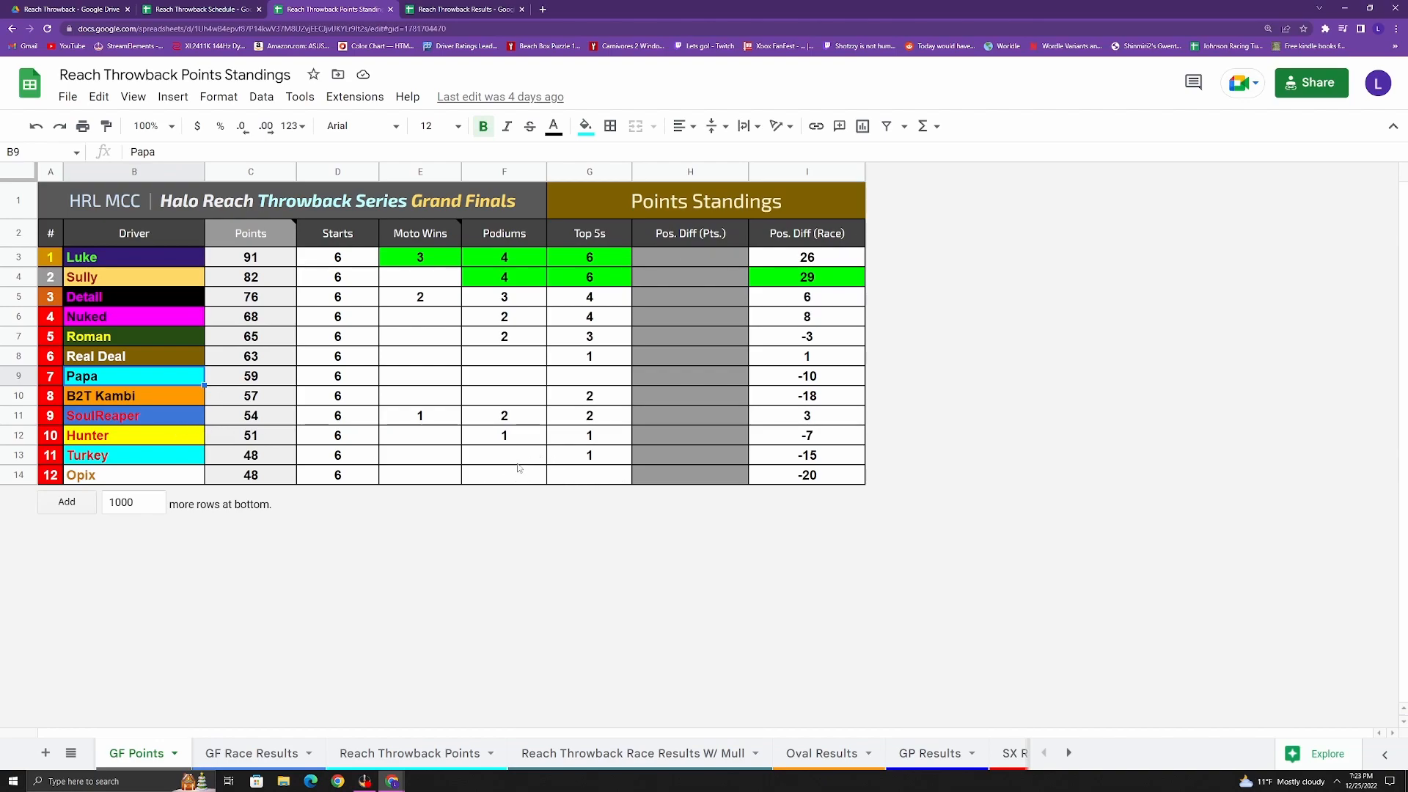
pyautogui.moveTo(295, 422)
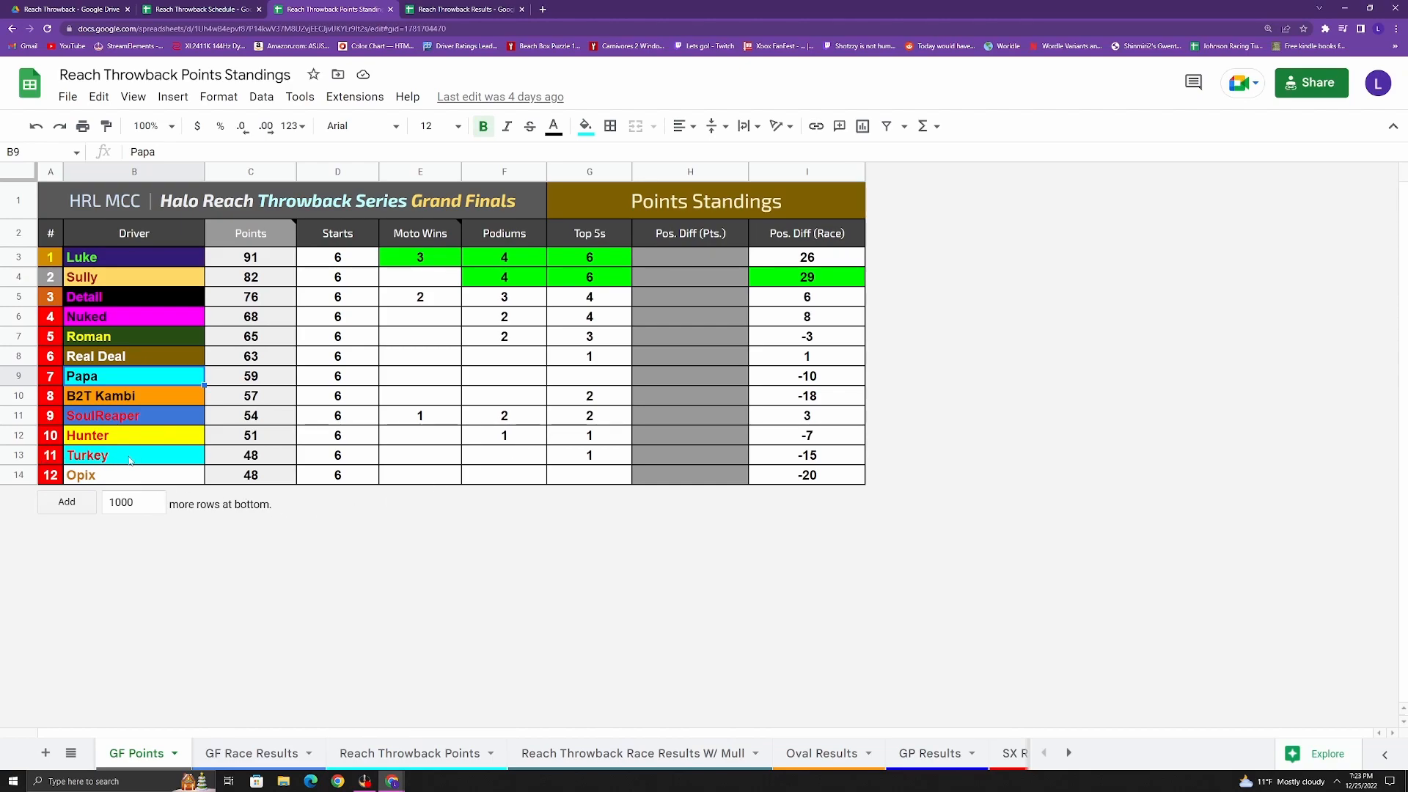
pyautogui.moveTo(610, 475)
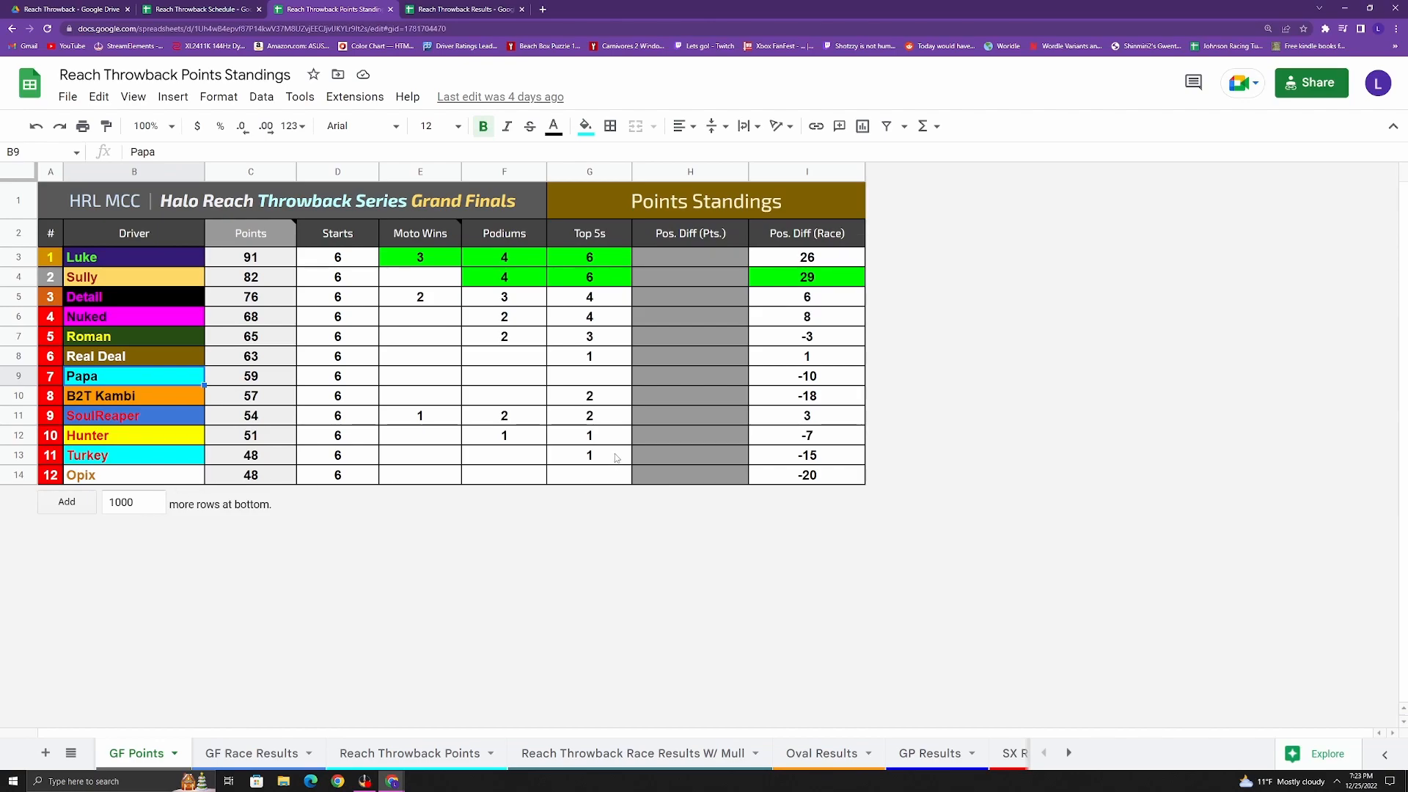
pyautogui.moveTo(161, 449)
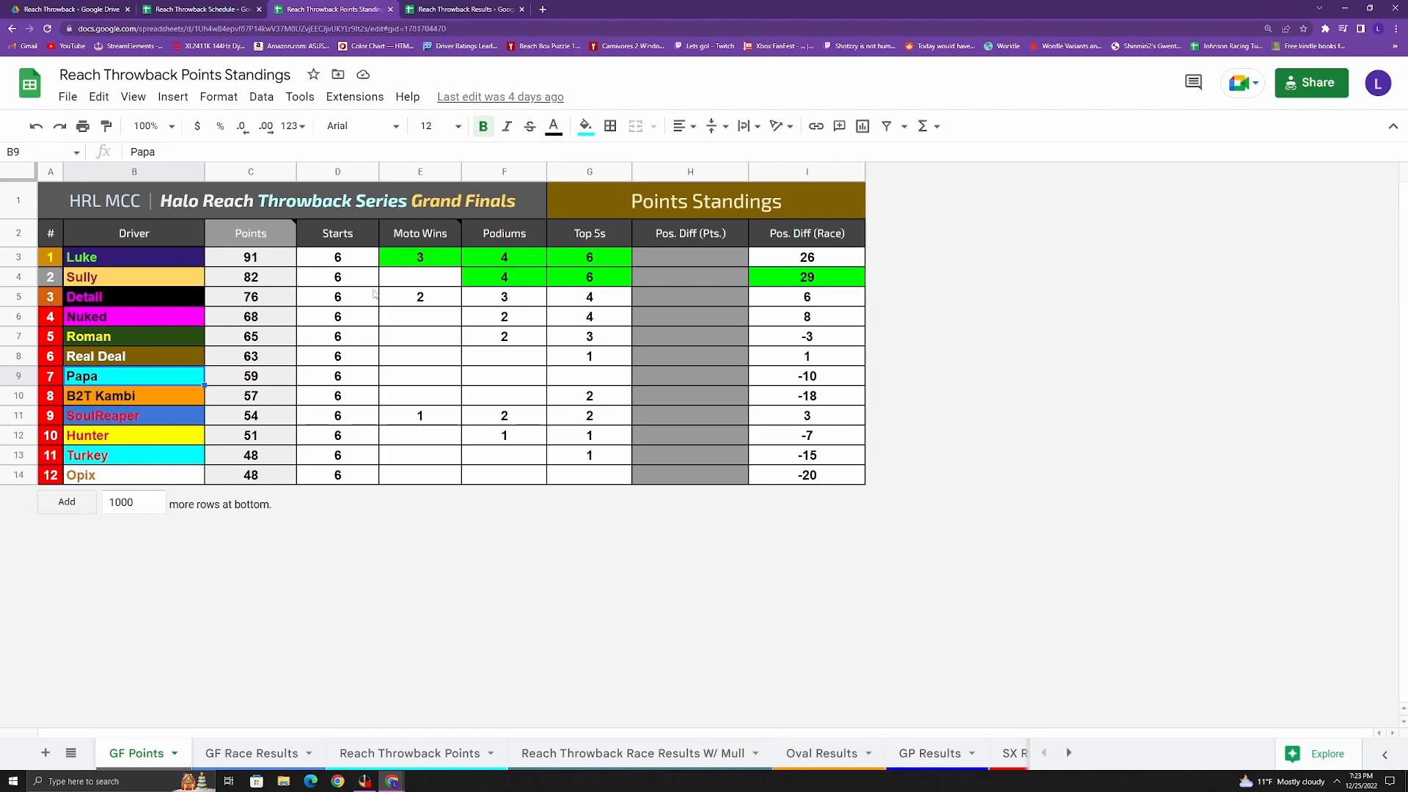
pyautogui.moveTo(414, 717)
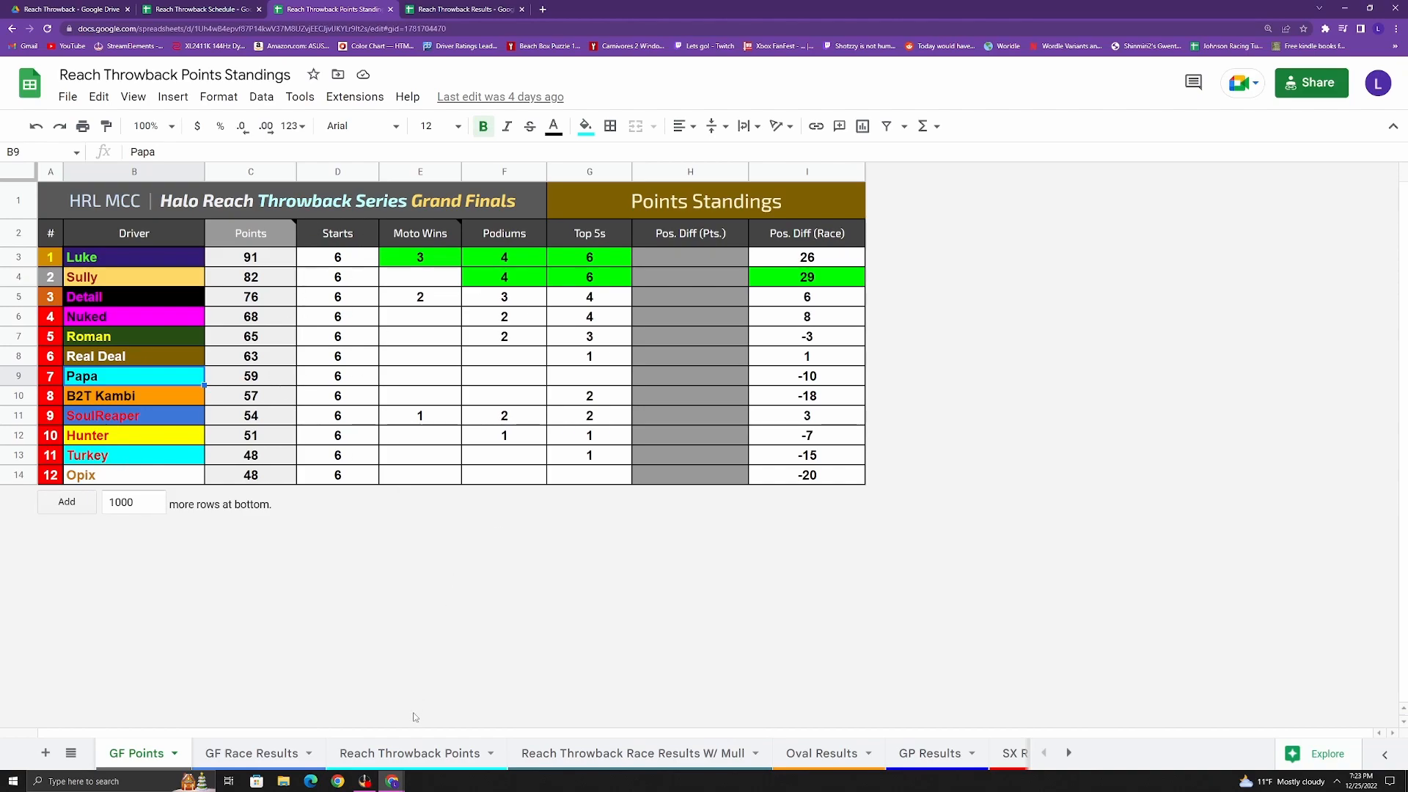
pyautogui.click(408, 753)
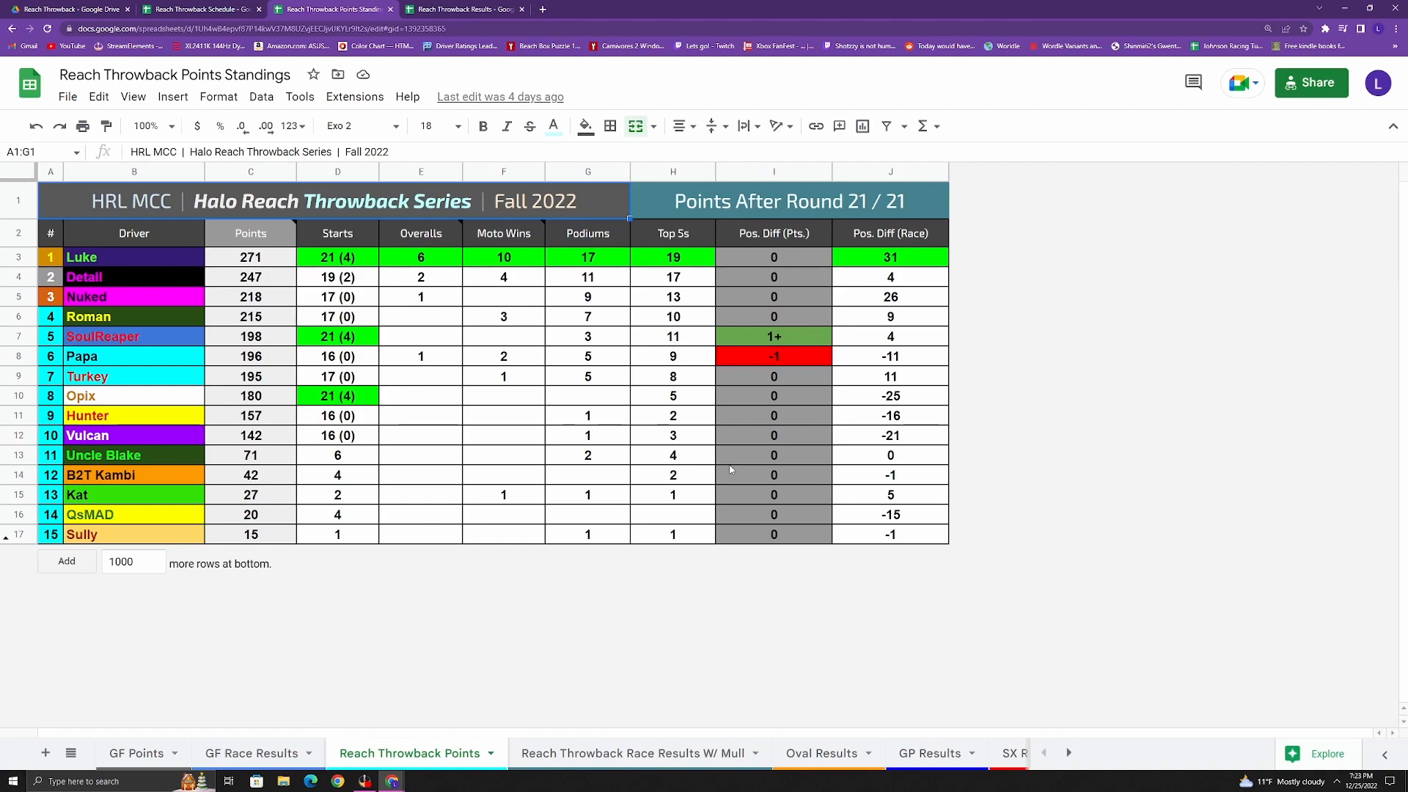
pyautogui.moveTo(439, 486)
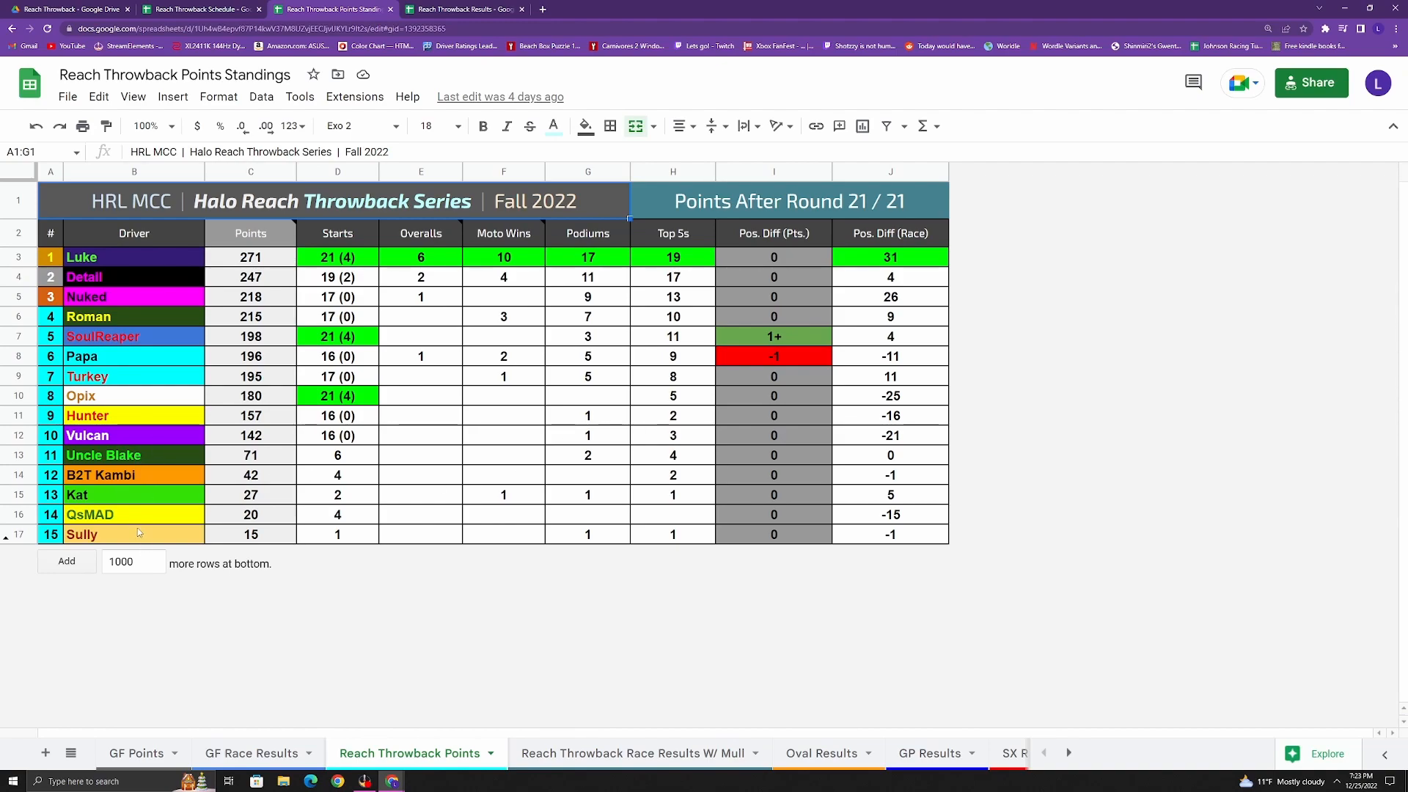
pyautogui.moveTo(360, 283)
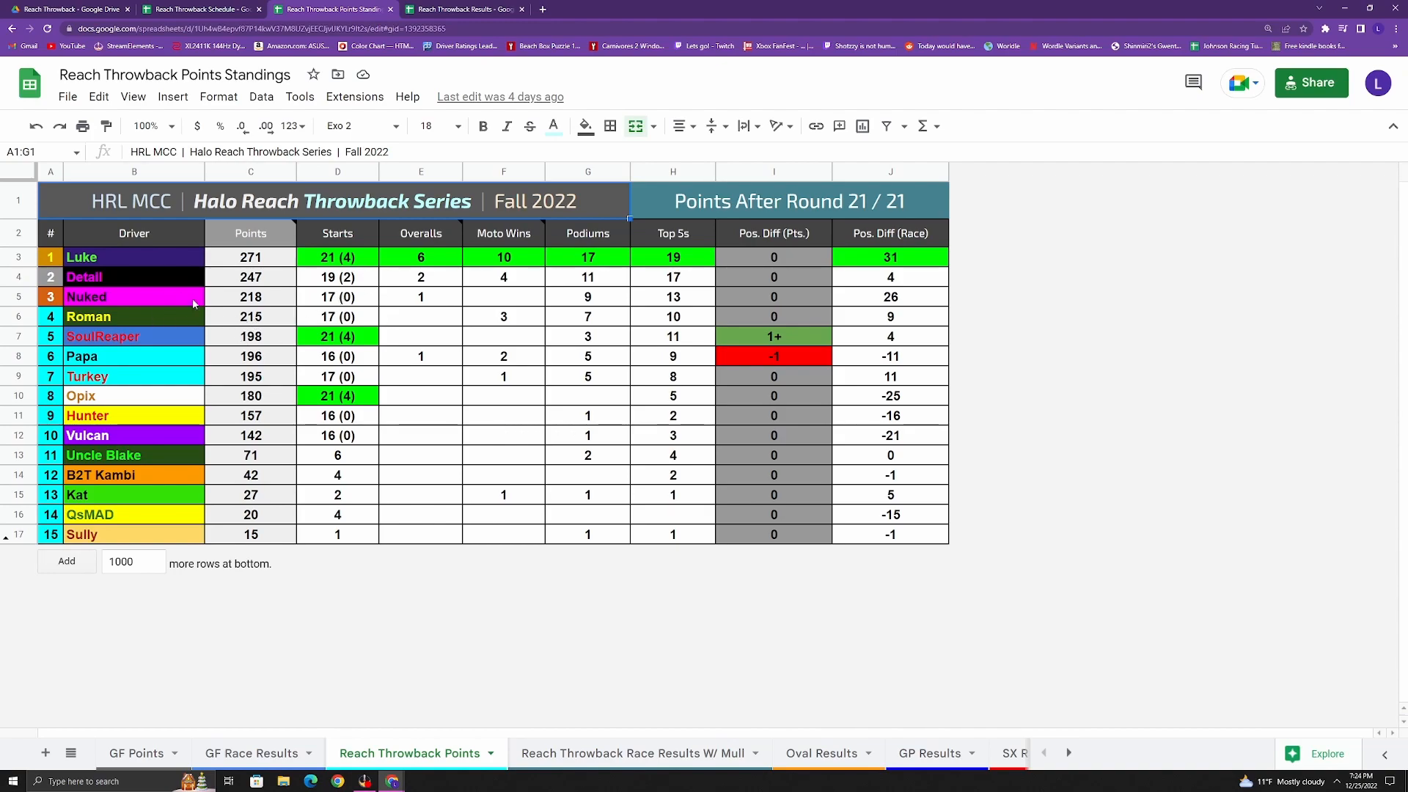
pyautogui.moveTo(277, 261)
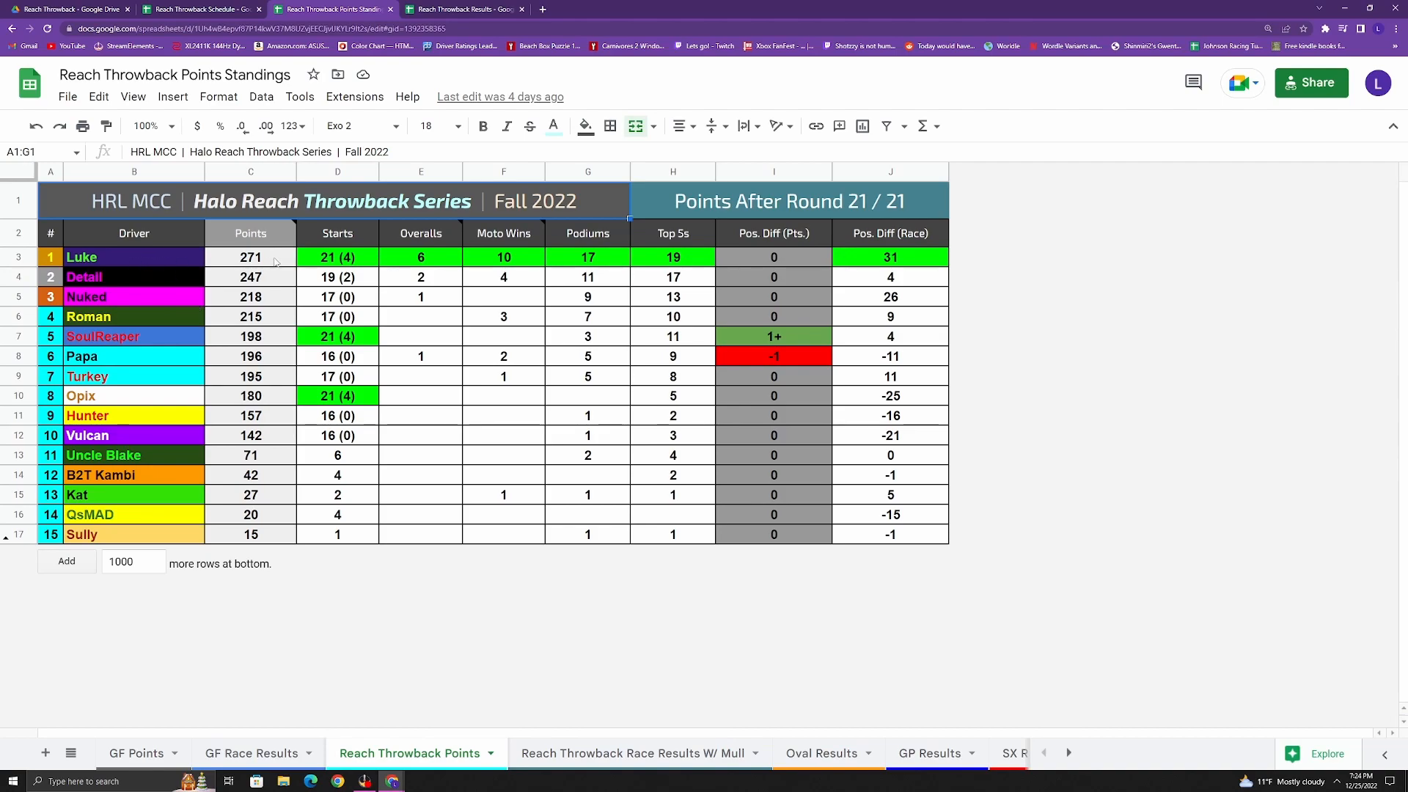
pyautogui.moveTo(160, 270)
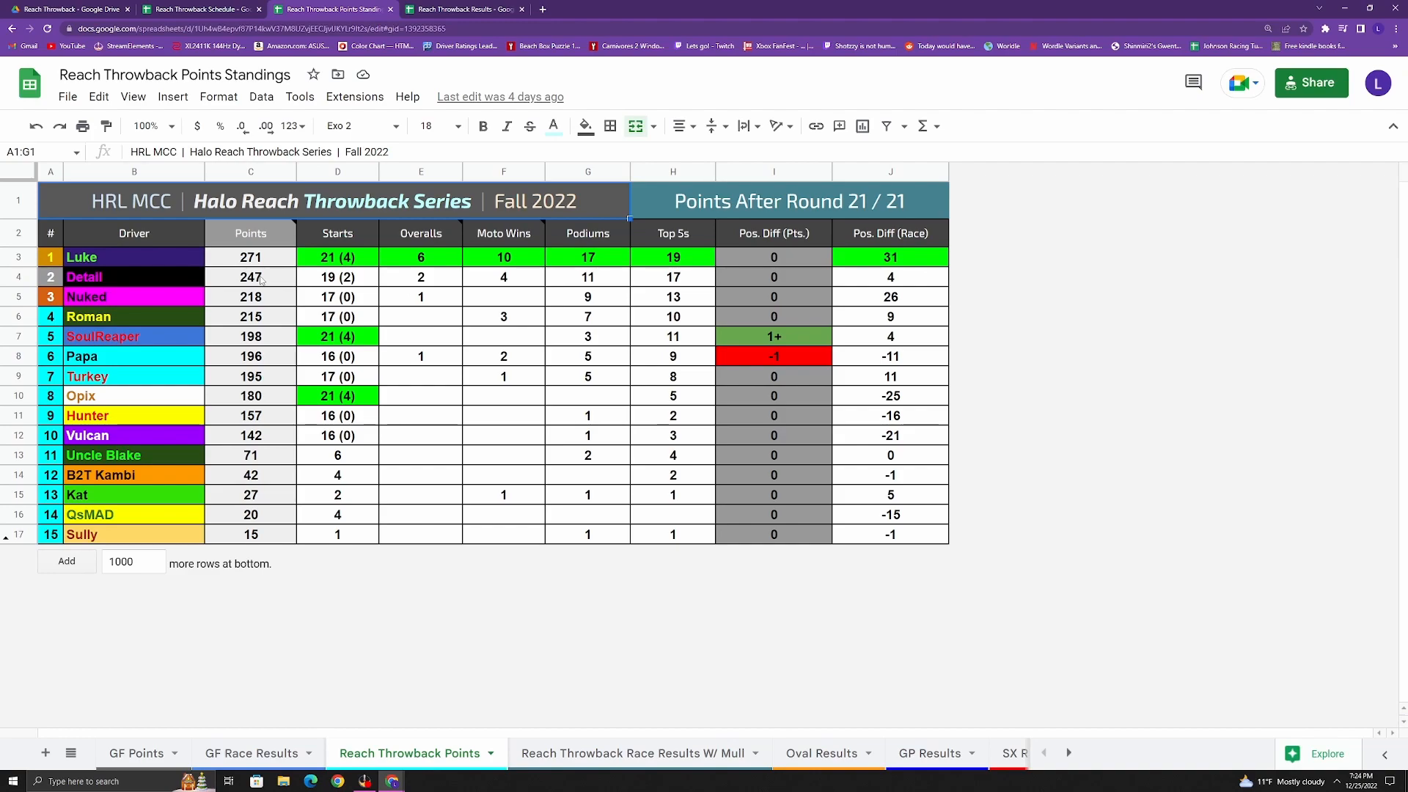
pyautogui.moveTo(151, 311)
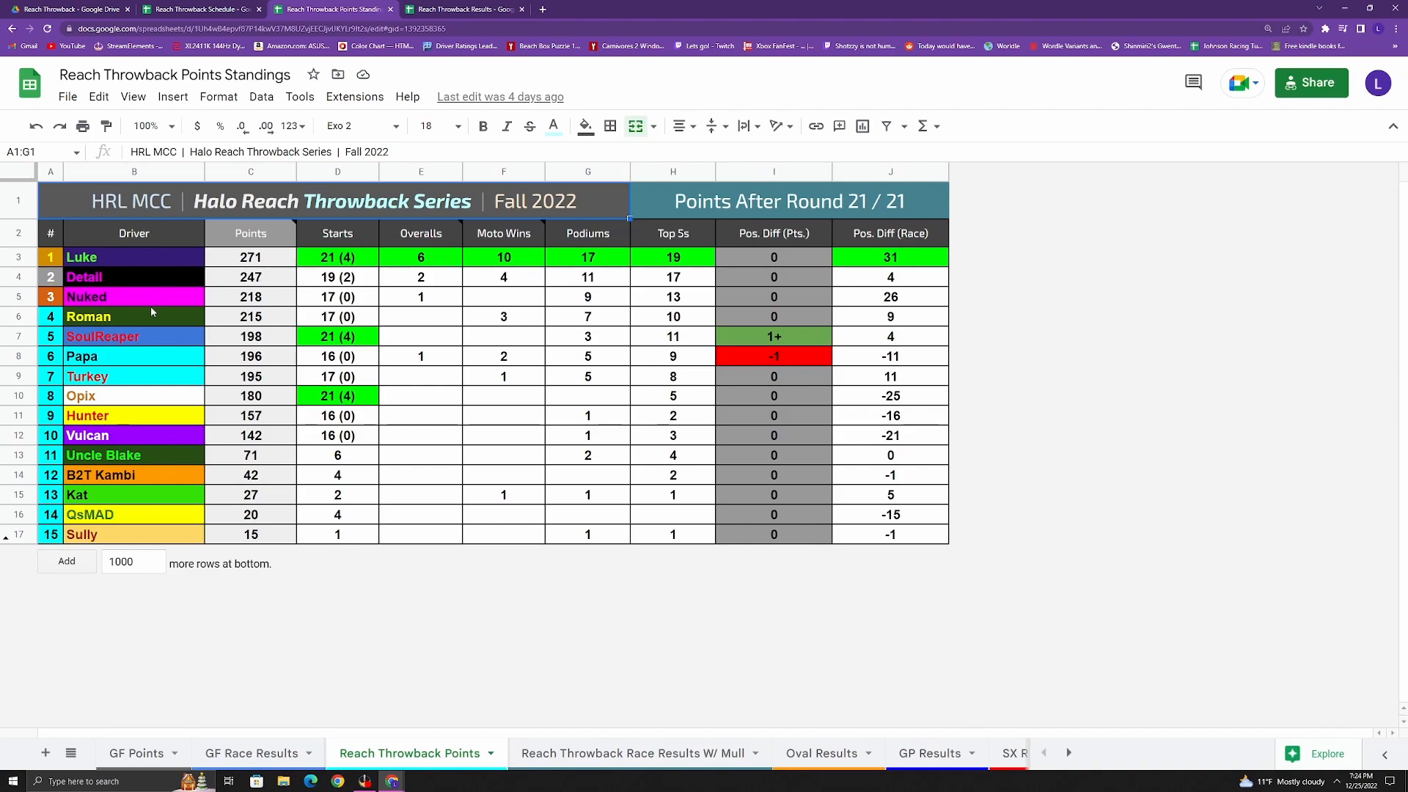
pyautogui.moveTo(132, 288)
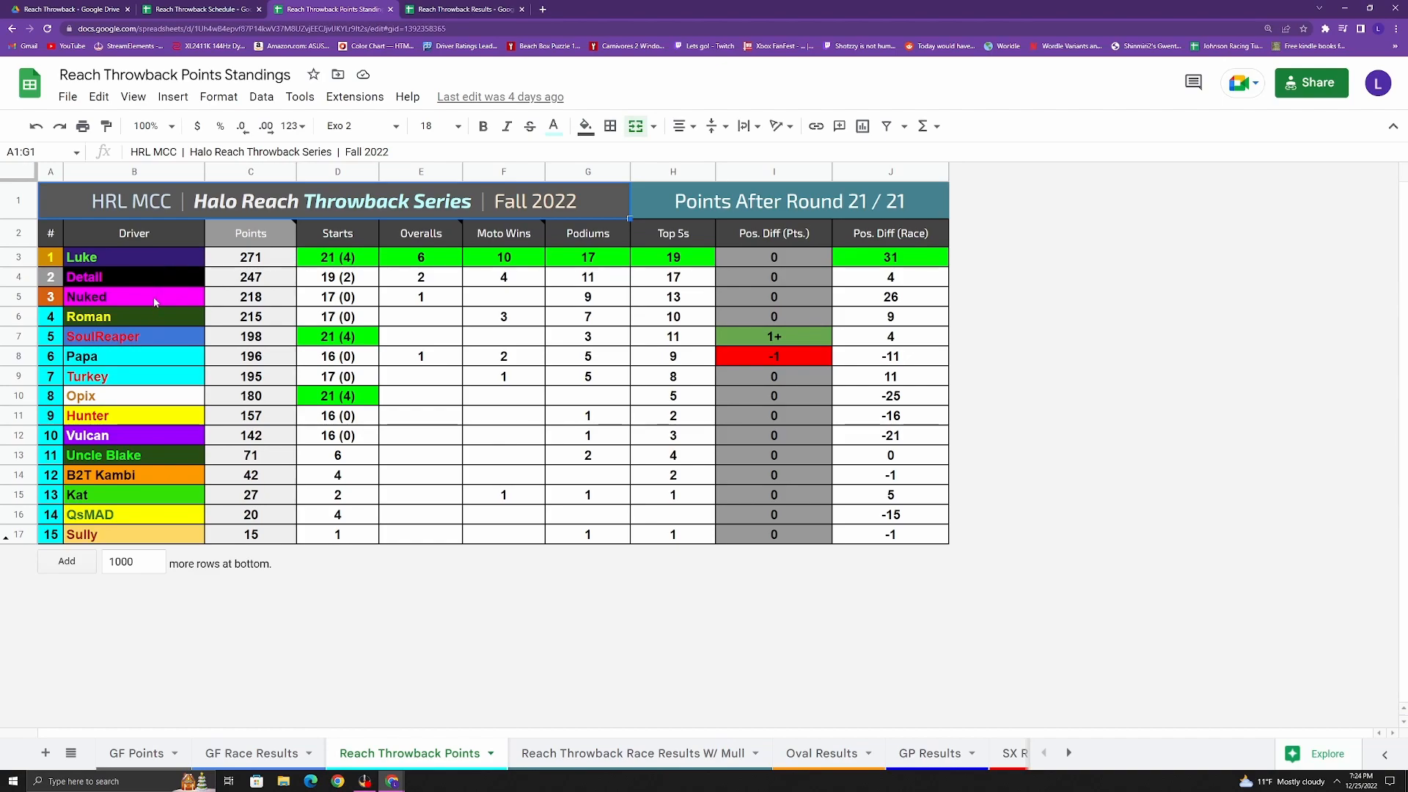
pyautogui.moveTo(110, 311)
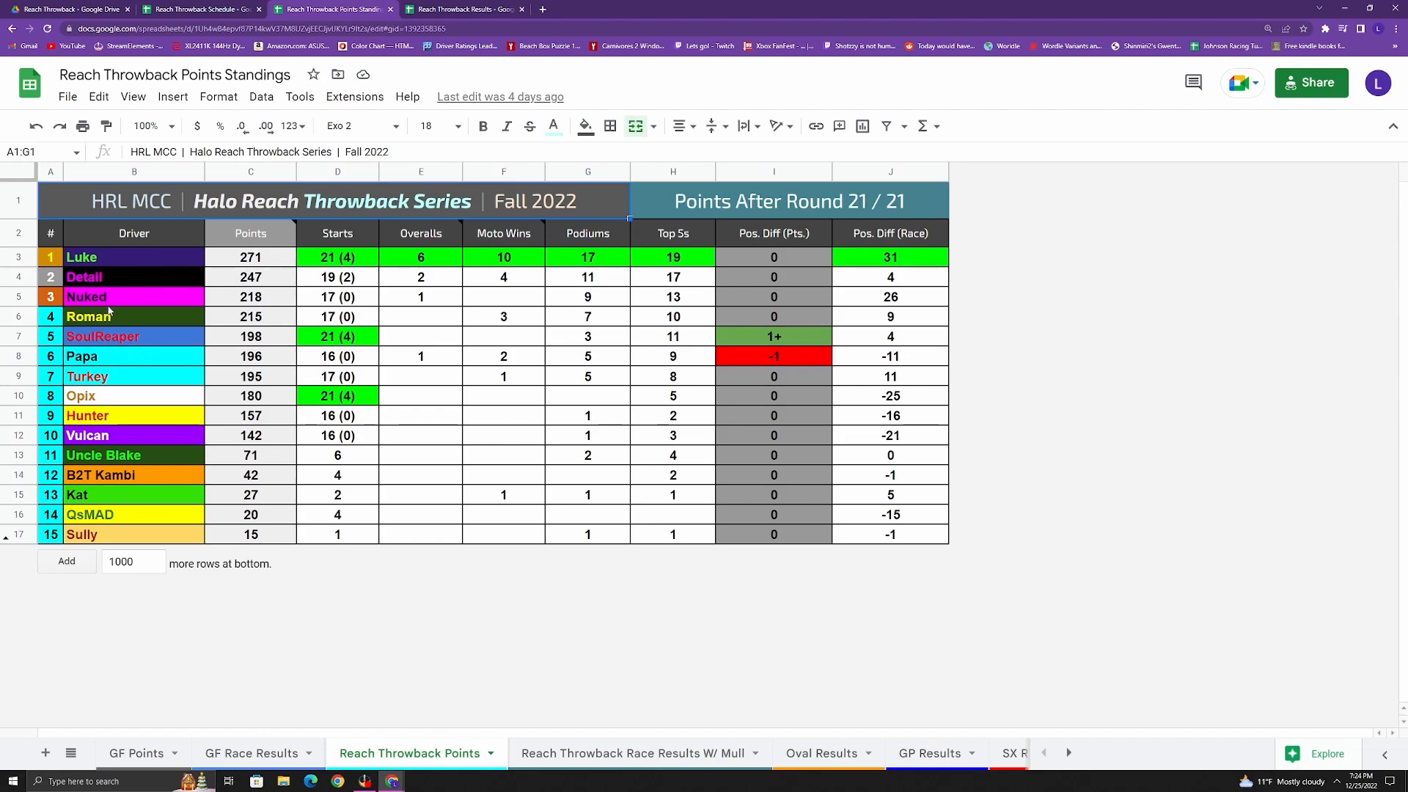
pyautogui.moveTo(343, 497)
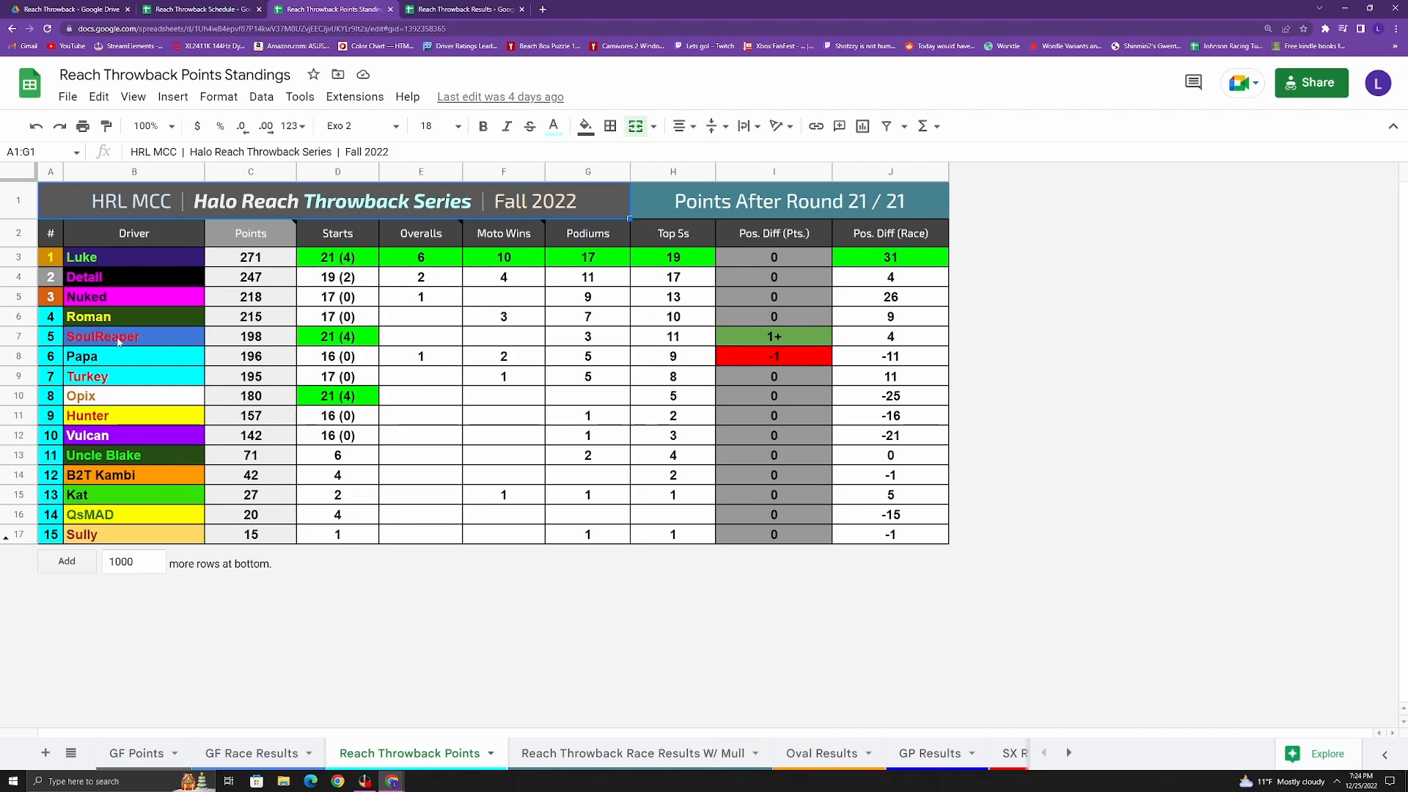
pyautogui.moveTo(387, 371)
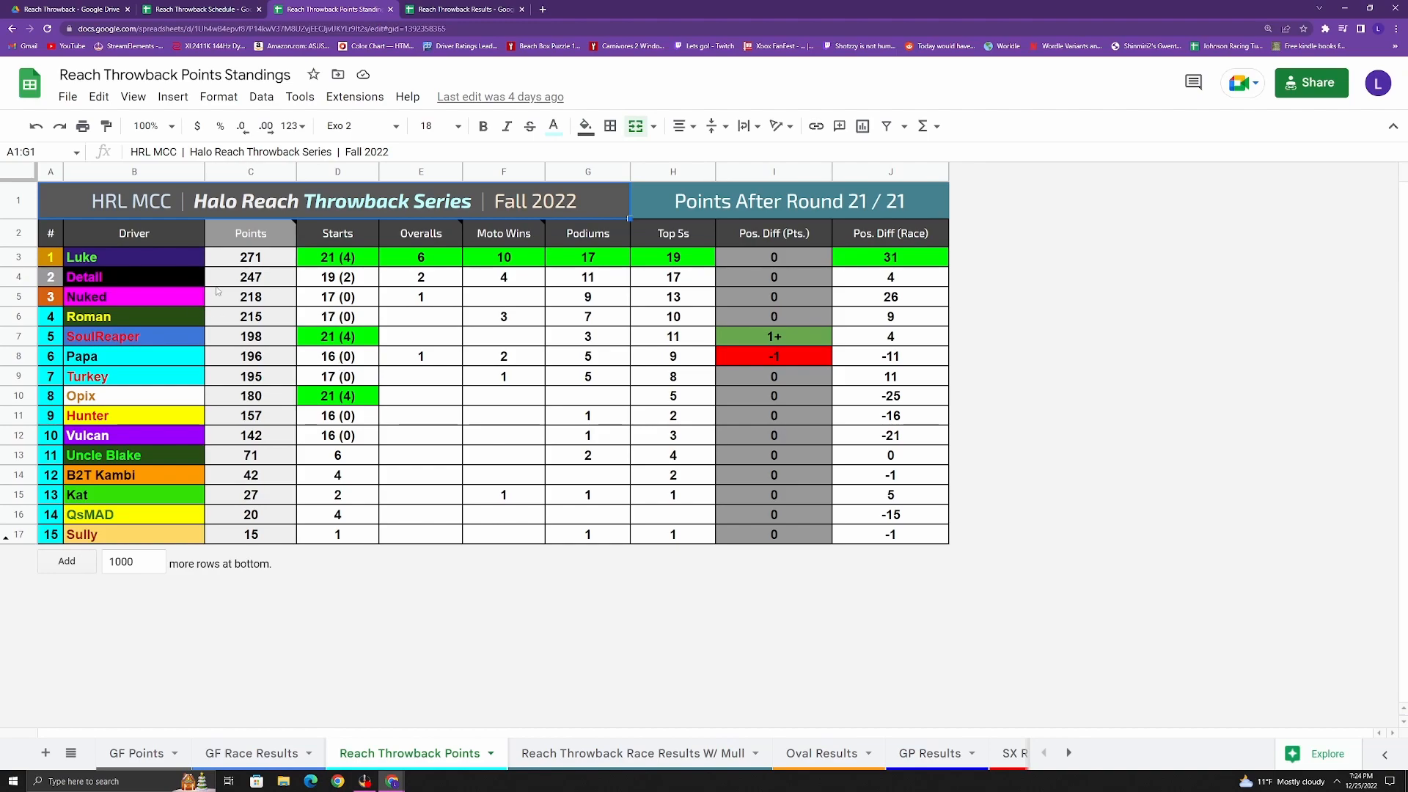
pyautogui.moveTo(223, 357)
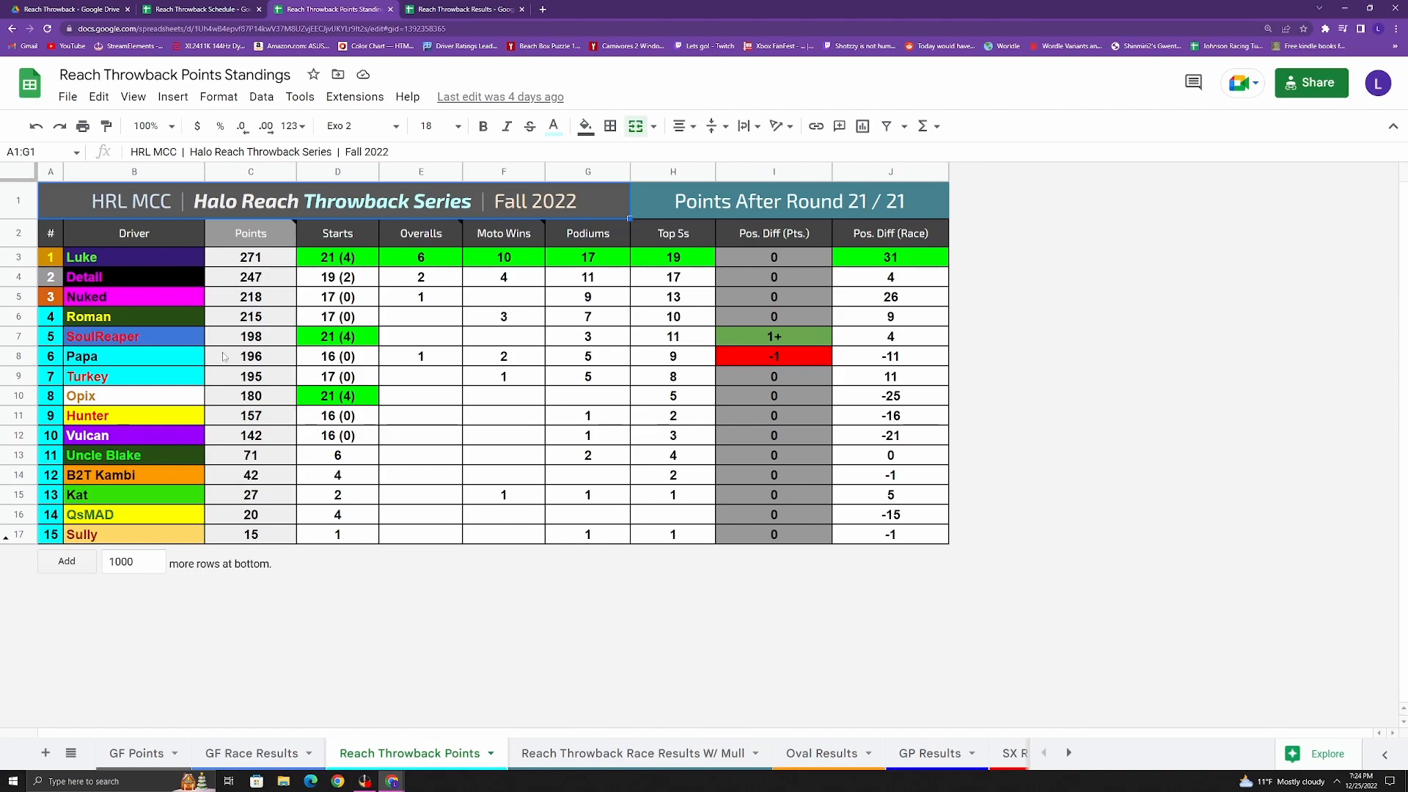
pyautogui.moveTo(157, 342)
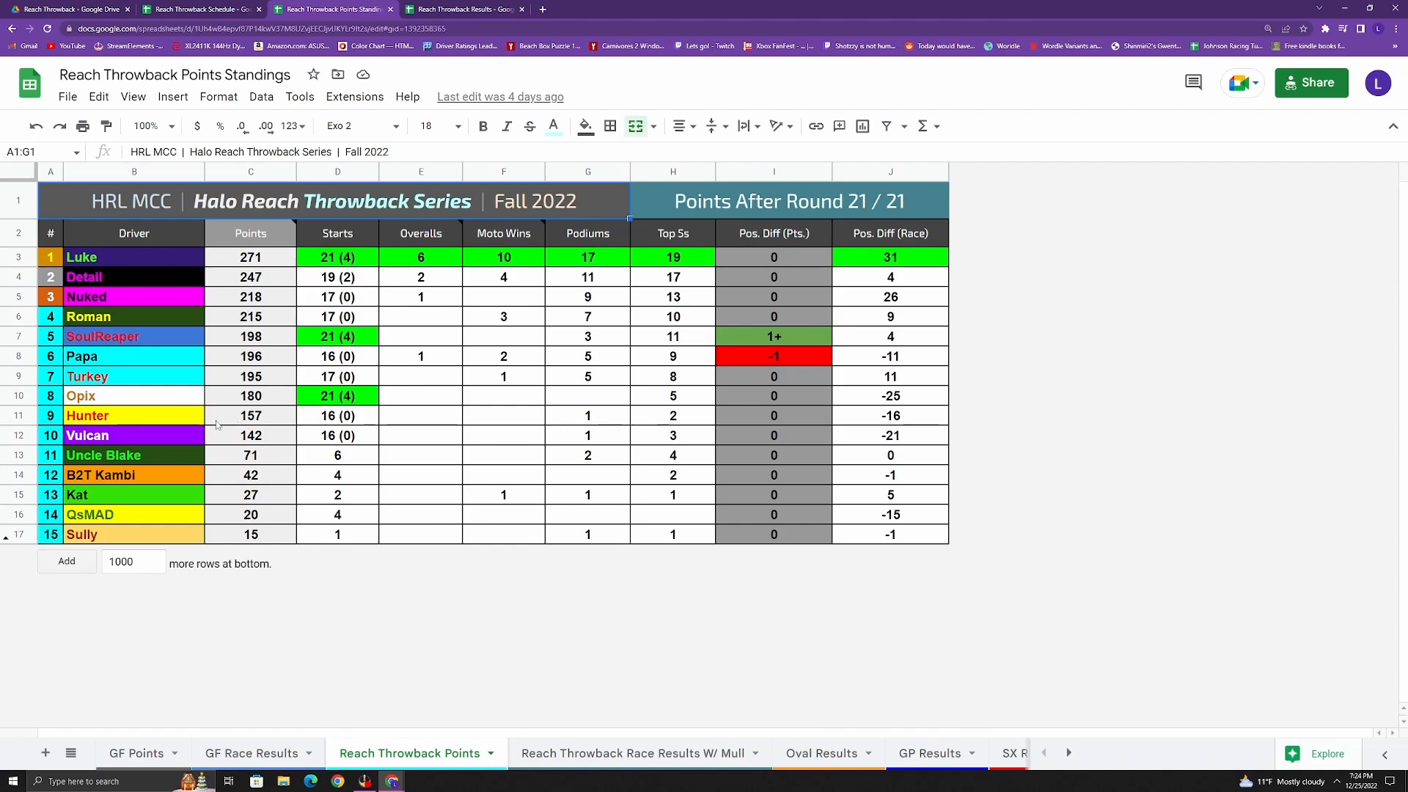
pyautogui.moveTo(449, 354)
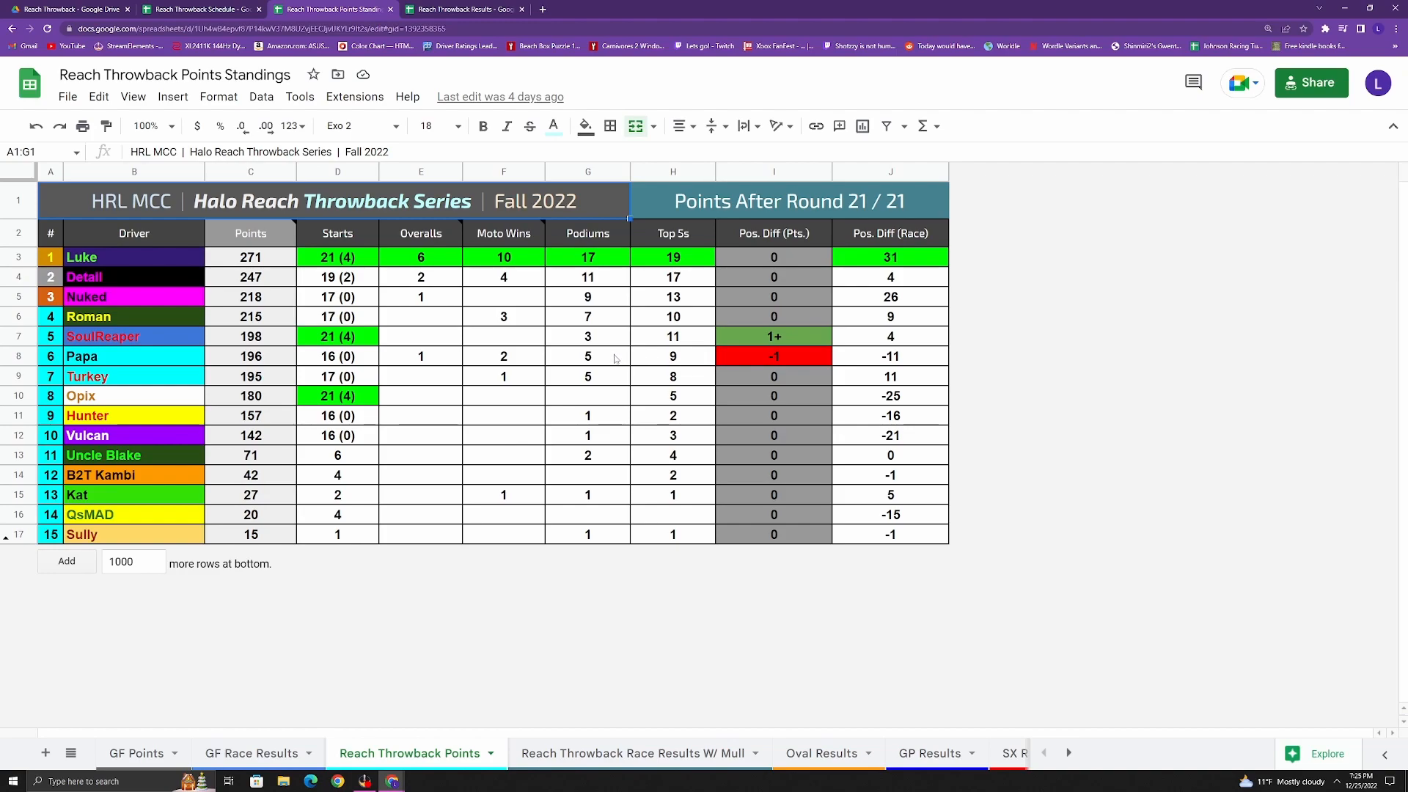
pyautogui.moveTo(627, 371)
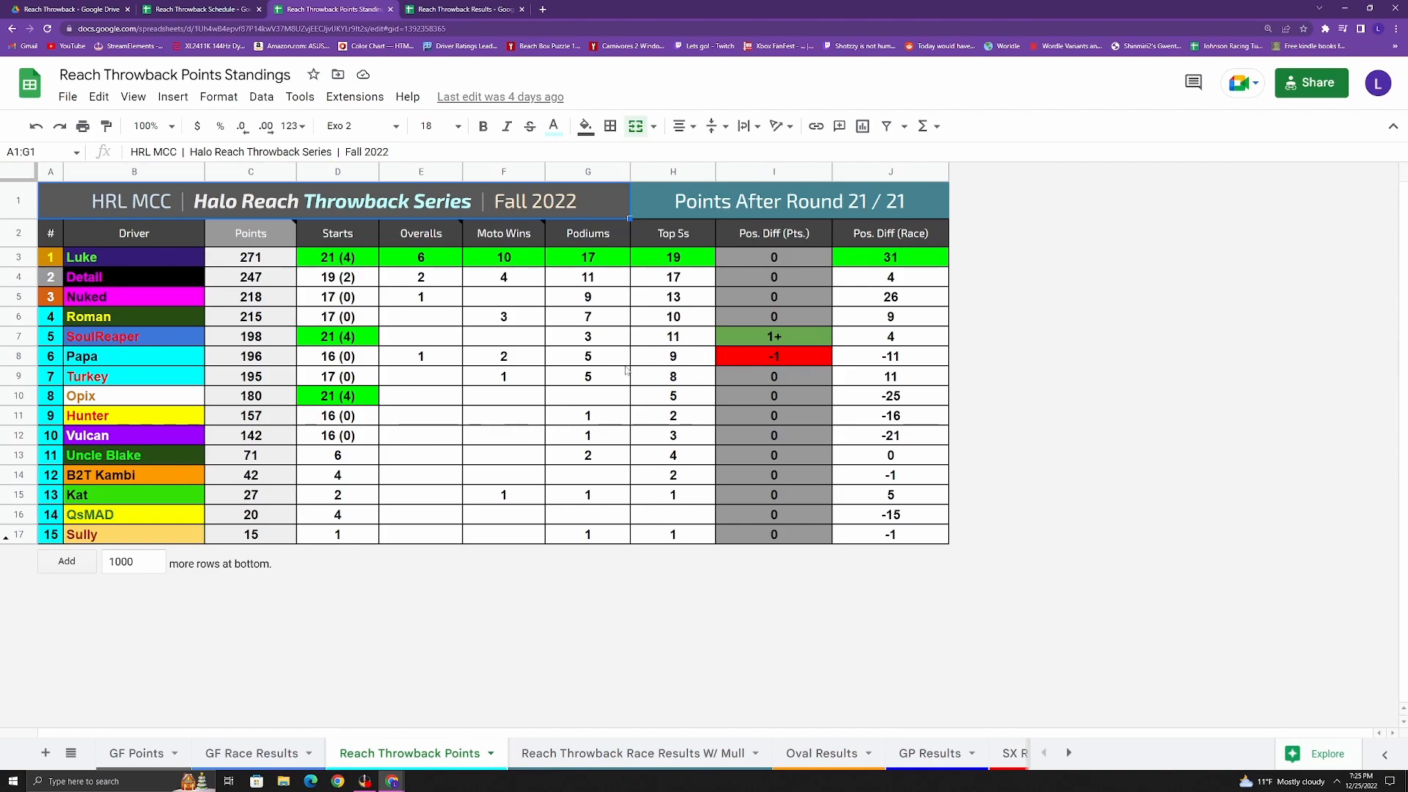
pyautogui.moveTo(626, 369)
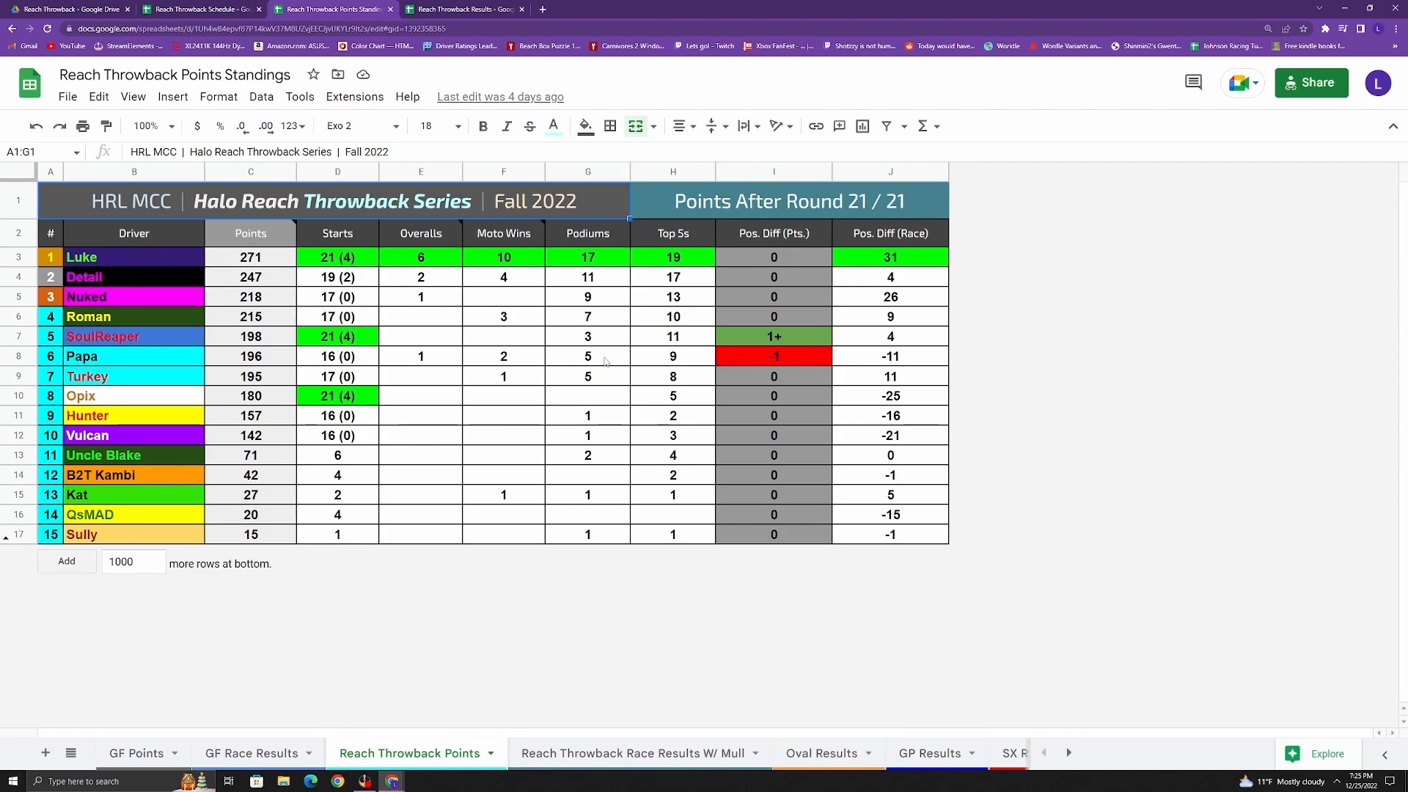
pyautogui.moveTo(602, 338)
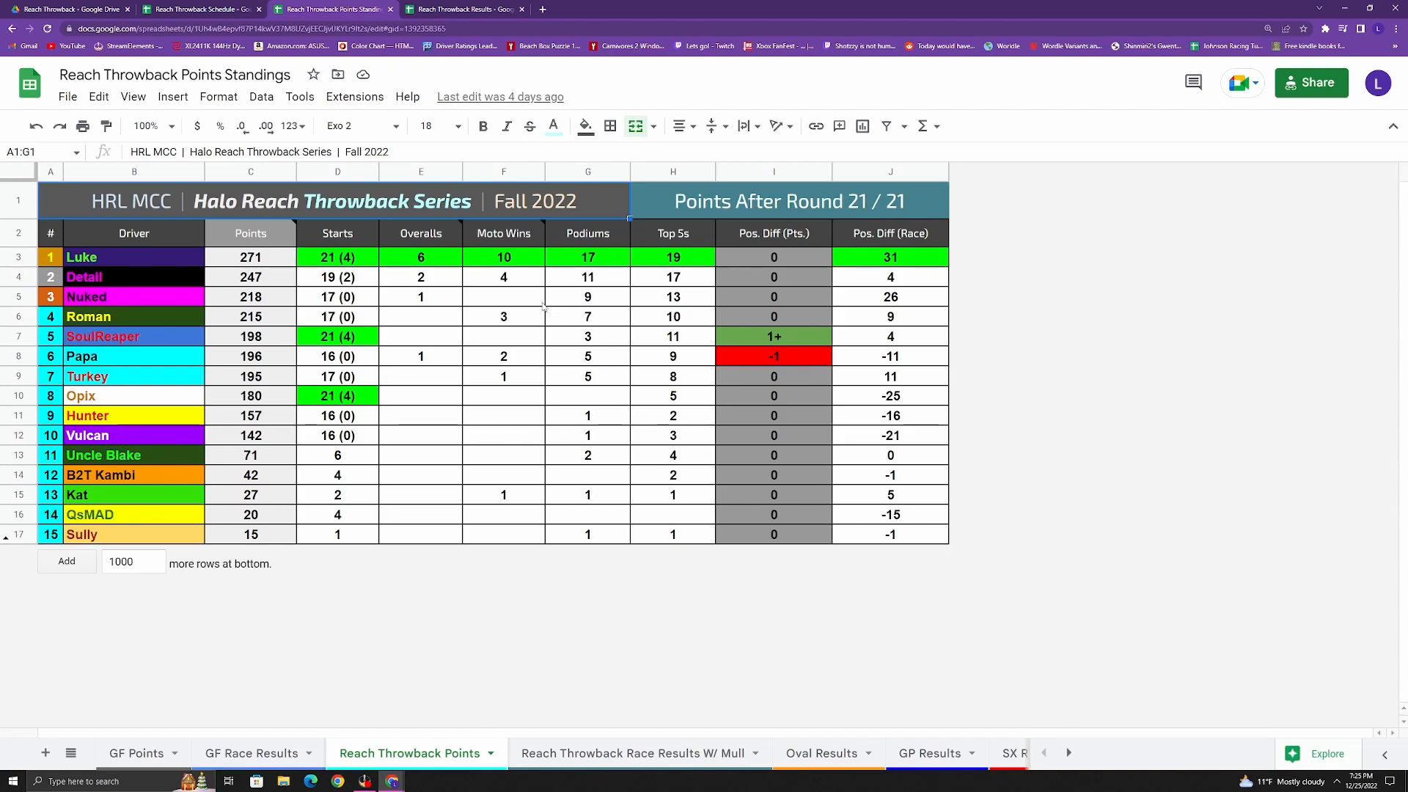
pyautogui.moveTo(553, 396)
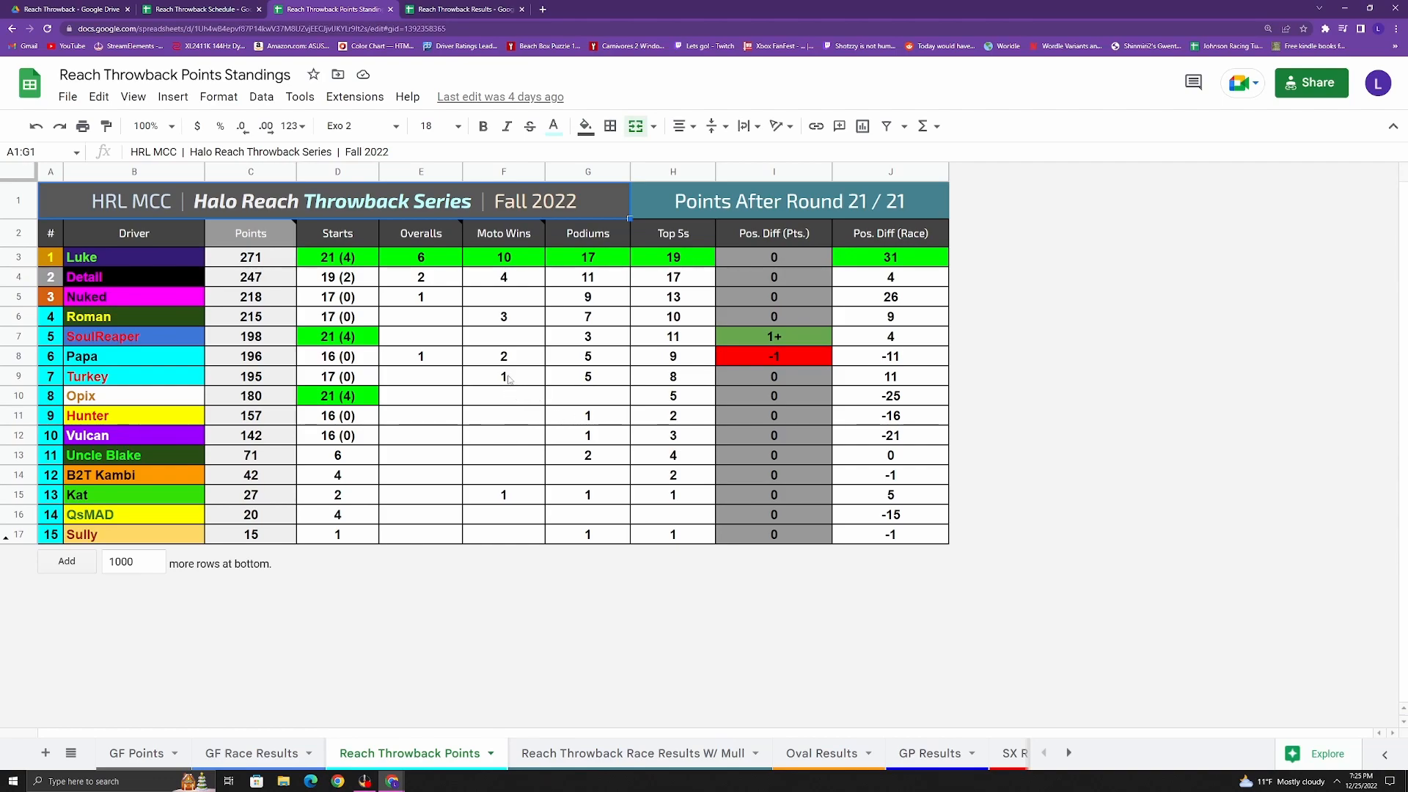
pyautogui.moveTo(542, 385)
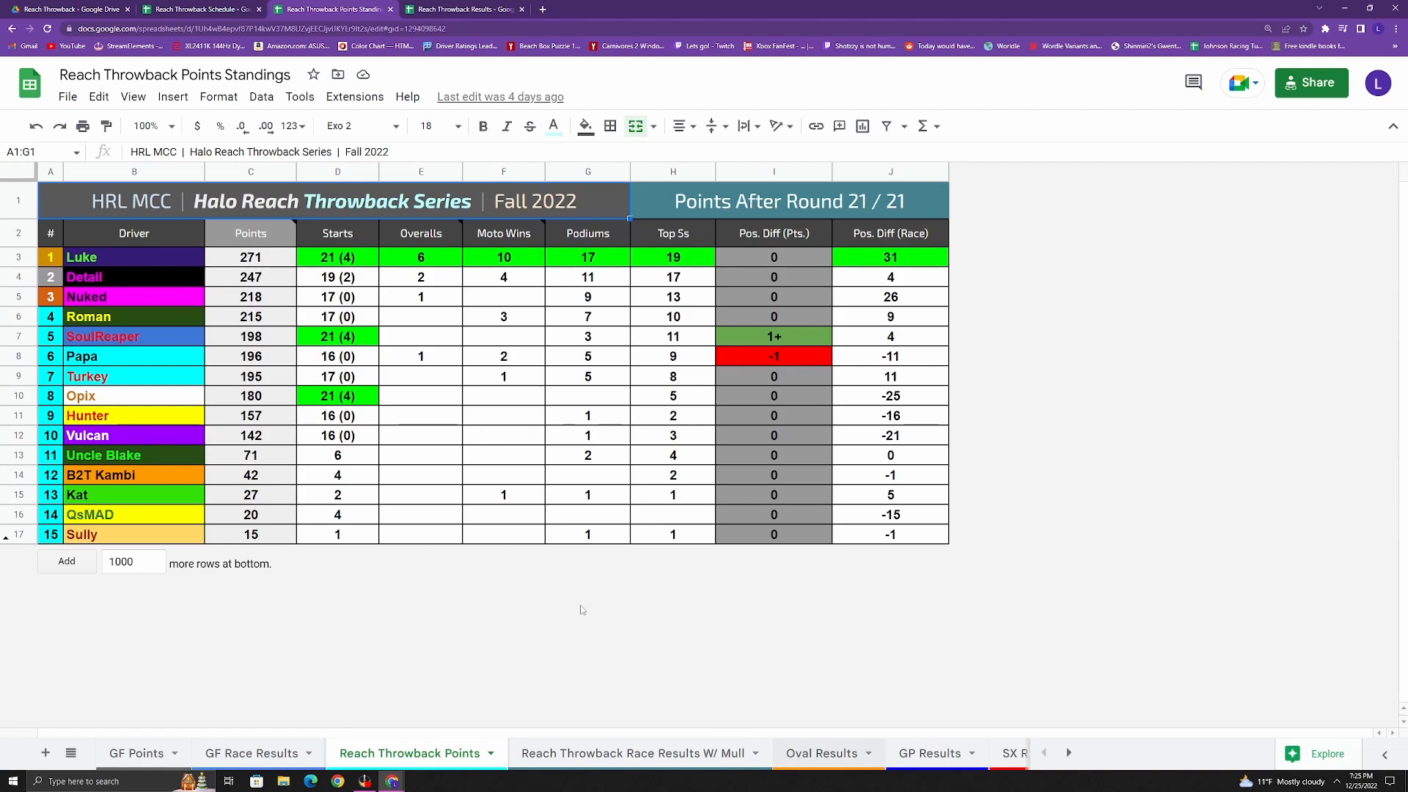
# Step: Switch to the Oval Results sheet with per-round points at Daytona, Homestead and other ovals
pyautogui.click(819, 753)
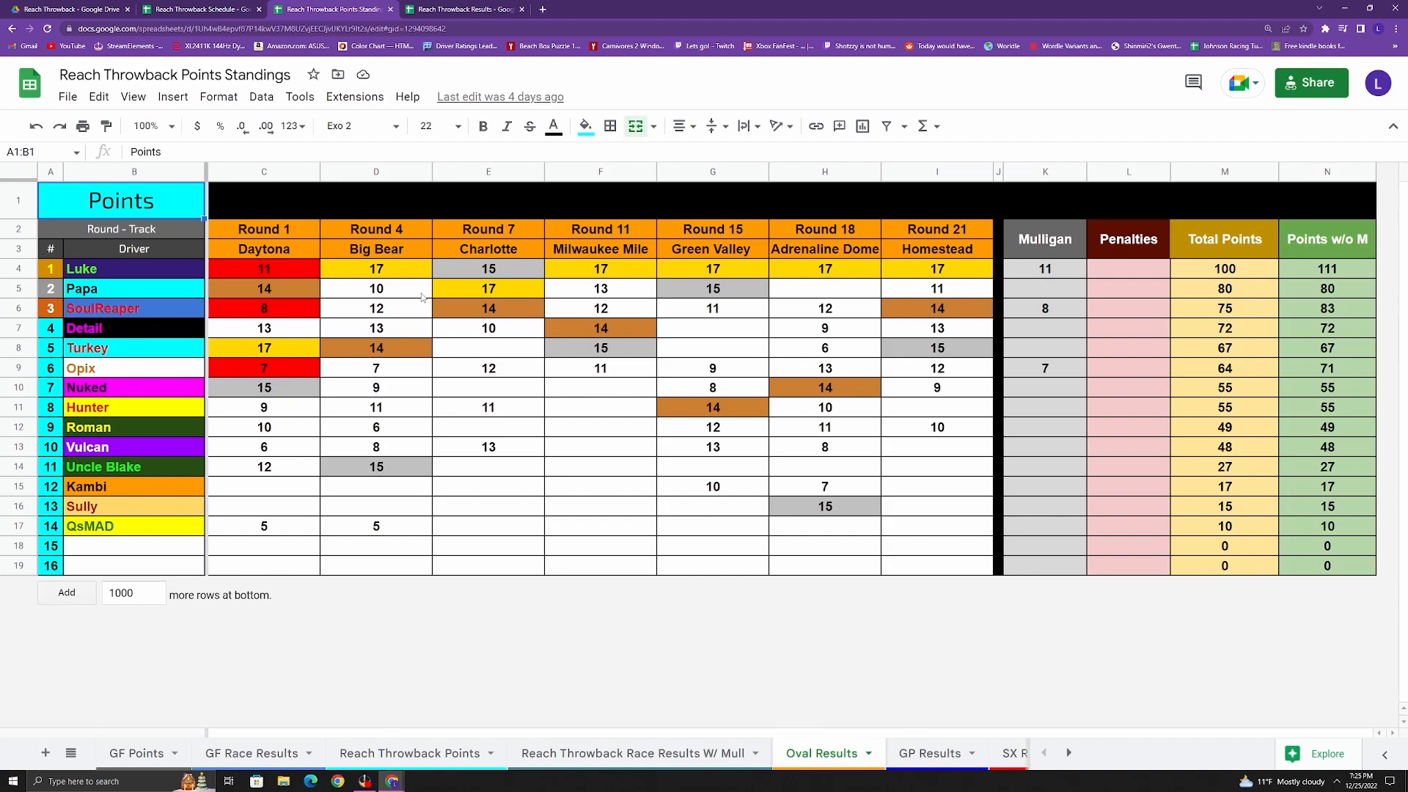
pyautogui.moveTo(310, 311)
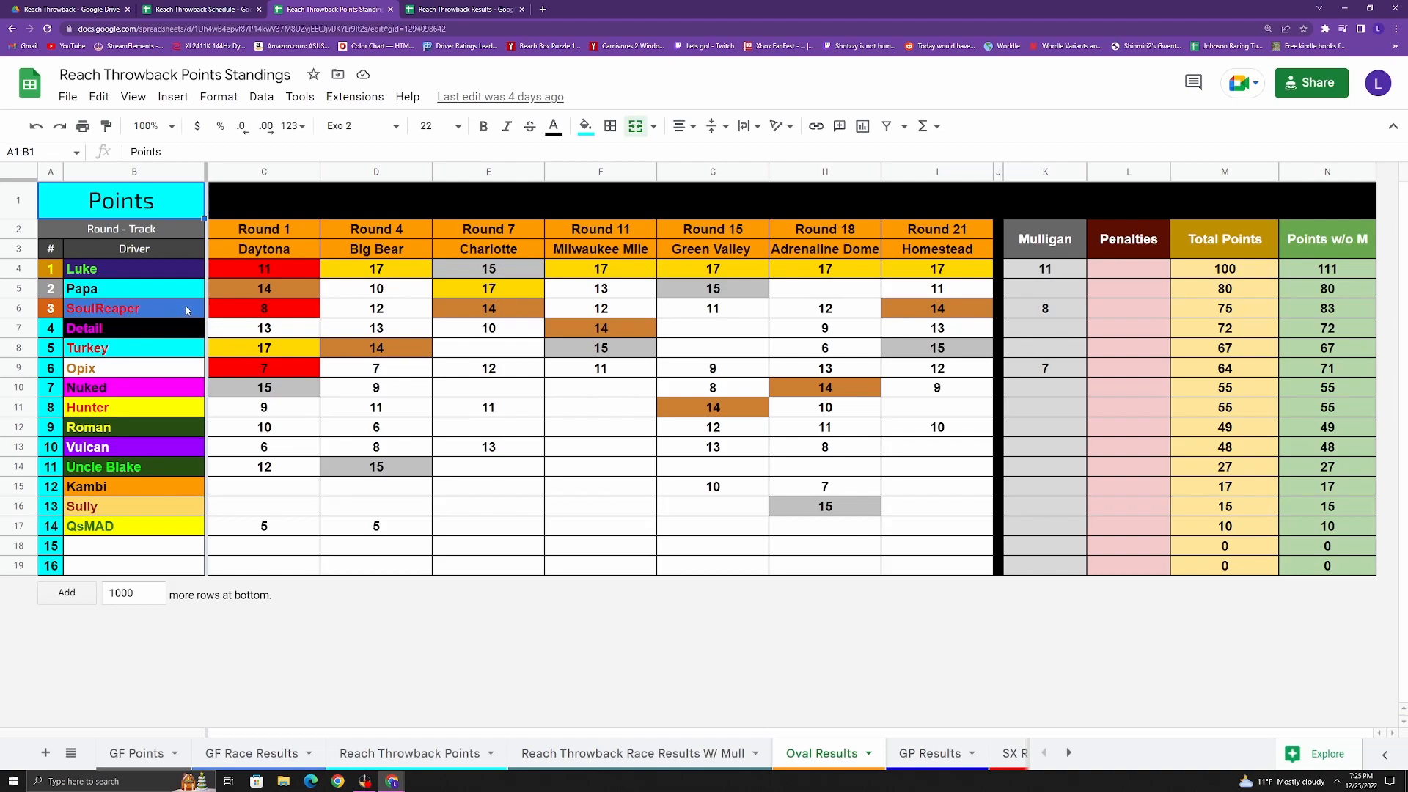
pyautogui.moveTo(630, 330)
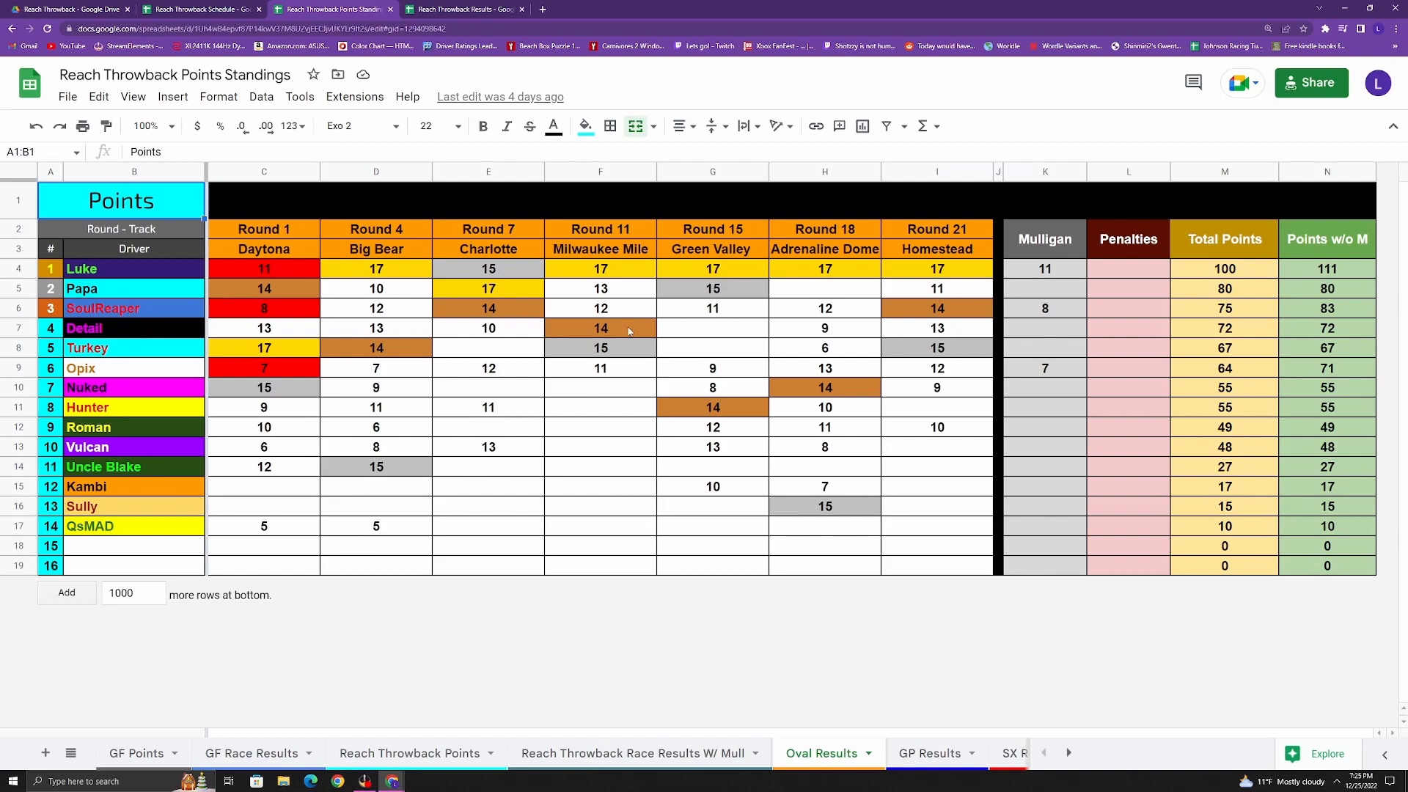
pyautogui.moveTo(131, 328)
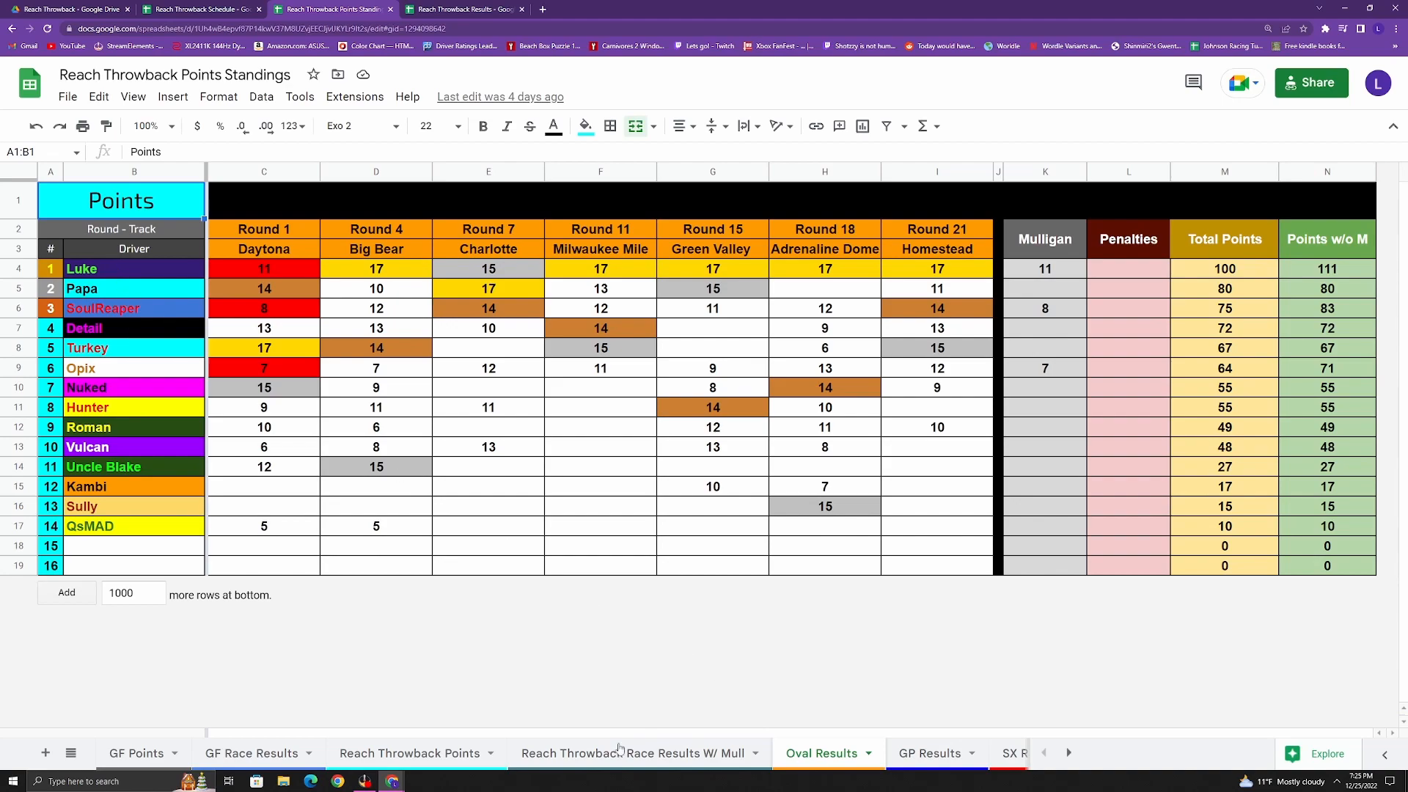
# Step: Return to the Reach Throwback Points sheet with Fall 2022 standings after round 21 of 21
pyautogui.click(409, 753)
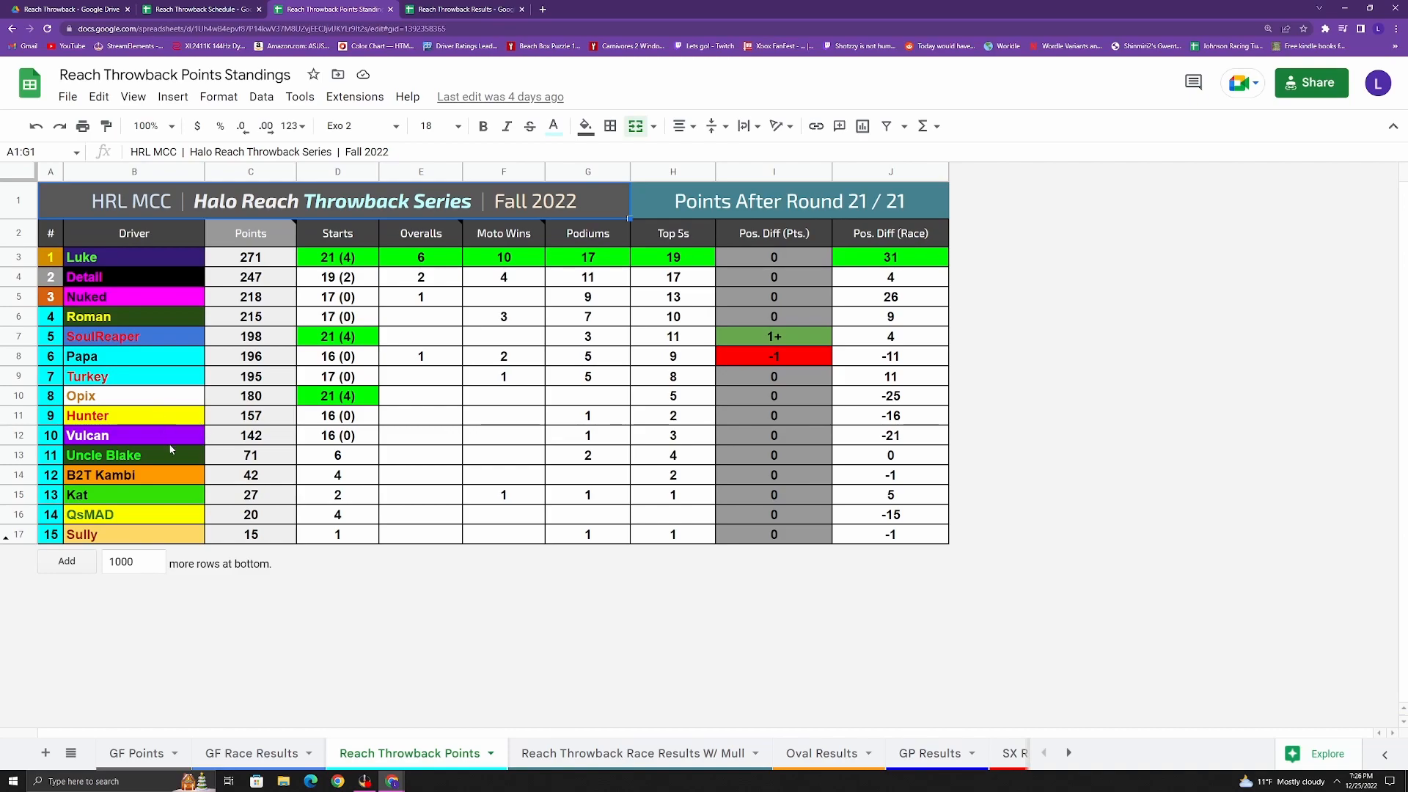
pyautogui.moveTo(203, 491)
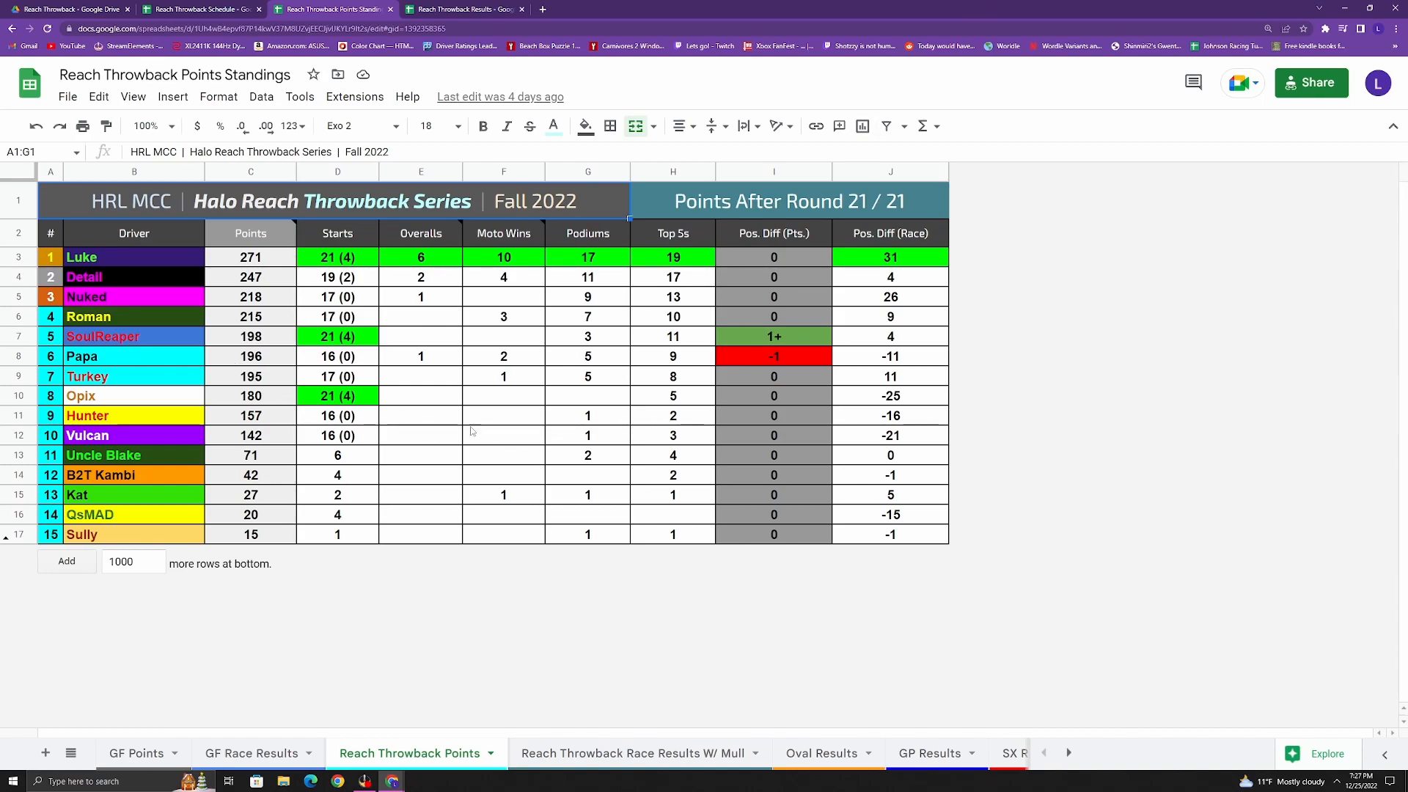
pyautogui.moveTo(136, 531)
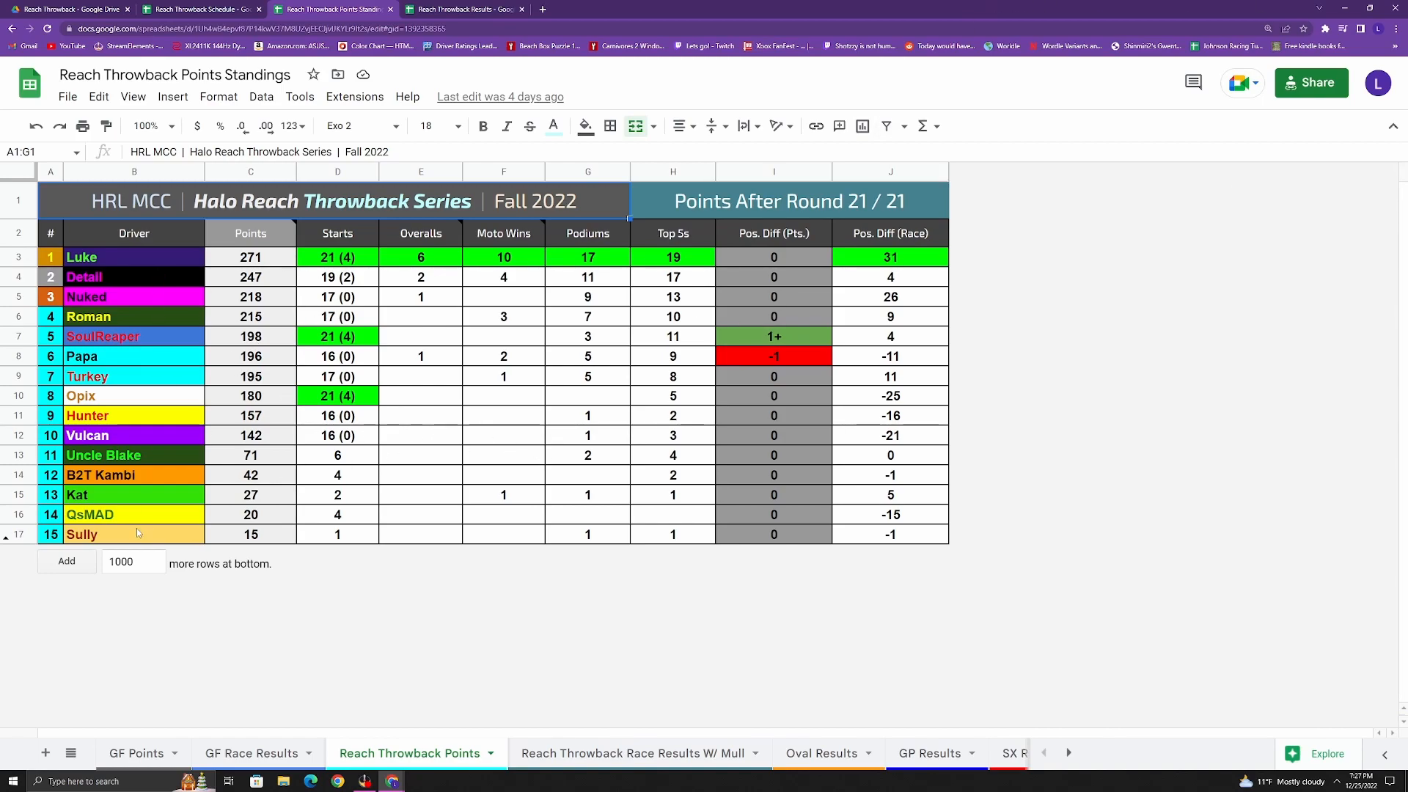
pyautogui.moveTo(118, 452)
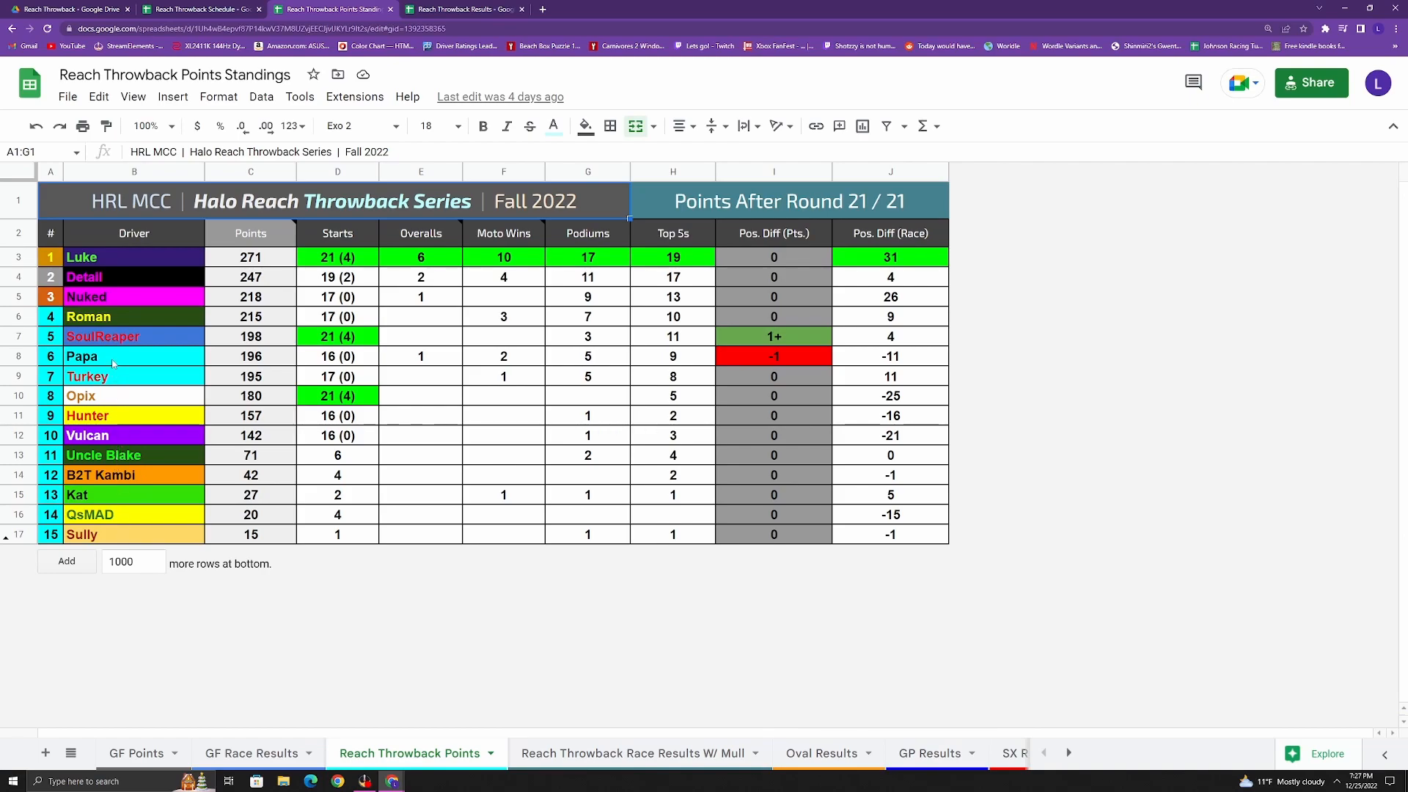
pyautogui.moveTo(115, 378)
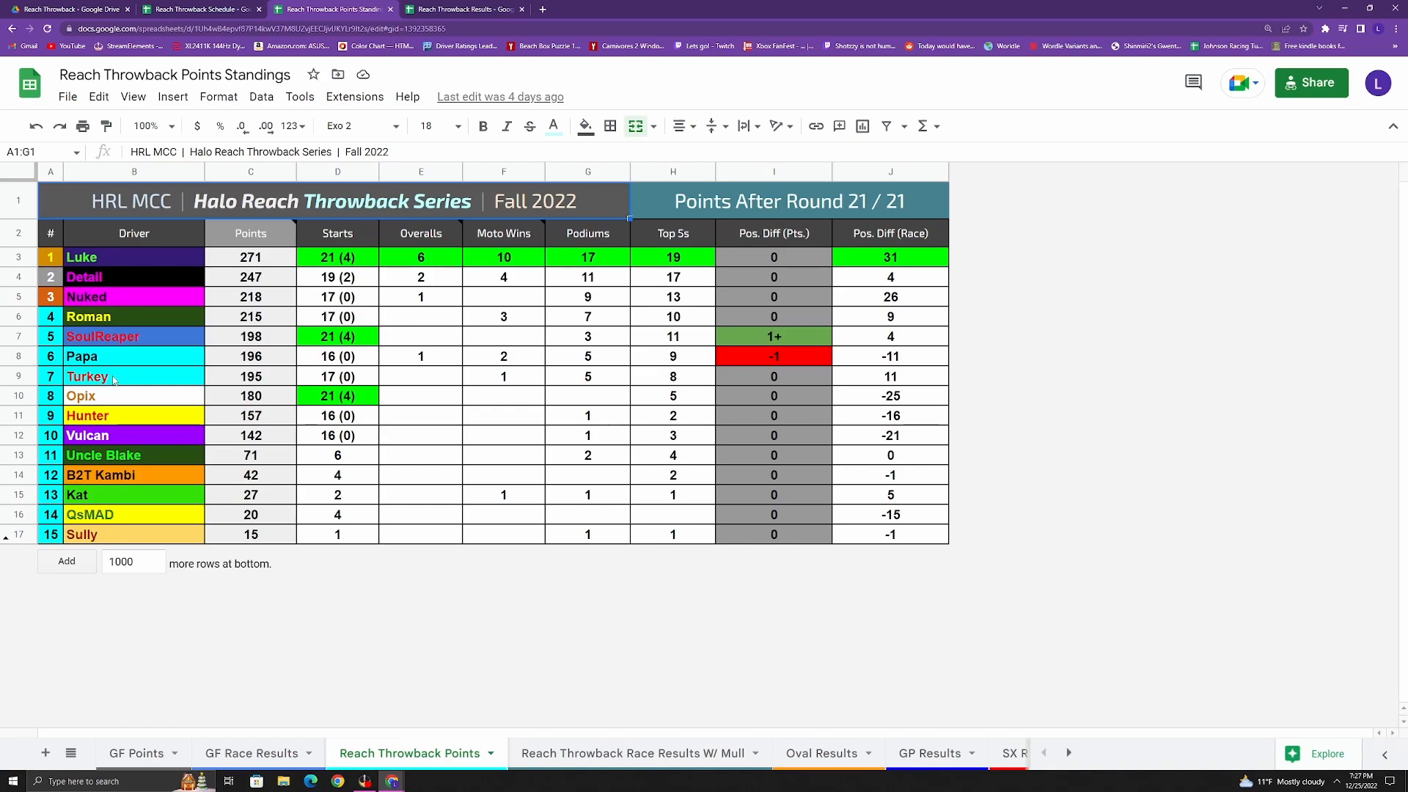
pyautogui.moveTo(117, 394)
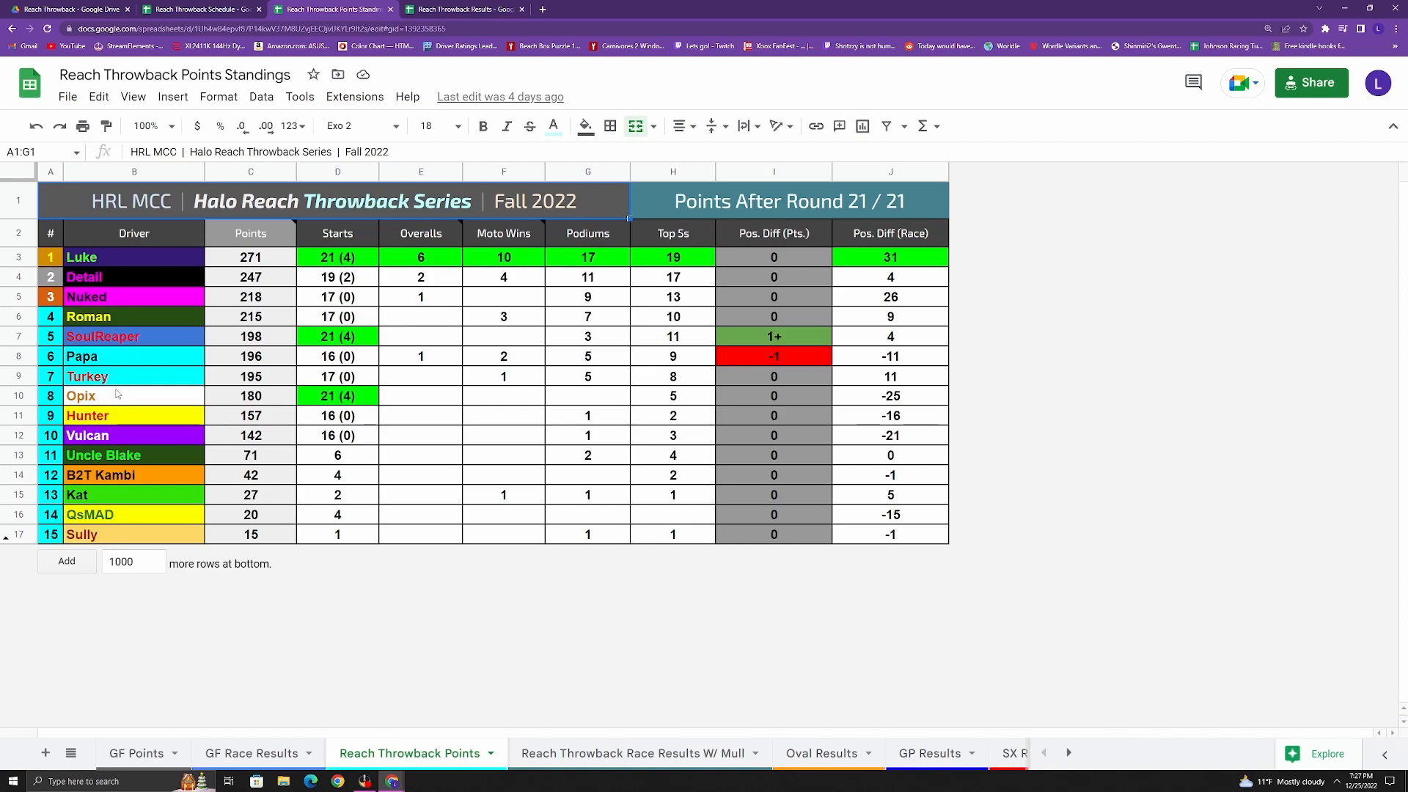
pyautogui.moveTo(134, 446)
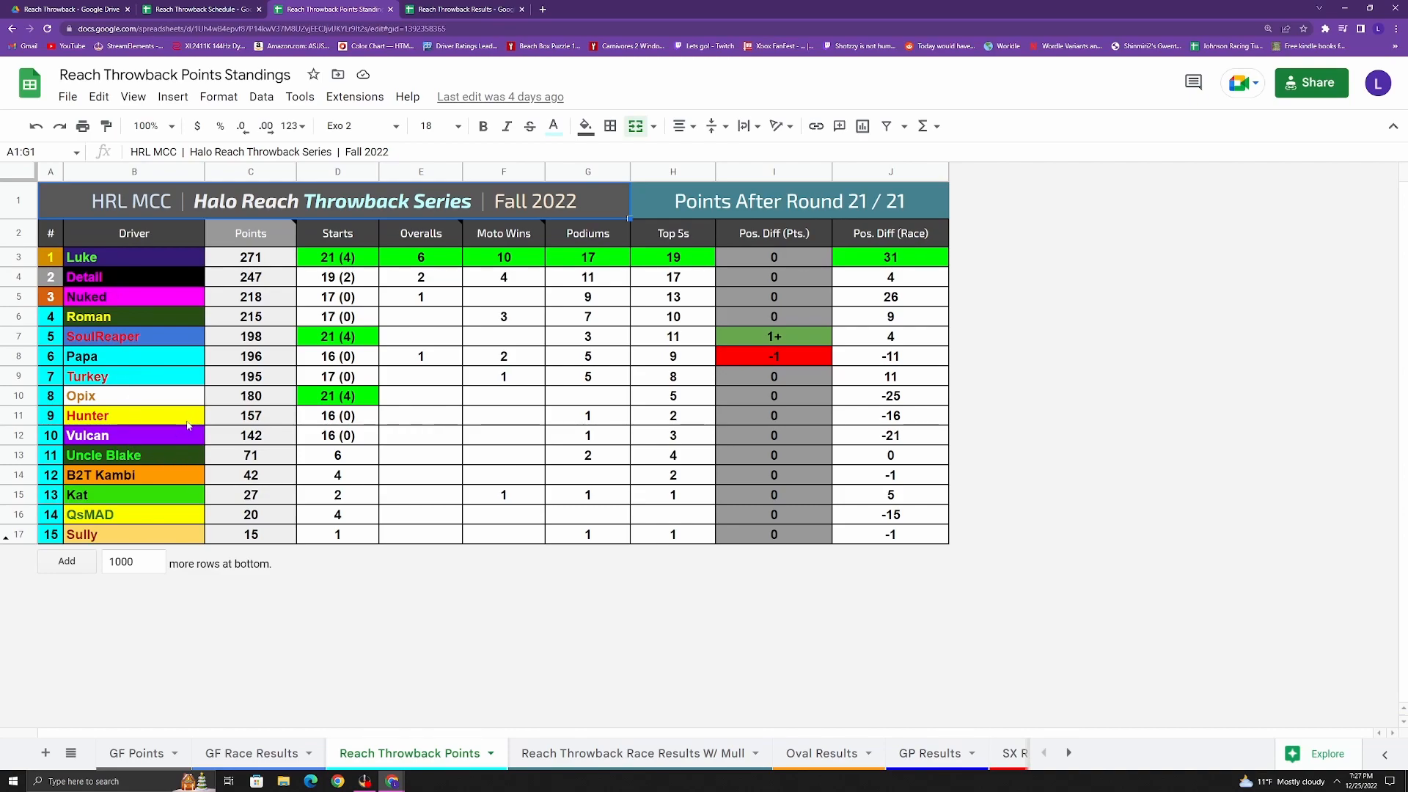
pyautogui.moveTo(175, 415)
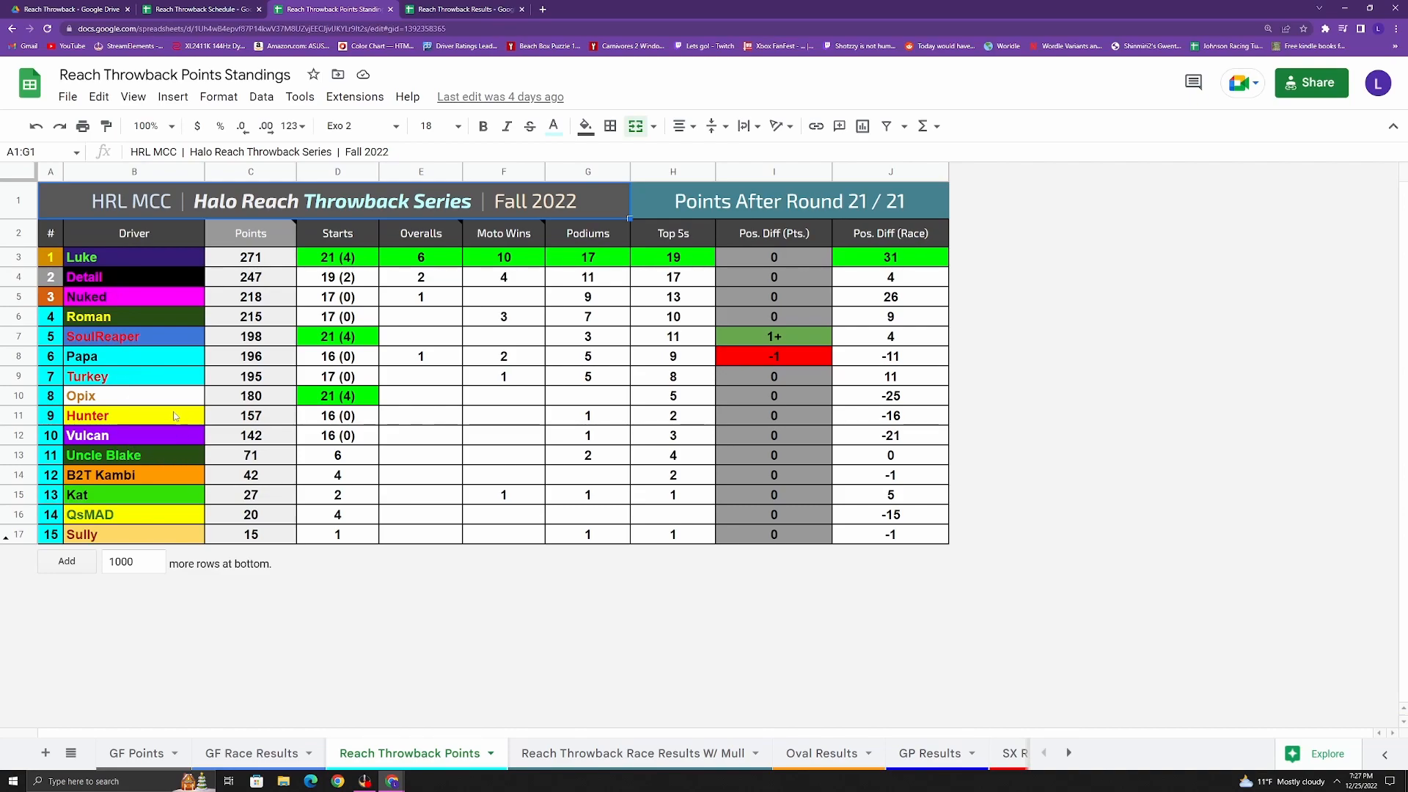
pyautogui.moveTo(381, 374)
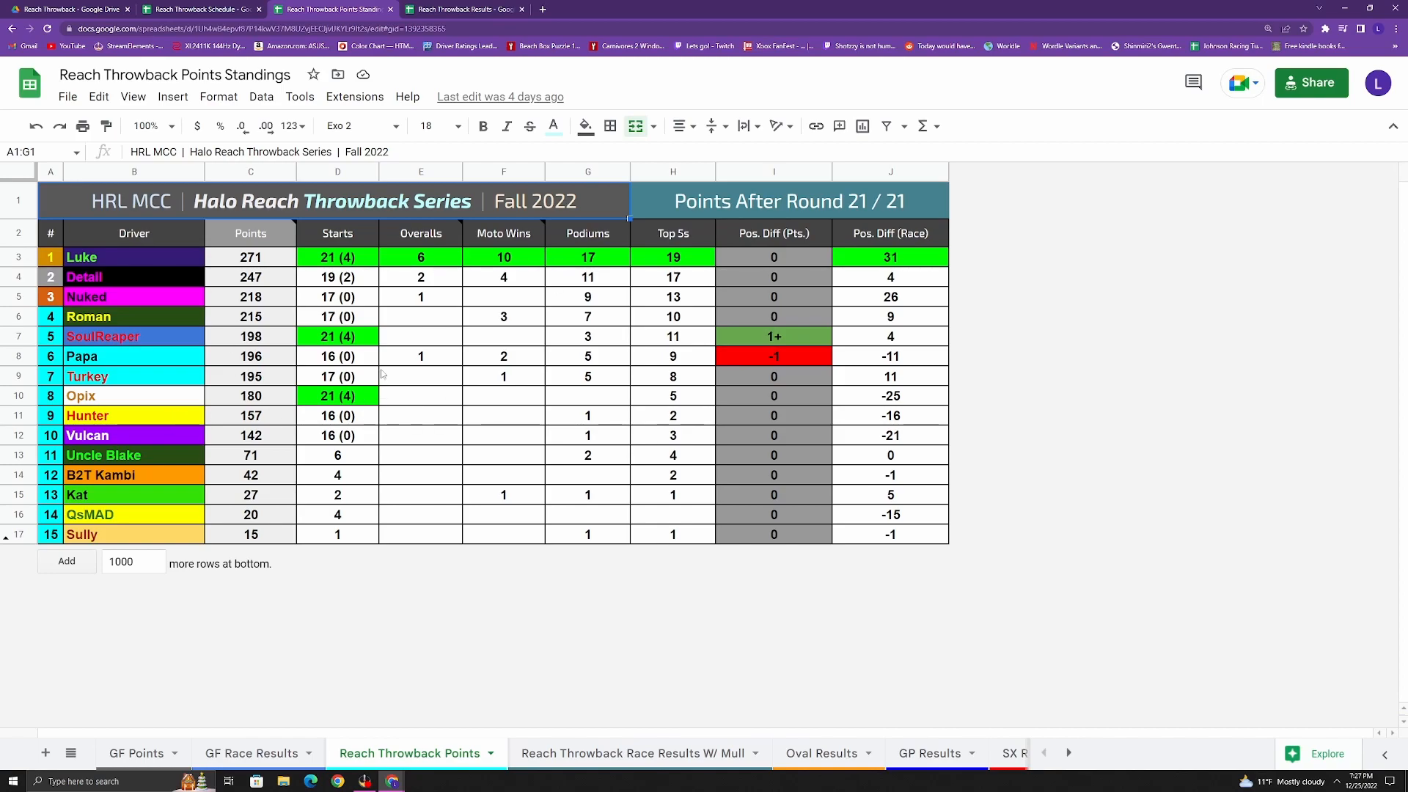
pyautogui.moveTo(833, 405)
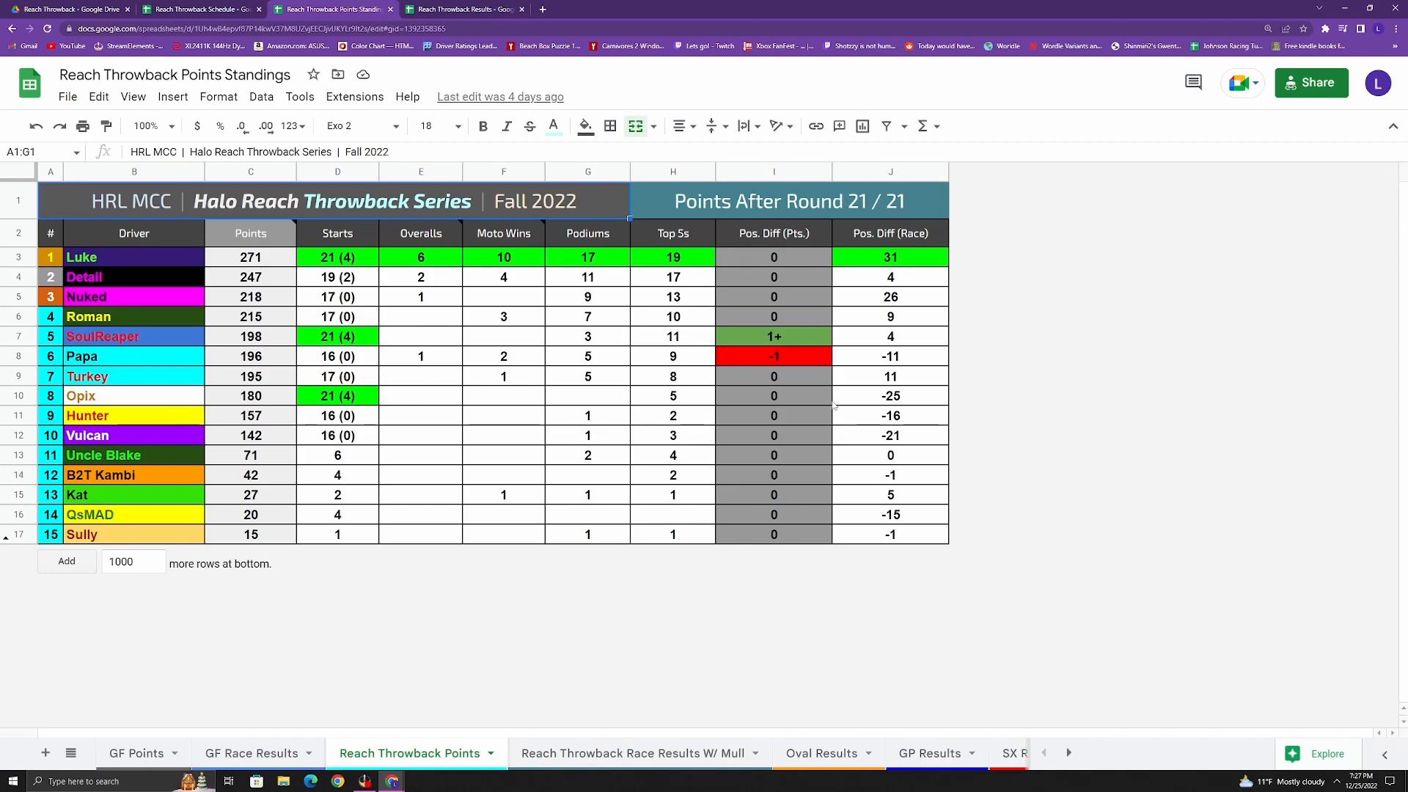